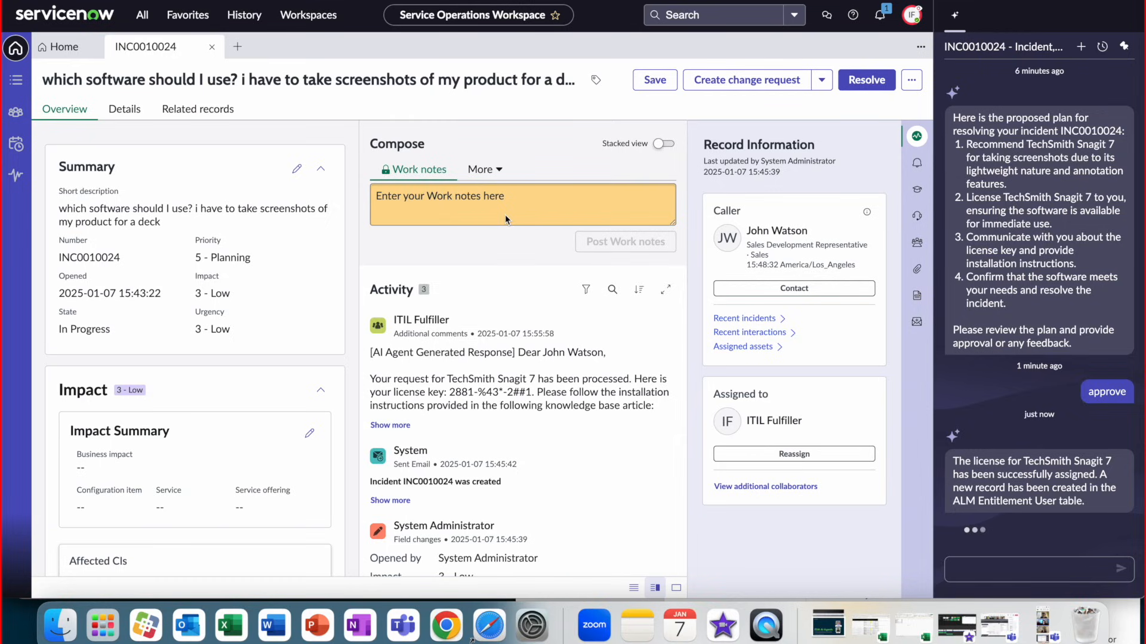
Step: Reply 'yes' in the Now Assist panel so the agent writes resolution notes and resolves INC0010024
{"action": "type", "text": "yes"}
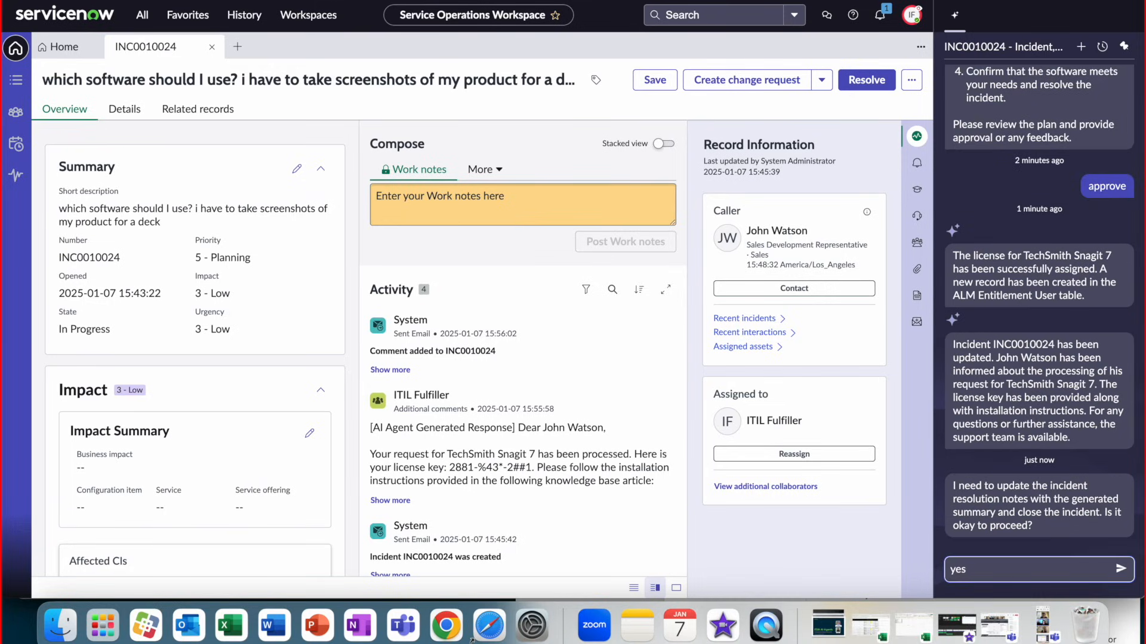
{"action": "left_click", "coordinate": [1124, 569]}
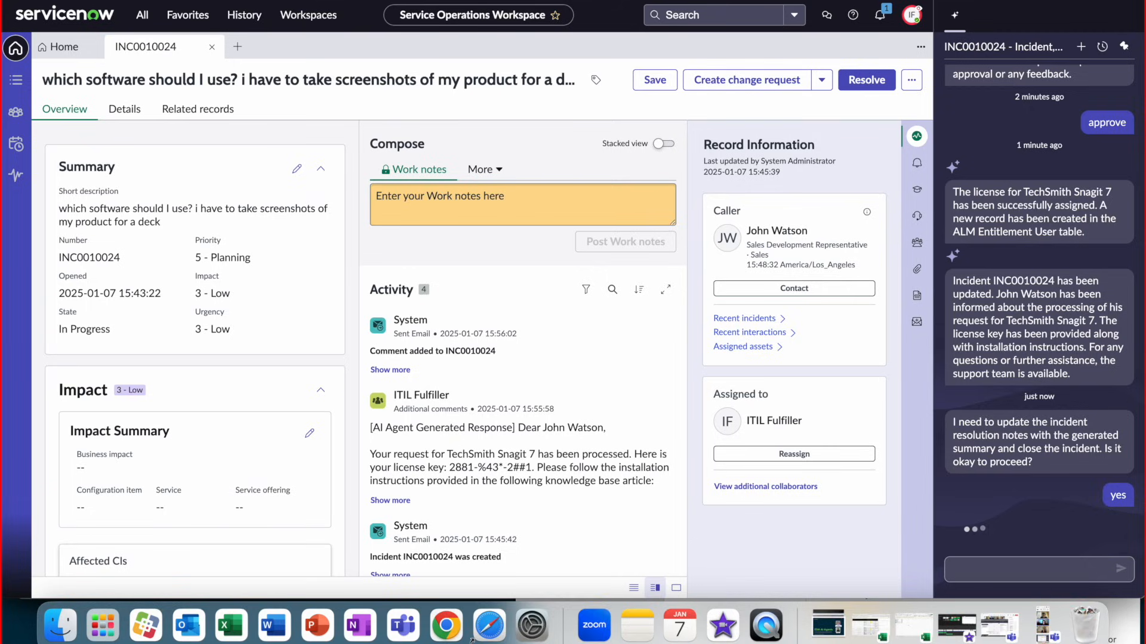
{"action": "left_click", "coordinate": [1117, 499]}
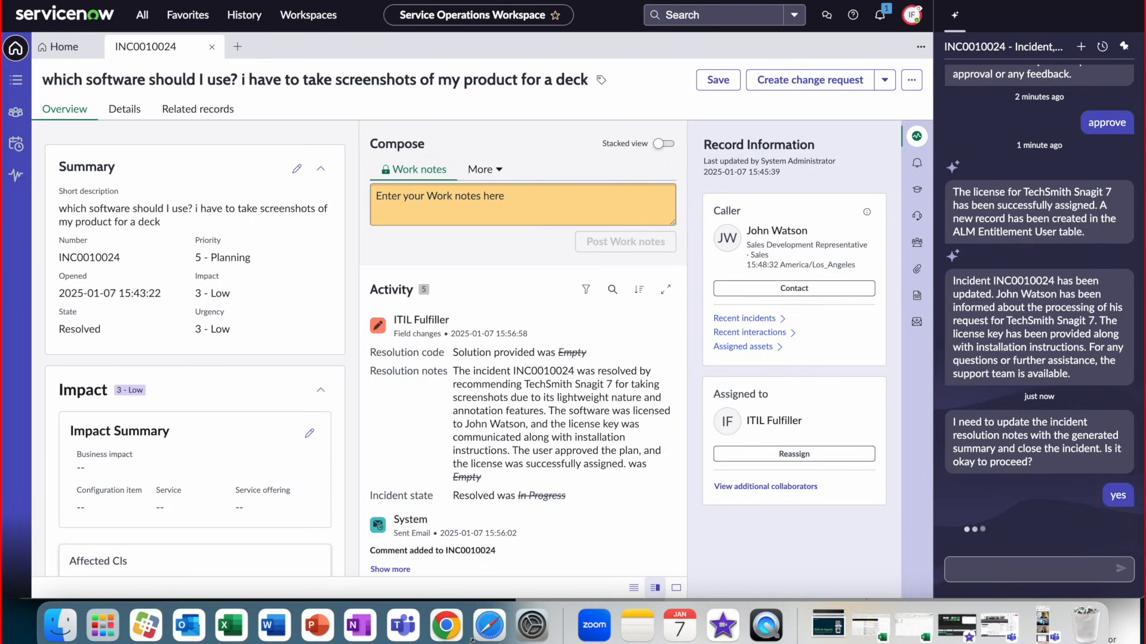
{"action": "left_click", "coordinate": [1117, 407]}
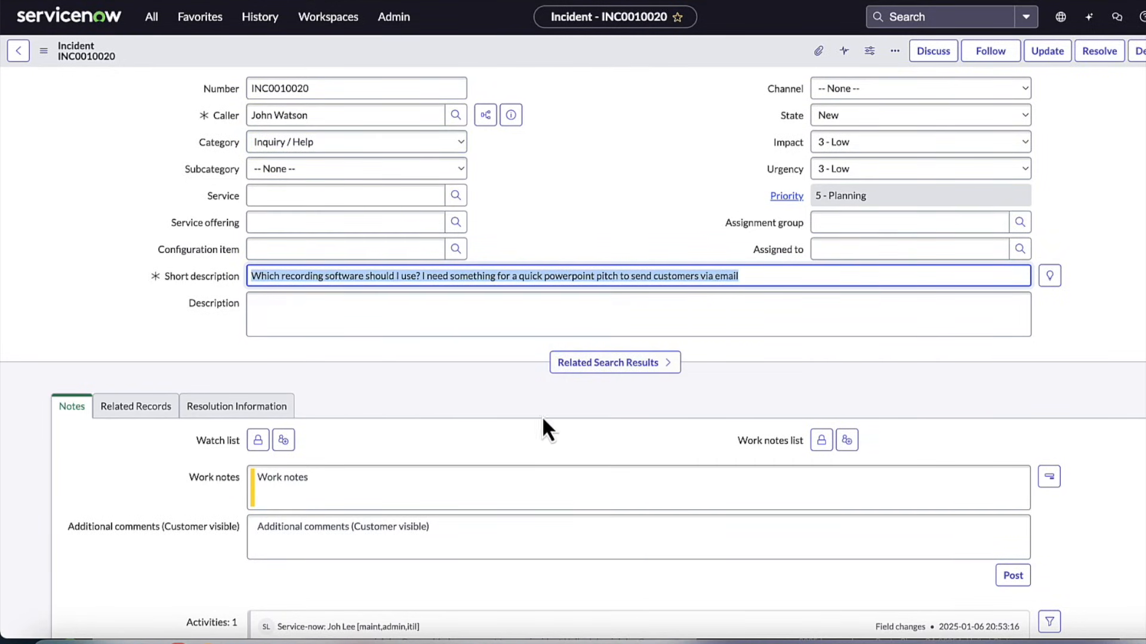
Step: Review INC0010020's Related Search Results and Resolution Information on the incident form
{"action": "scroll", "scroll_direction": "down", "scroll_amount": 3}
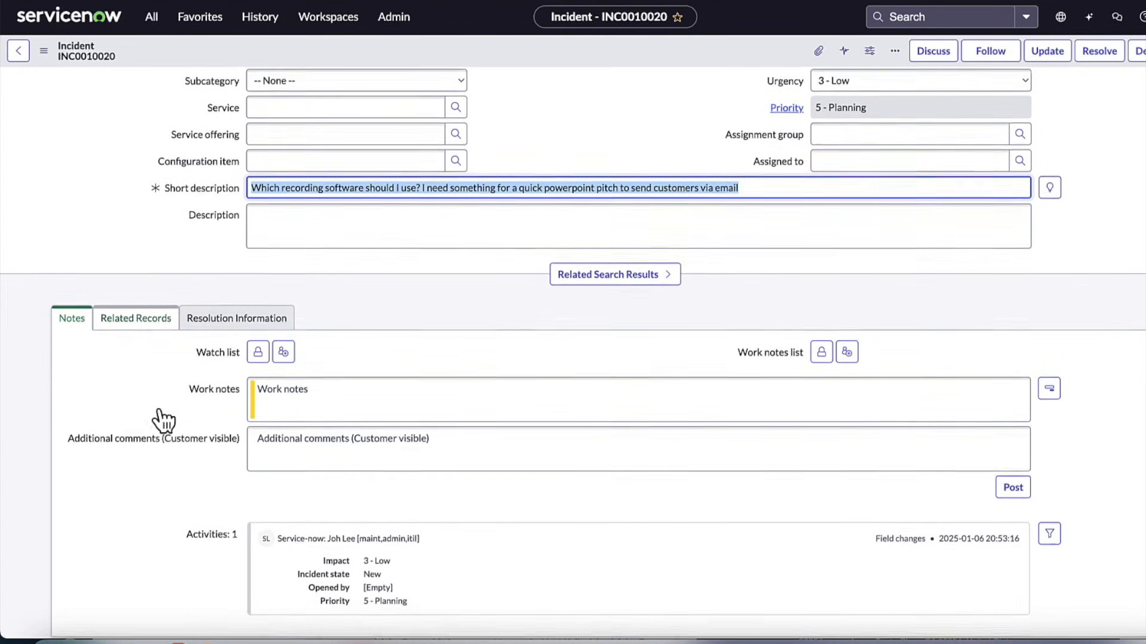
{"action": "left_click", "coordinate": [613, 274]}
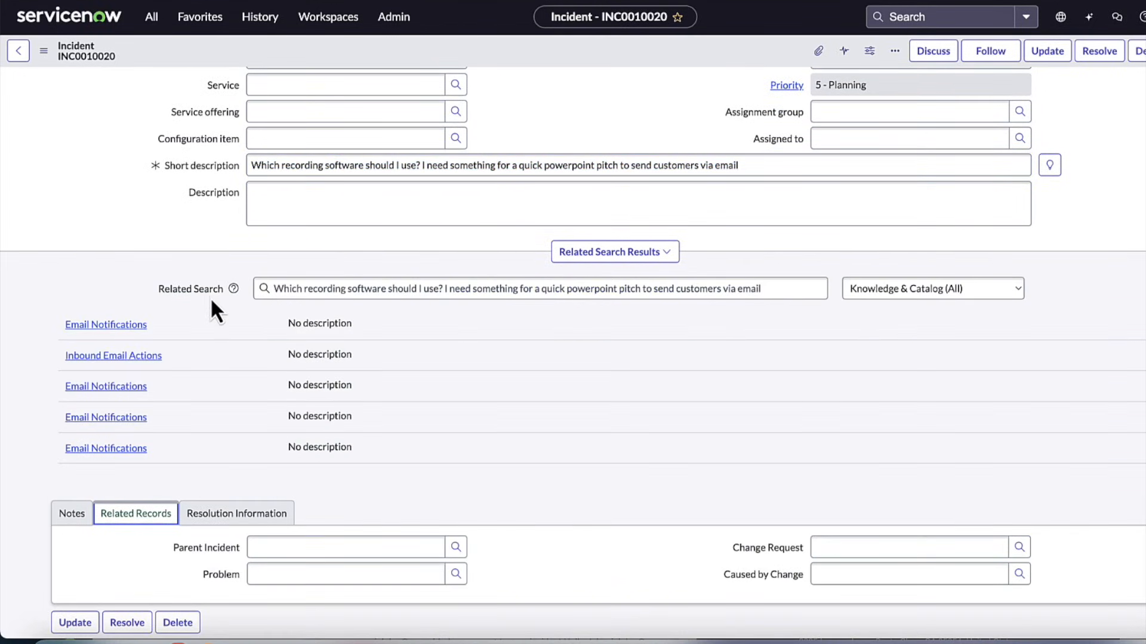
{"action": "left_click", "coordinate": [236, 513]}
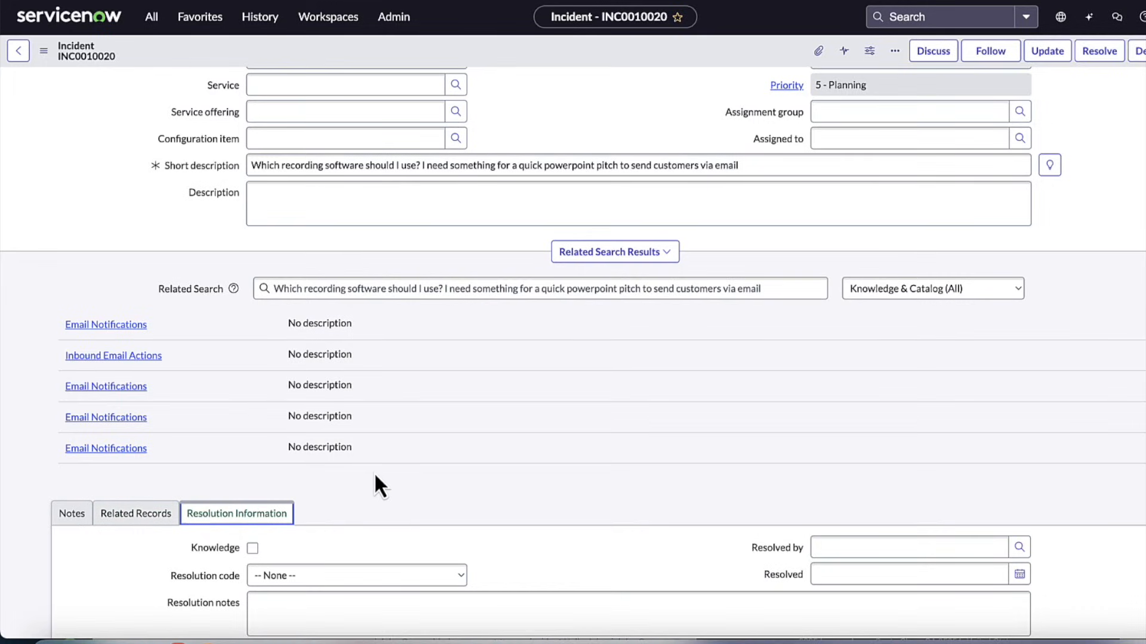
{"action": "scroll", "scroll_direction": "up", "scroll_amount": 3}
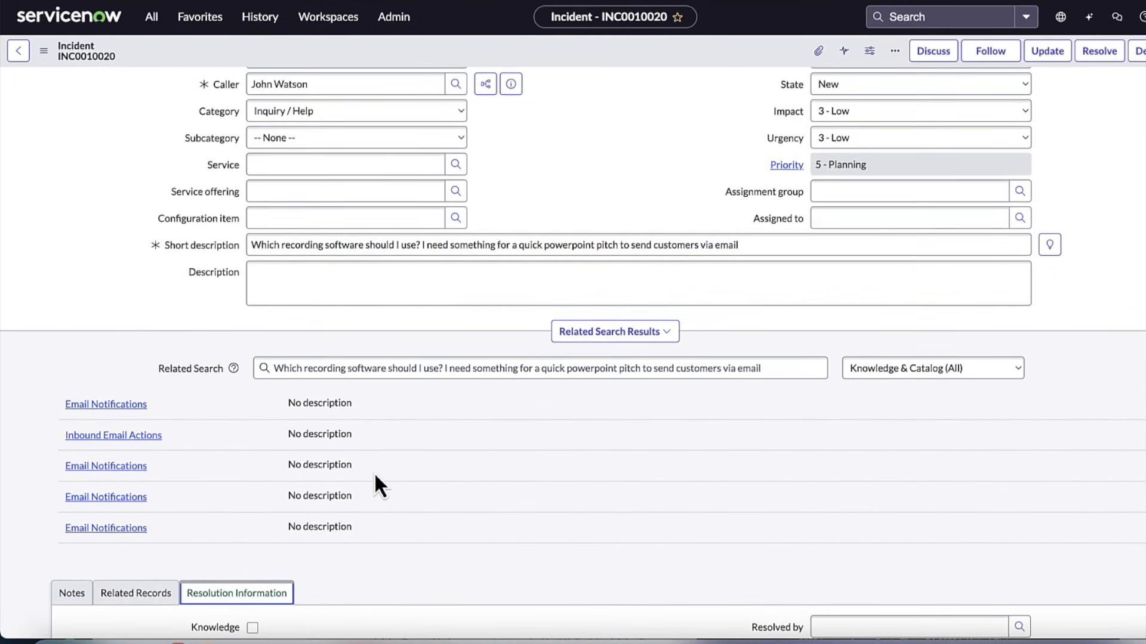
{"action": "scroll", "scroll_direction": "up", "scroll_amount": 3}
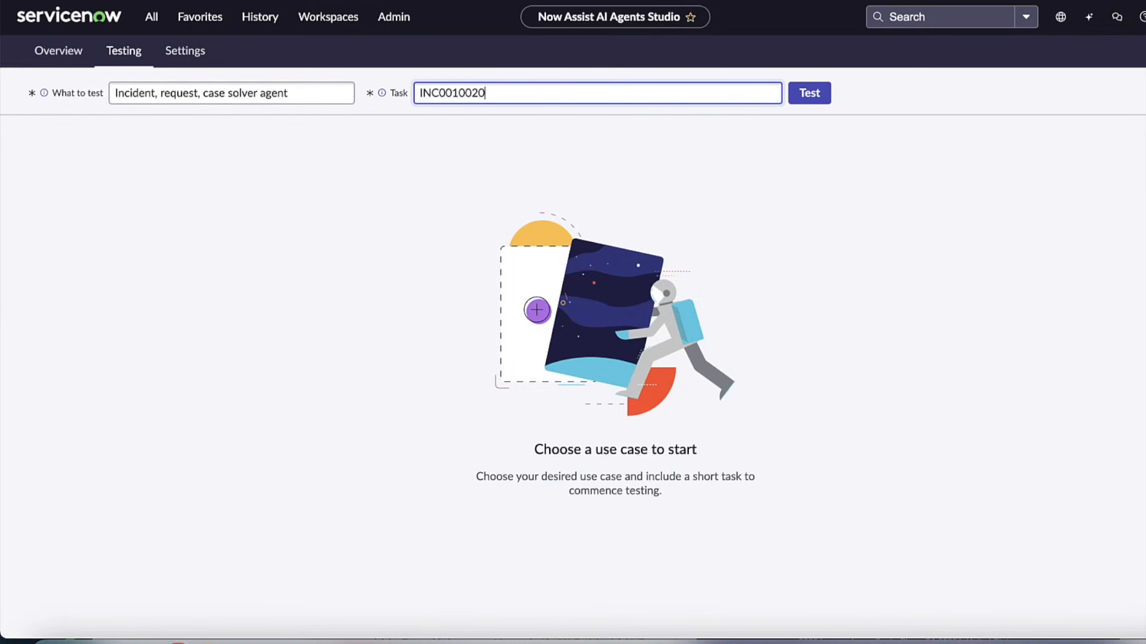
Step: Start the Testing run of the 'Incident, request, case solver agent' on INC0010020
{"action": "left_click", "coordinate": [230, 93]}
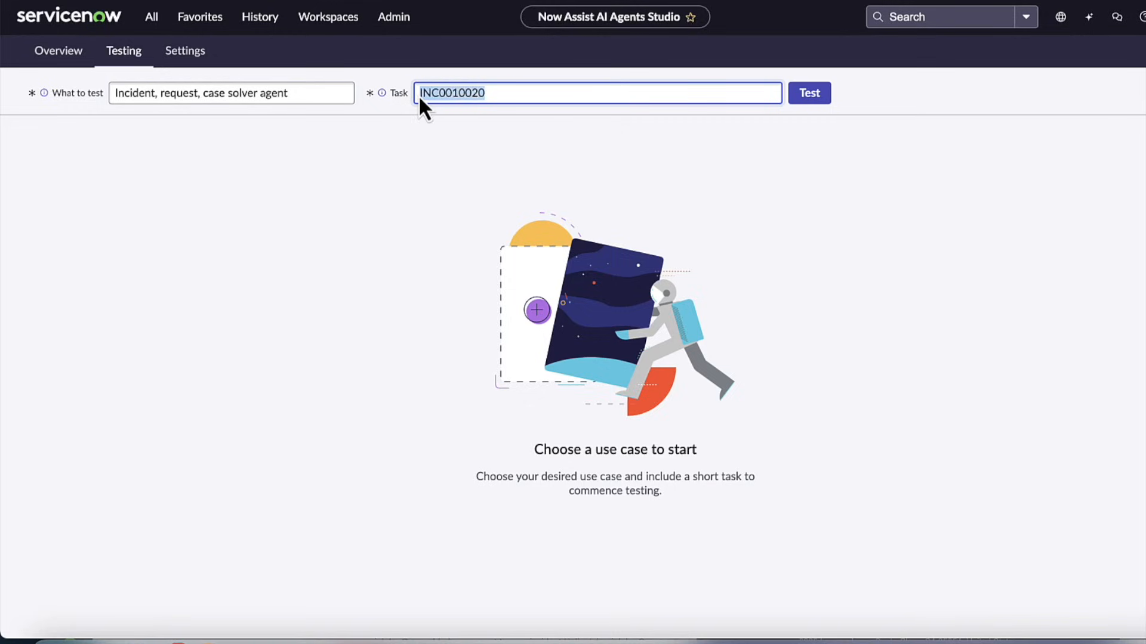
{"action": "left_click", "coordinate": [809, 93]}
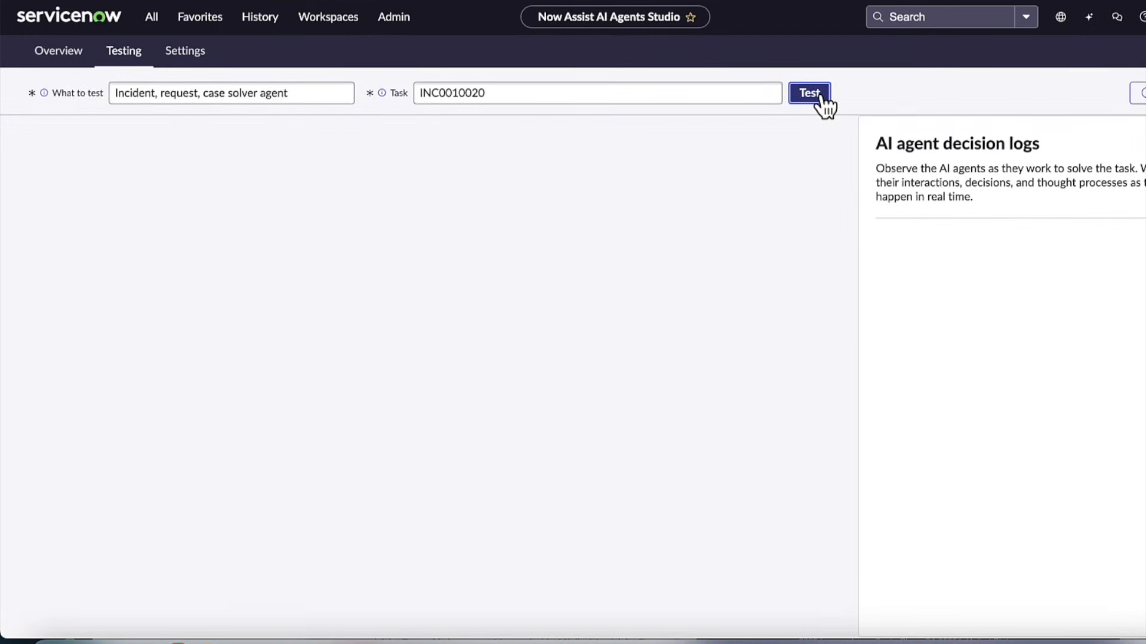
{"action": "left_click", "coordinate": [808, 93]}
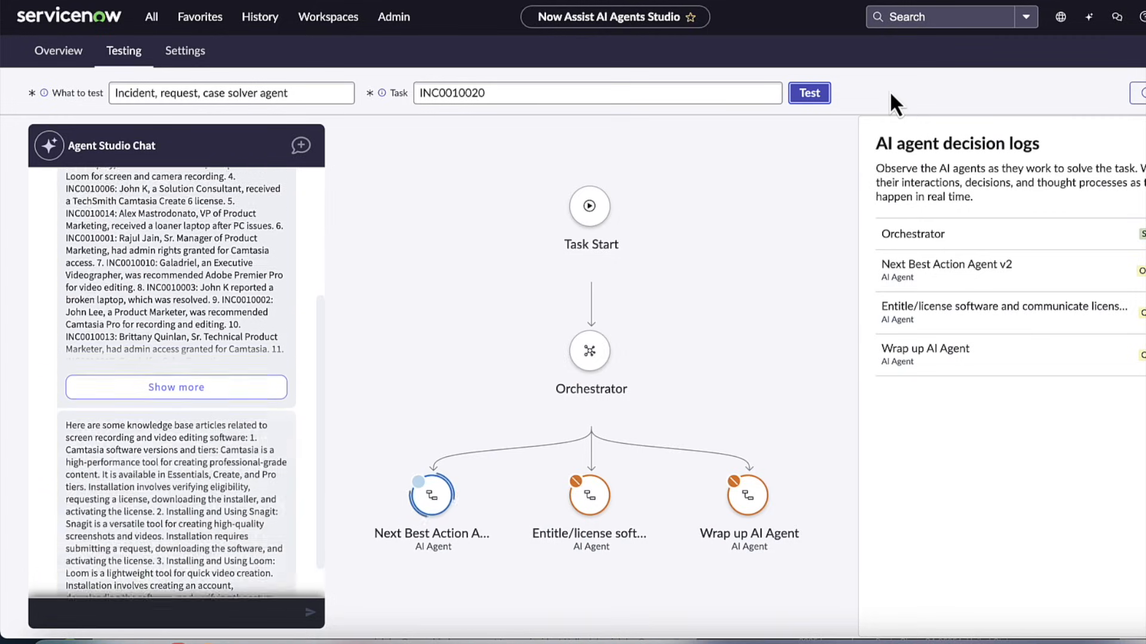
Step: Reply 'yes' in Agent Studio Chat to permit the available-software search
{"action": "scroll", "scroll_direction": "down", "scroll_amount": 3}
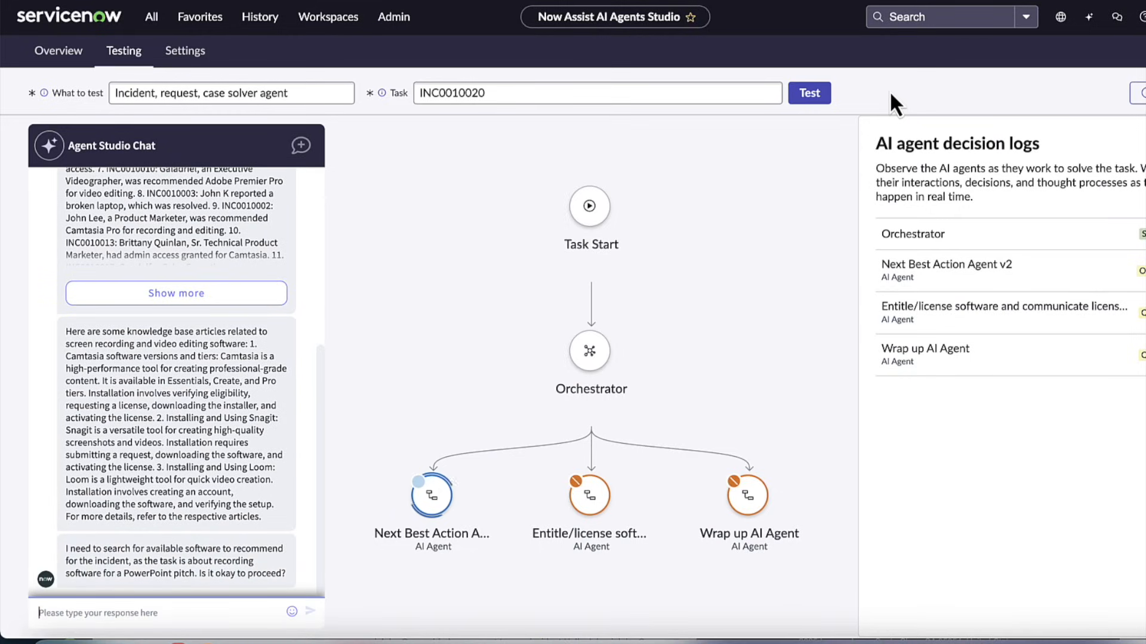
{"action": "type", "text": "ye"}
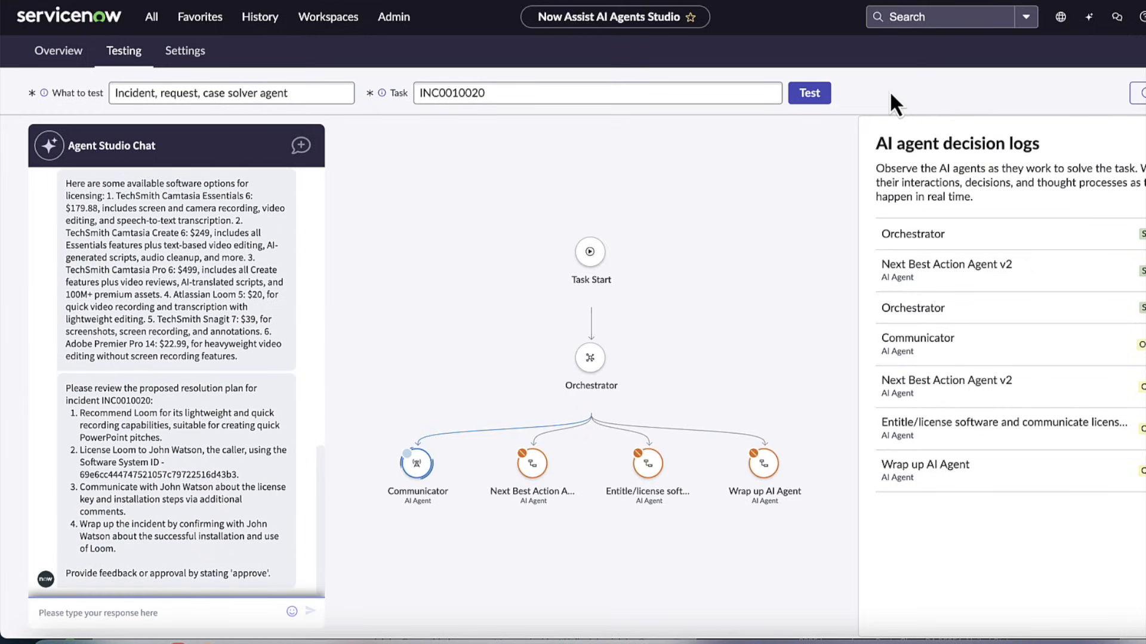
Step: Send 'approve' for the Loom resolution plan and follow the agents' decision logs
{"action": "type", "text": "approve"}
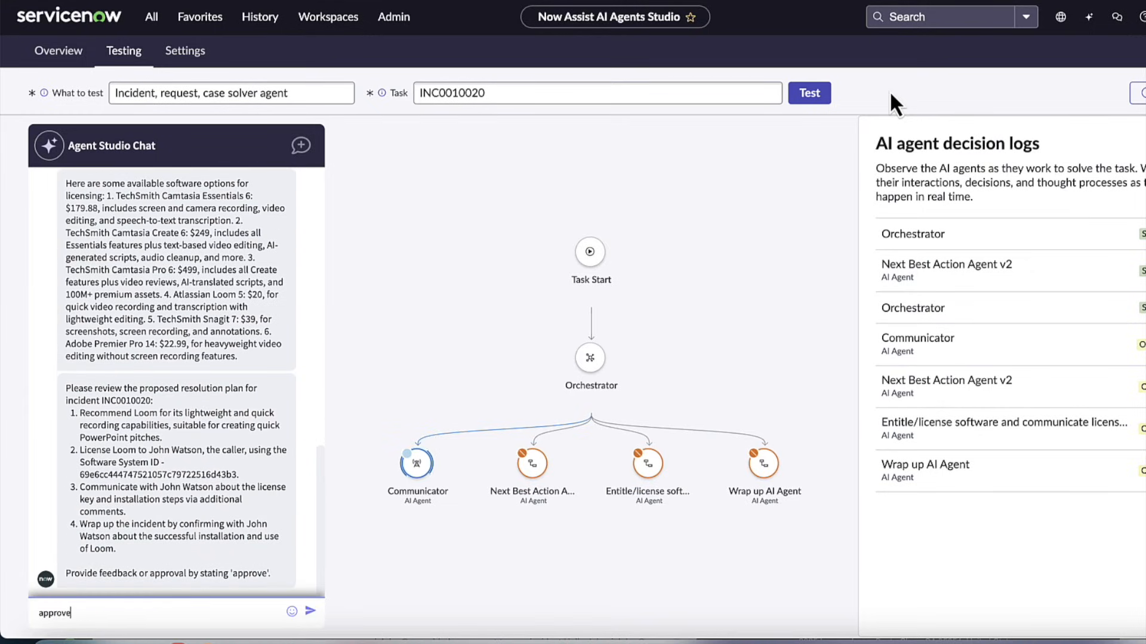
{"action": "mouse_move", "coordinate": [132, 411]}
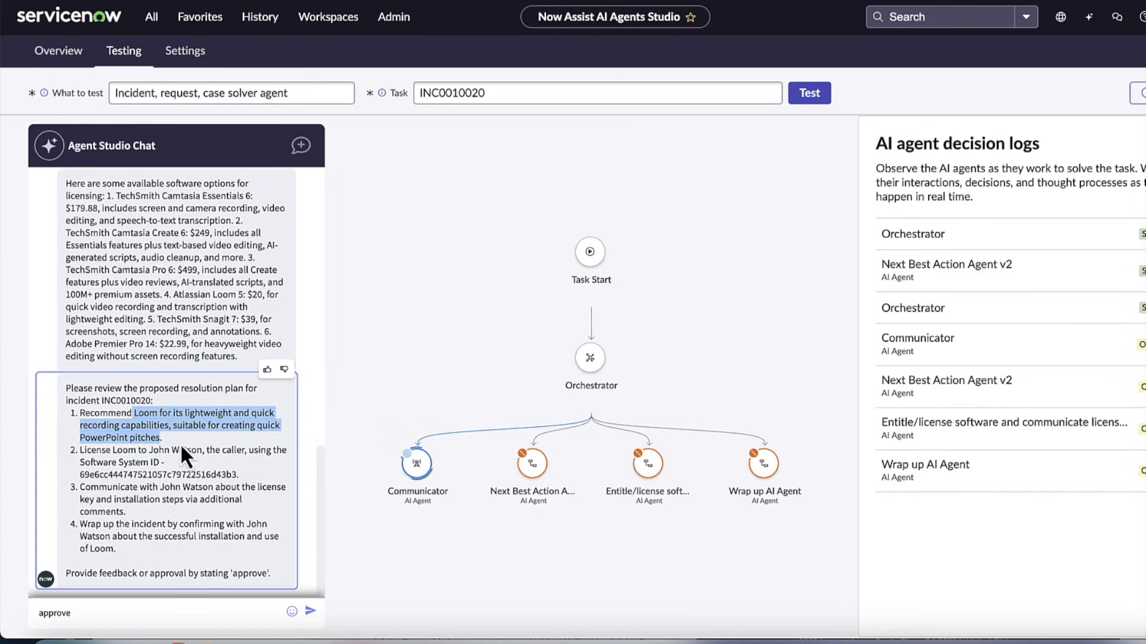
{"action": "mouse_move", "coordinate": [311, 617]}
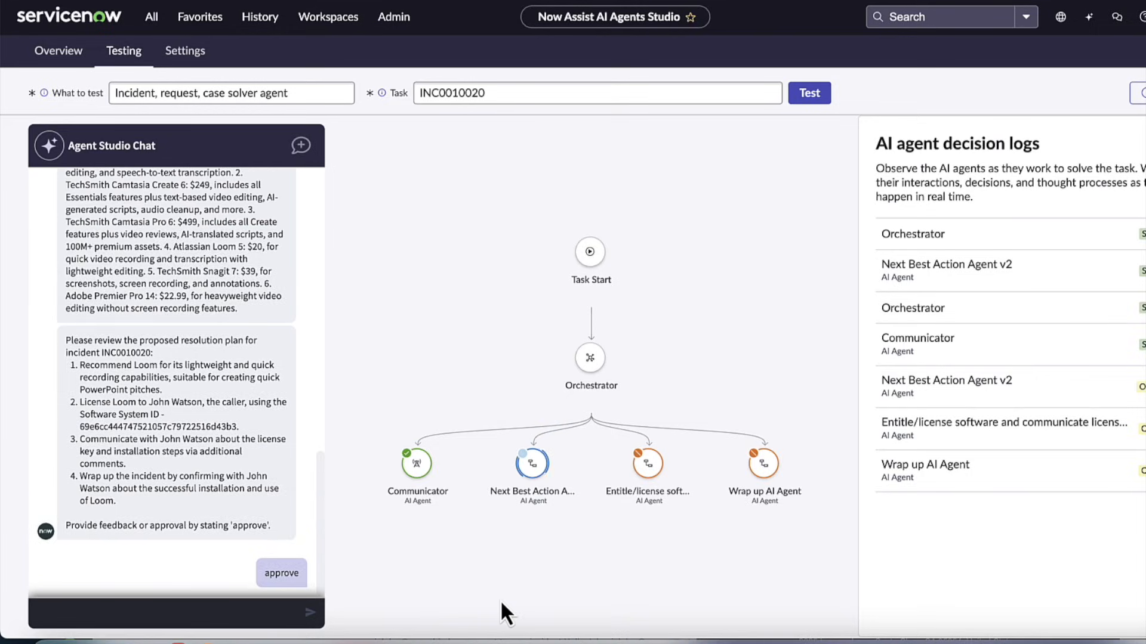
{"action": "left_click", "coordinate": [281, 571]}
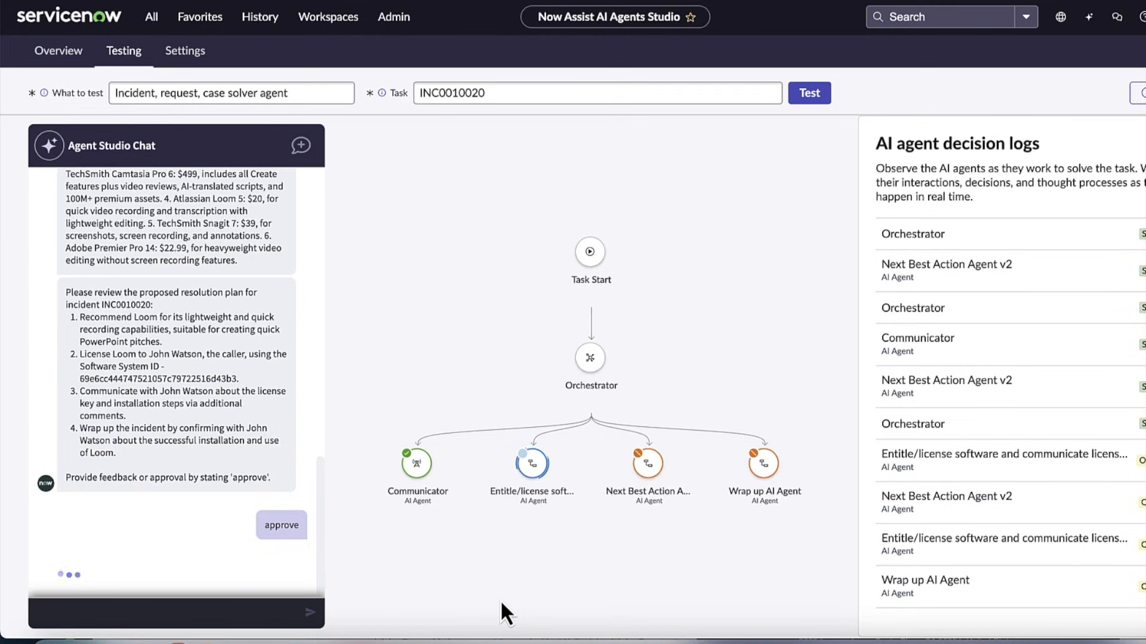
{"action": "left_click", "coordinate": [280, 525]}
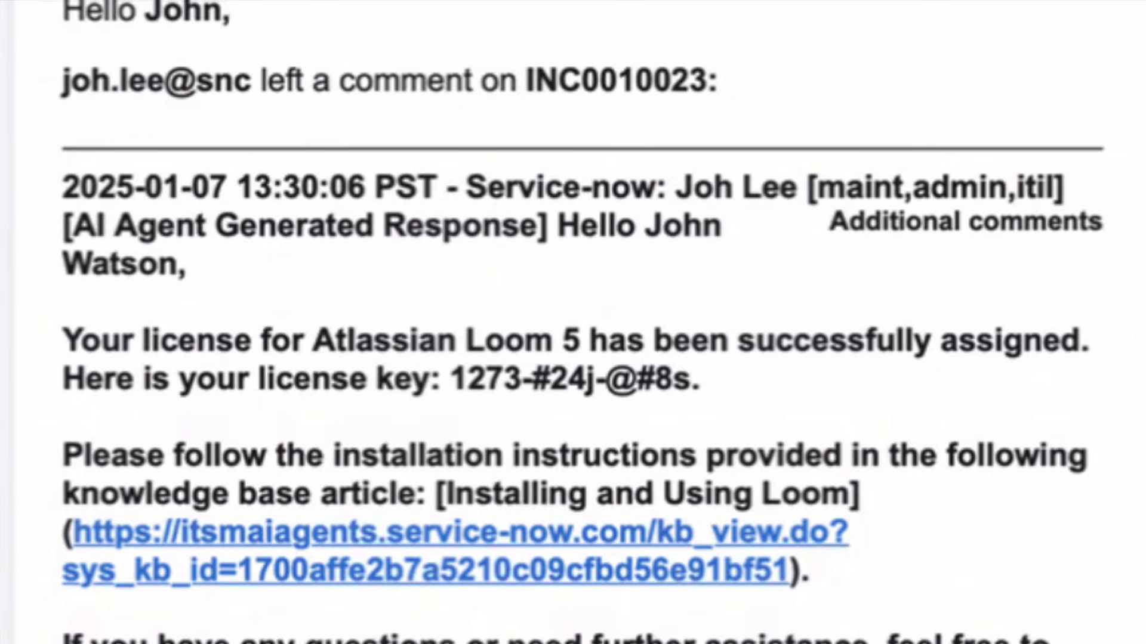
Step: Scroll through the email's Atlassian Loom 5 license key and installation instructions
{"action": "scroll", "scroll_direction": "down", "scroll_amount": 3}
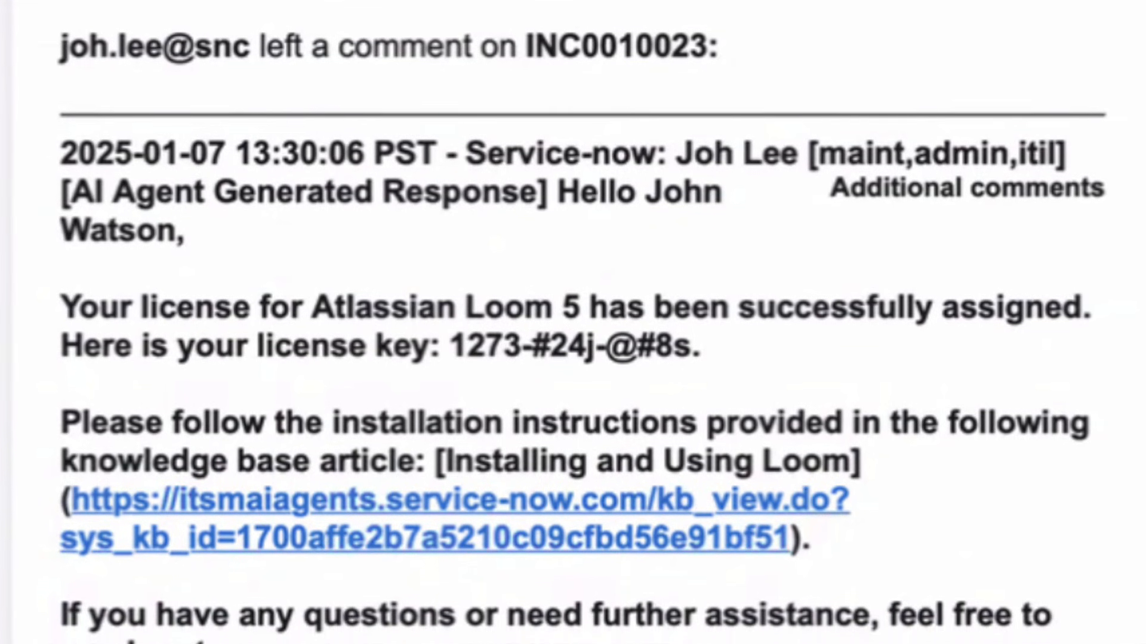
{"action": "scroll", "scroll_direction": "down", "scroll_amount": 3}
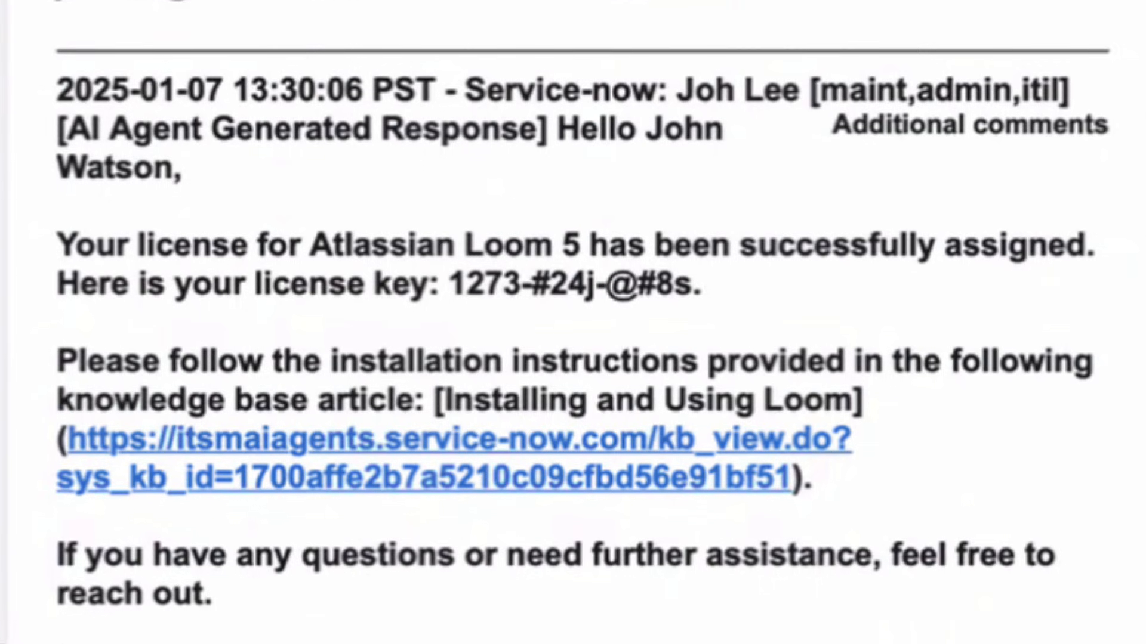
{"action": "scroll", "scroll_direction": "down", "scroll_amount": 3}
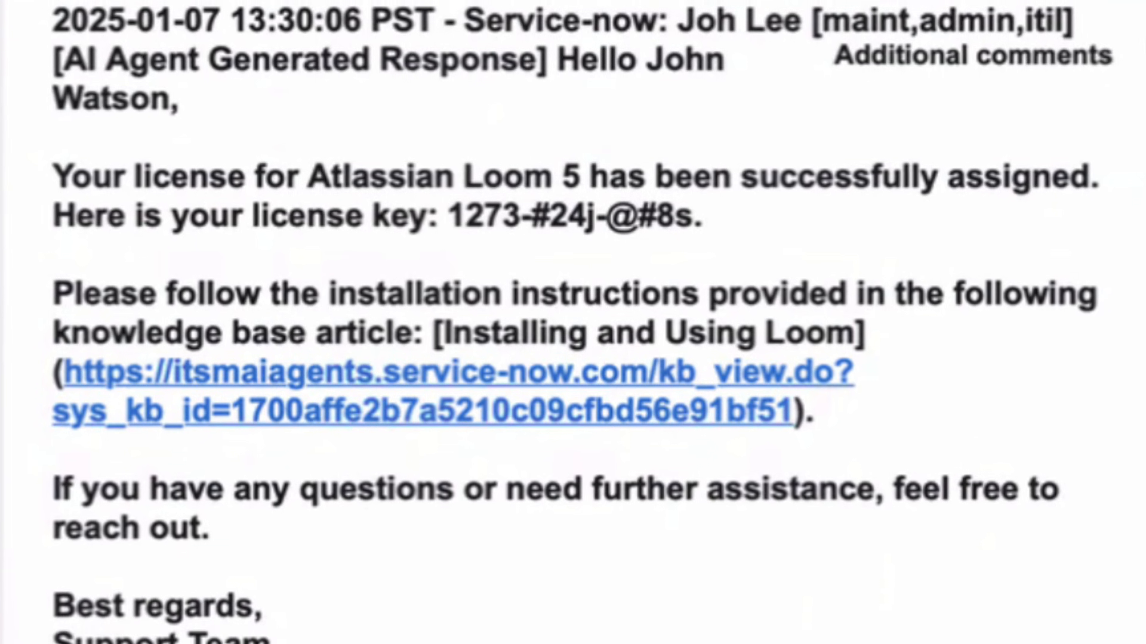
{"action": "scroll", "scroll_direction": "down", "scroll_amount": 3}
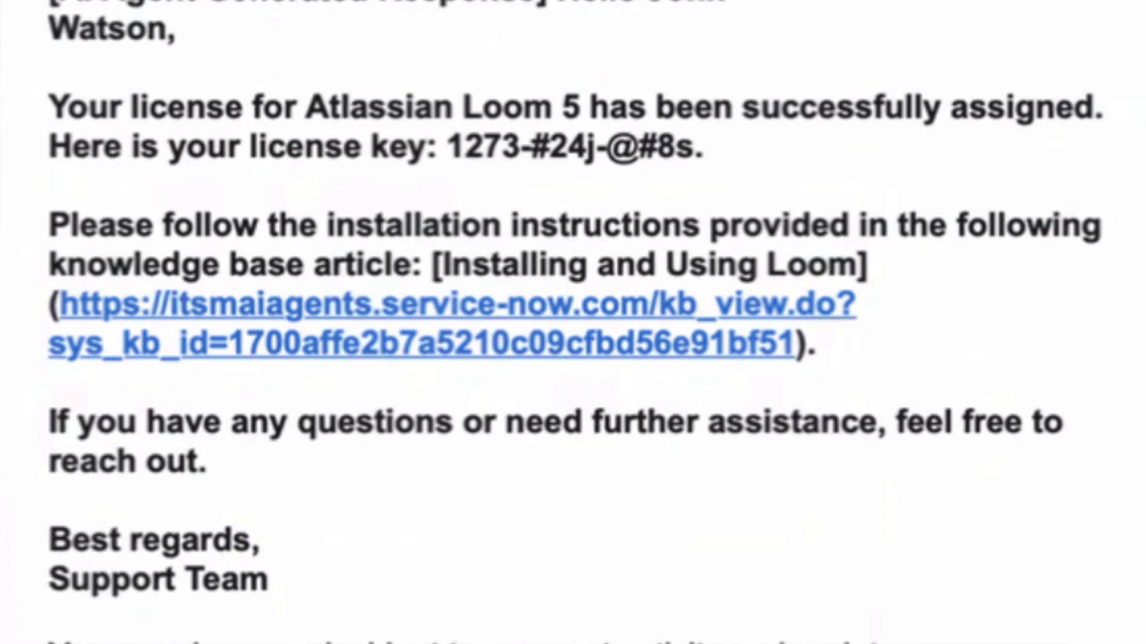
{"action": "scroll", "scroll_direction": "down", "scroll_amount": 3}
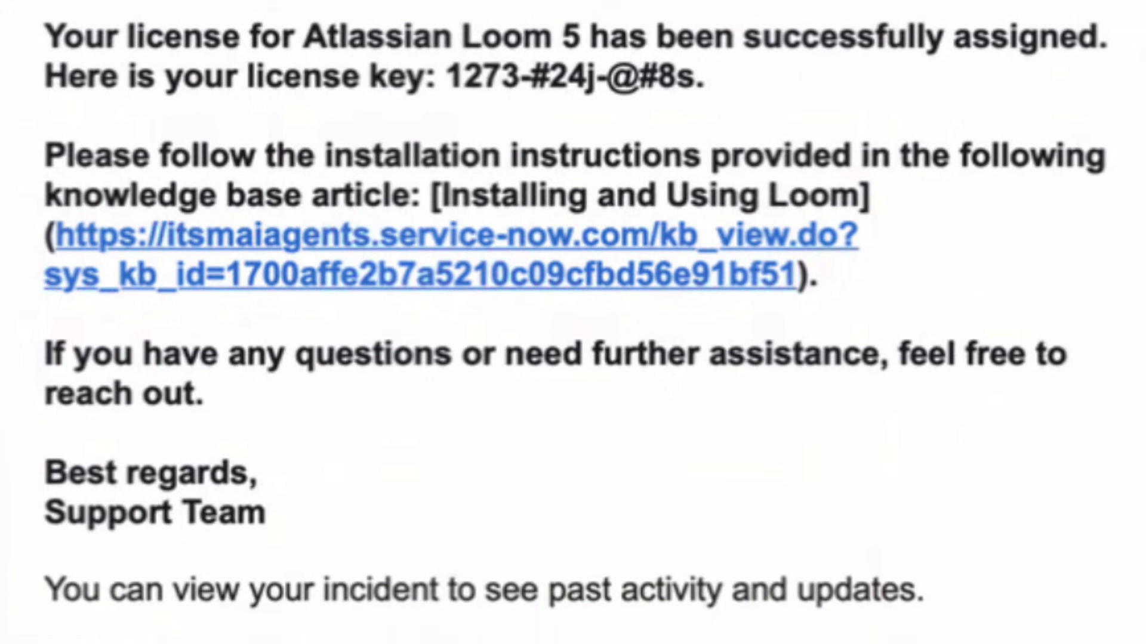
{"action": "scroll", "scroll_direction": "down", "scroll_amount": 3}
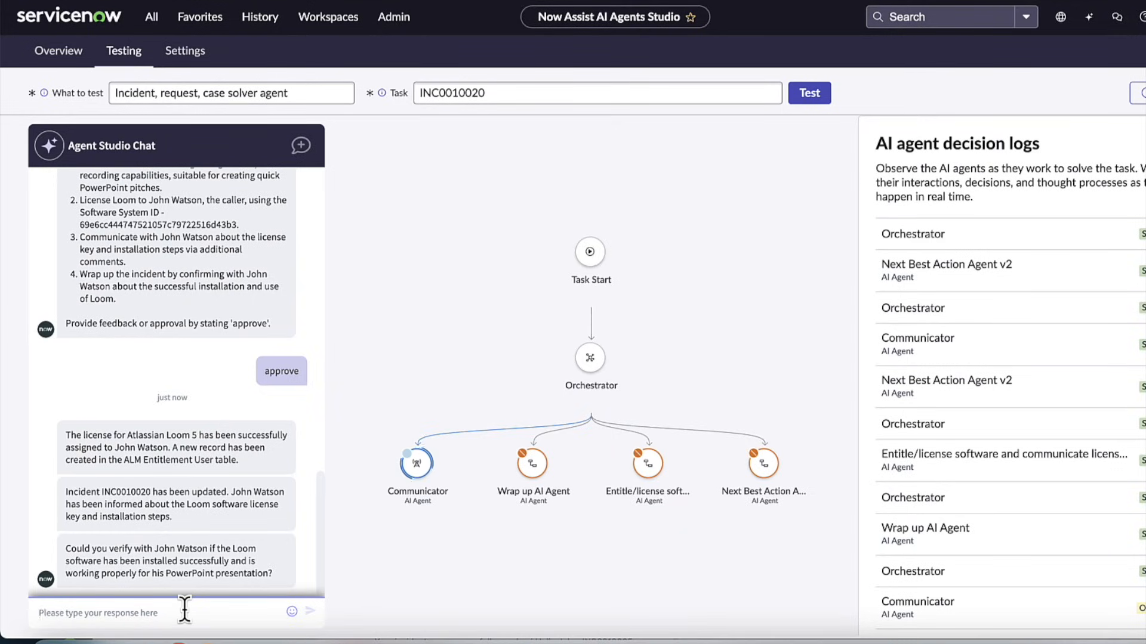
Step: Send a reply that Loom works after speaking with John, who had to click install twice
{"action": "type", "text": "yes it works after sp"}
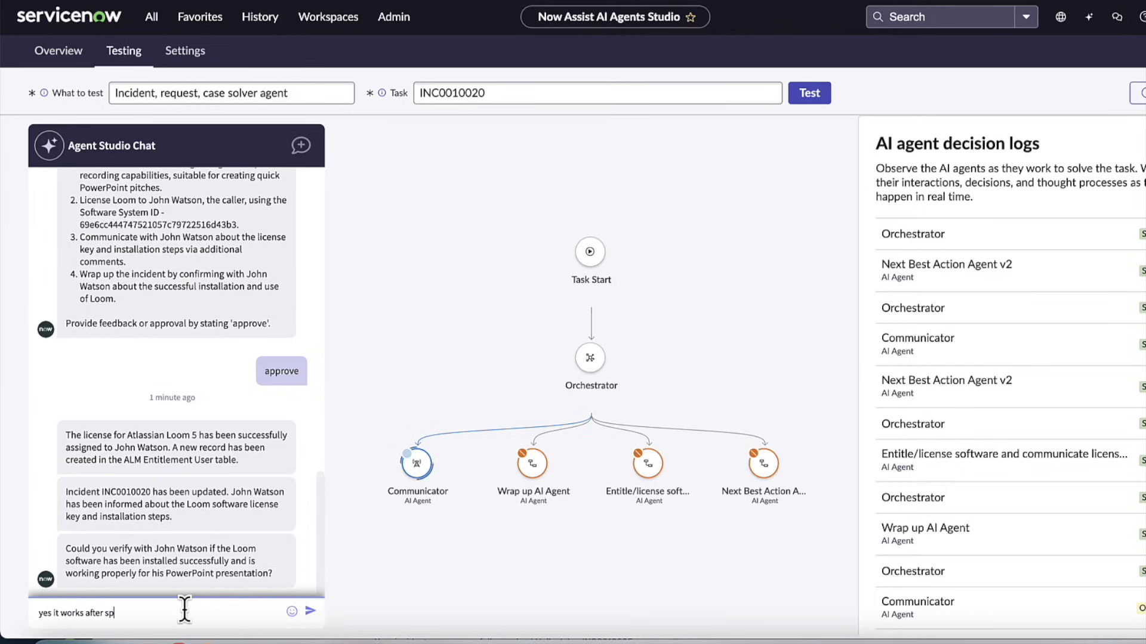
{"action": "type", "text": "eaking with"}
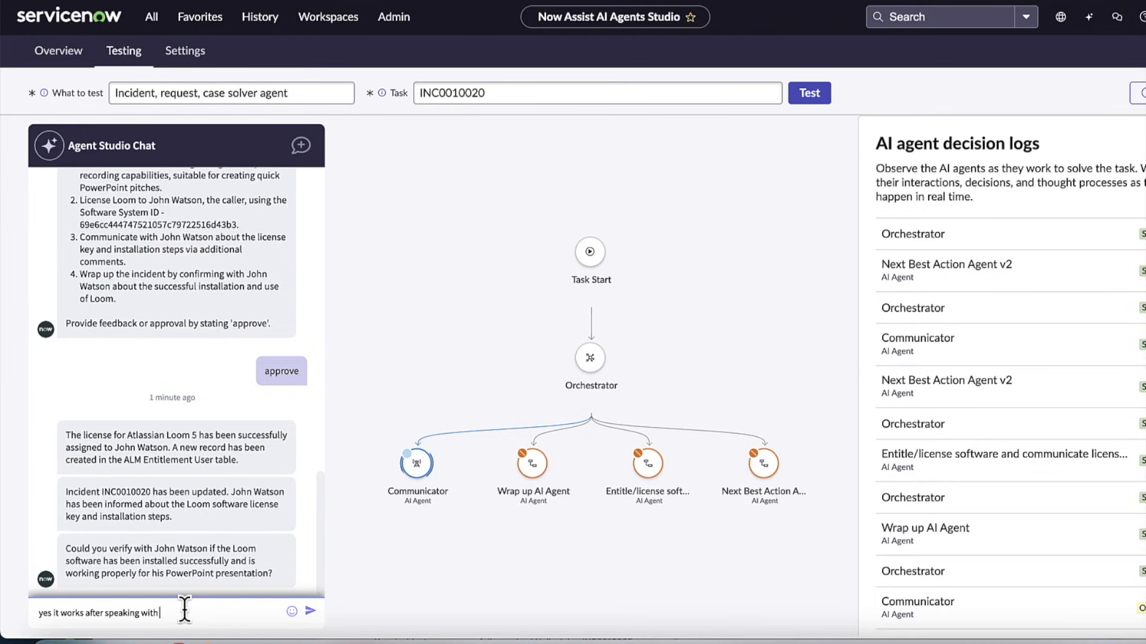
{"action": "type", "text": "John. The only thing"}
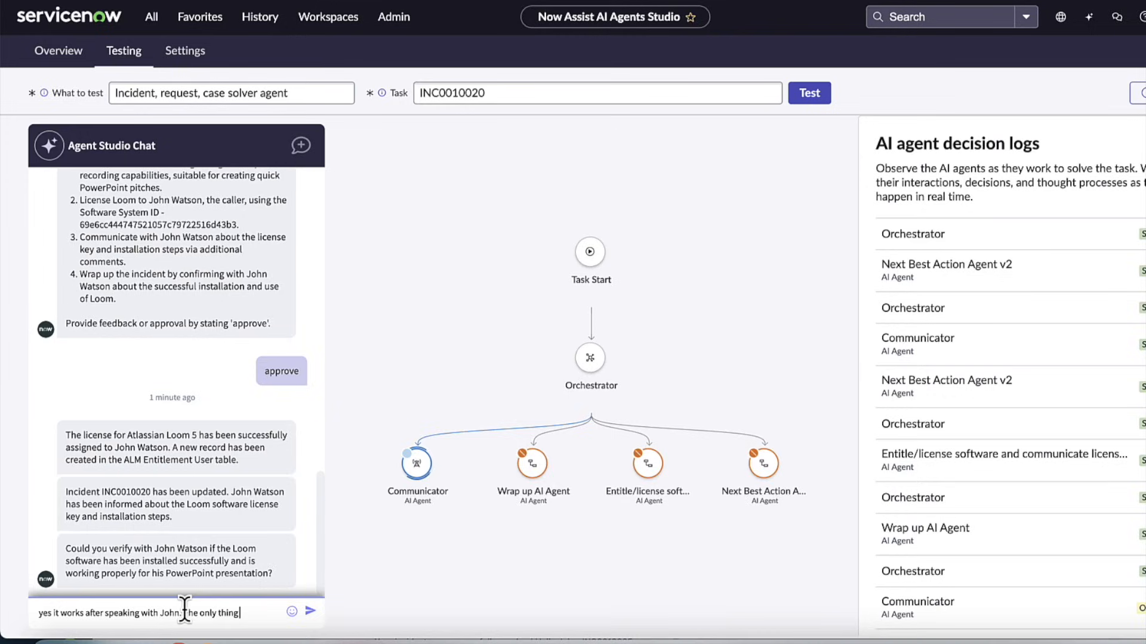
{"action": "type", "text": "is th"}
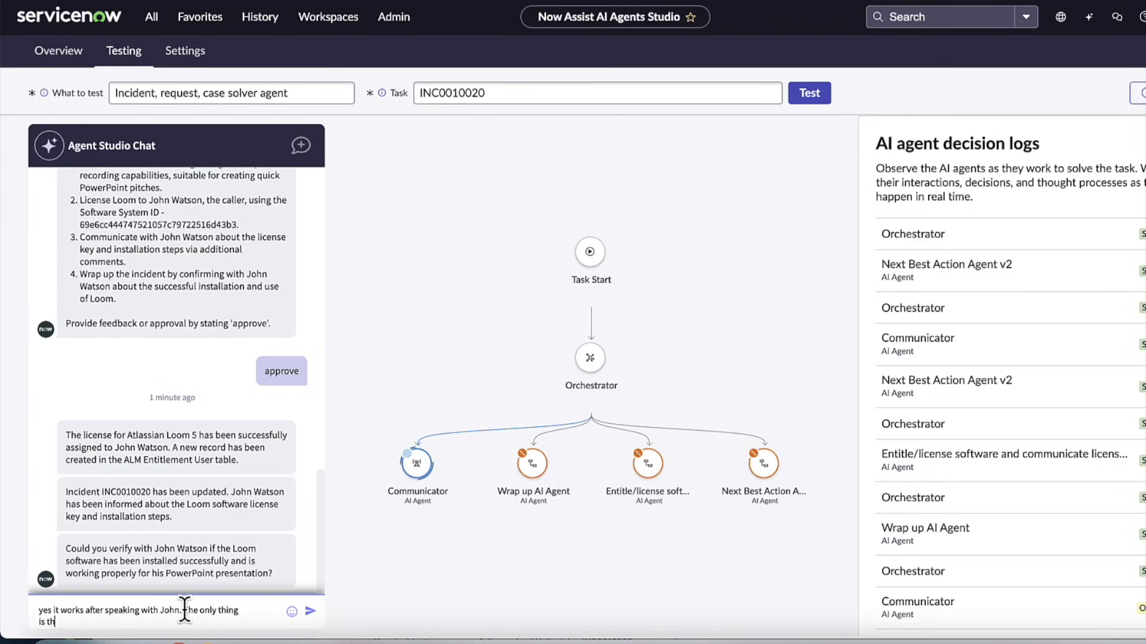
{"action": "type", "text": "at he had"}
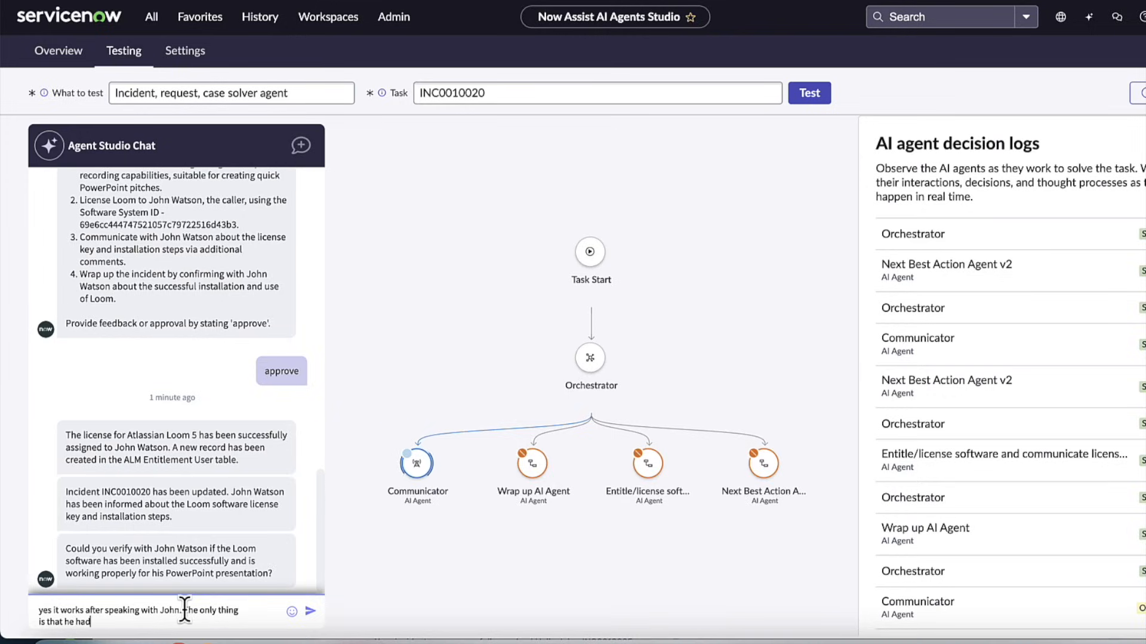
{"action": "type", "text": "to click"}
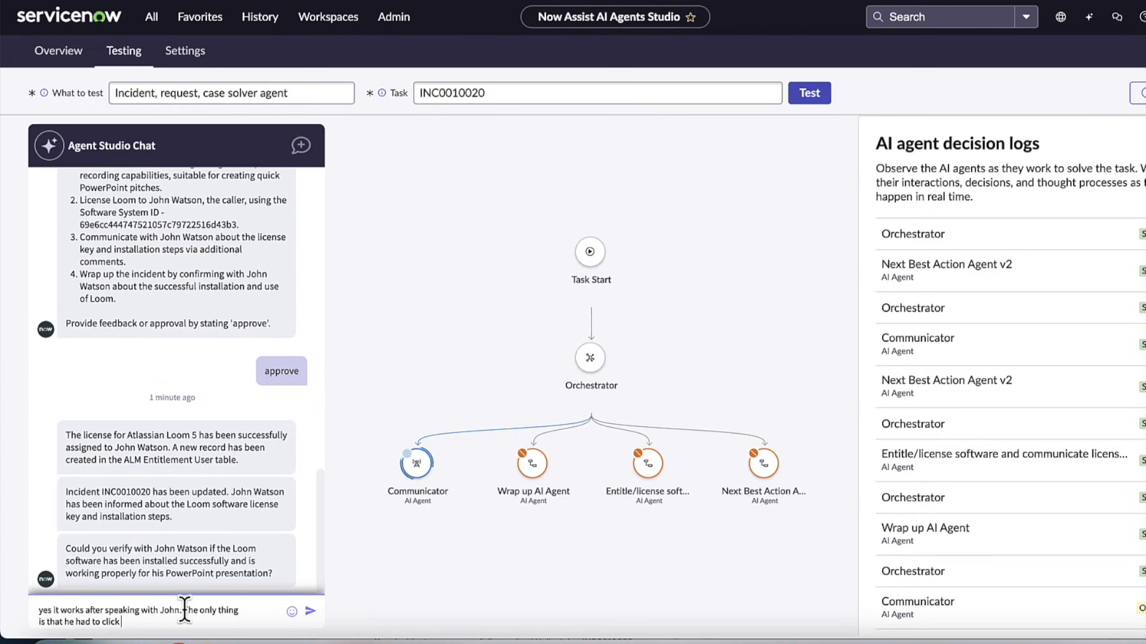
{"action": "key", "text": "Return"}
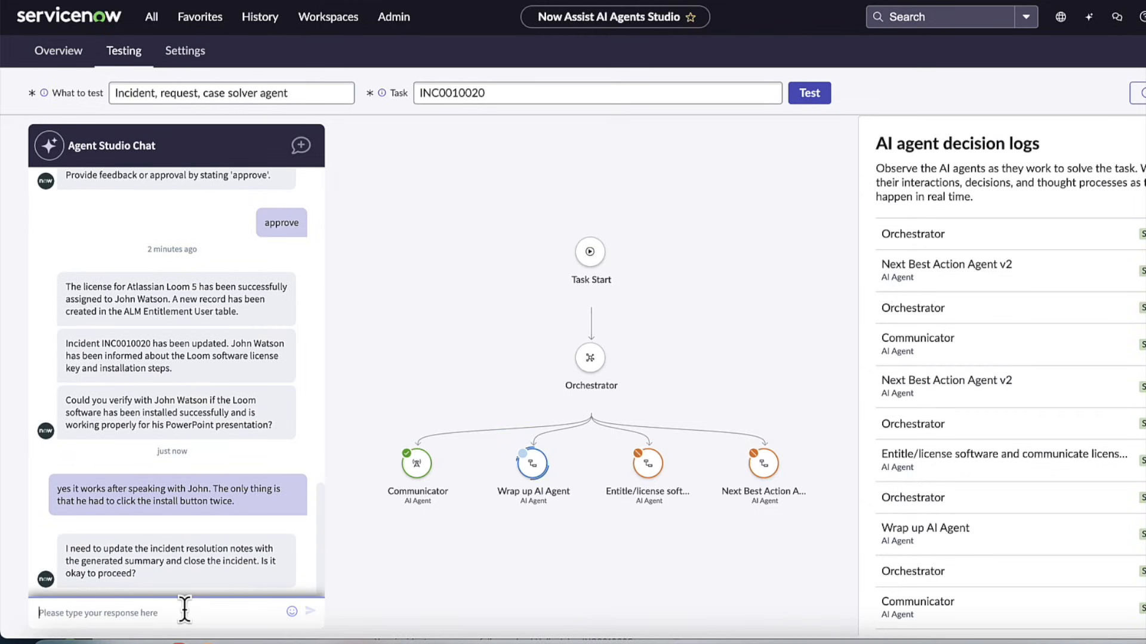
Step: Send 'yes proceed' so the agent updates resolution notes and closes INC0010020
{"action": "type", "text": "y"}
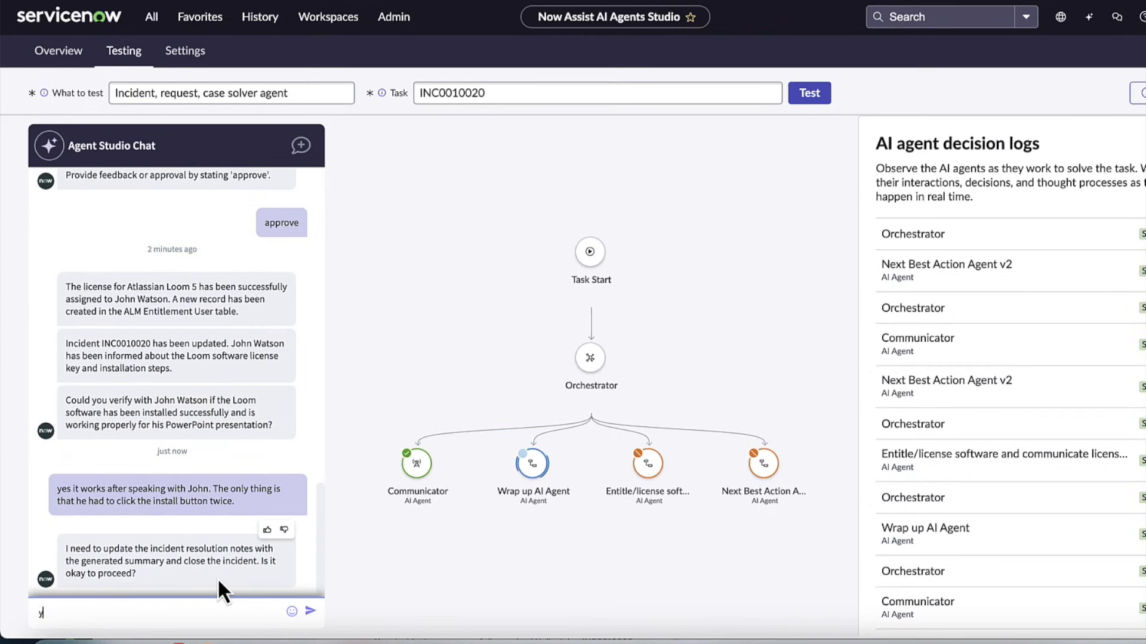
{"action": "type", "text": "yes procee"}
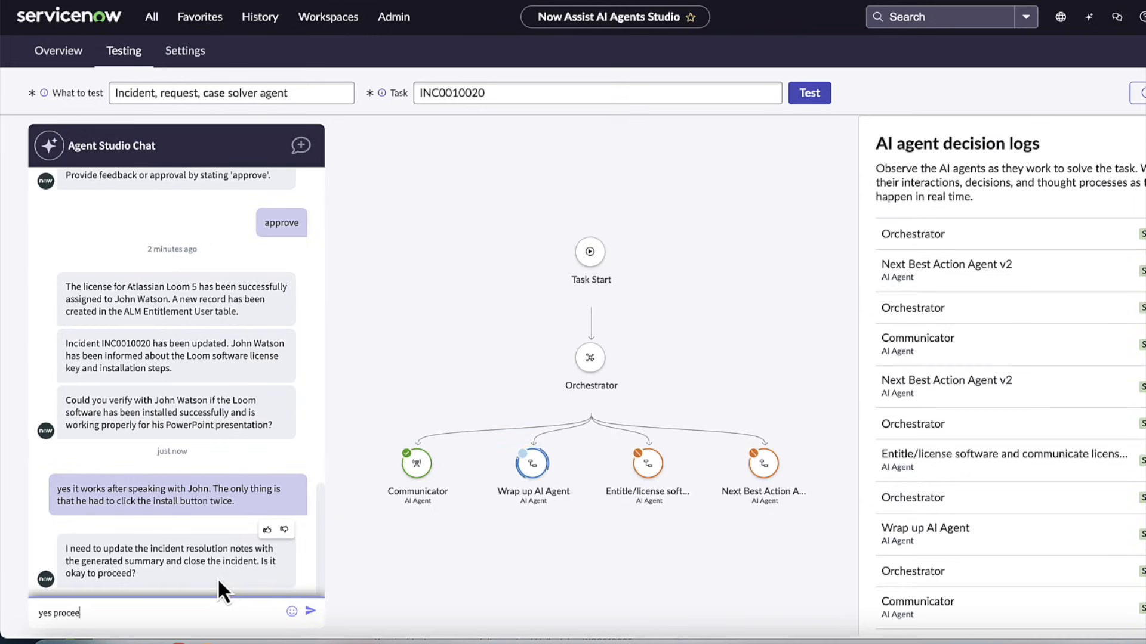
{"action": "left_click", "coordinate": [310, 611]}
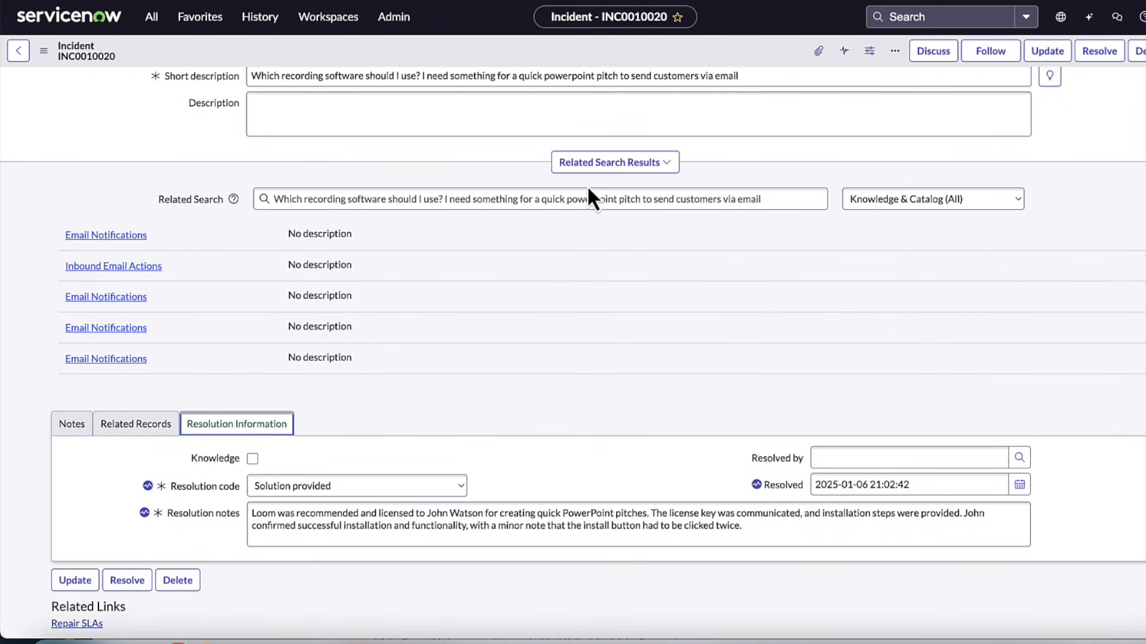
{"action": "scroll", "scroll_direction": "down", "scroll_amount": 3}
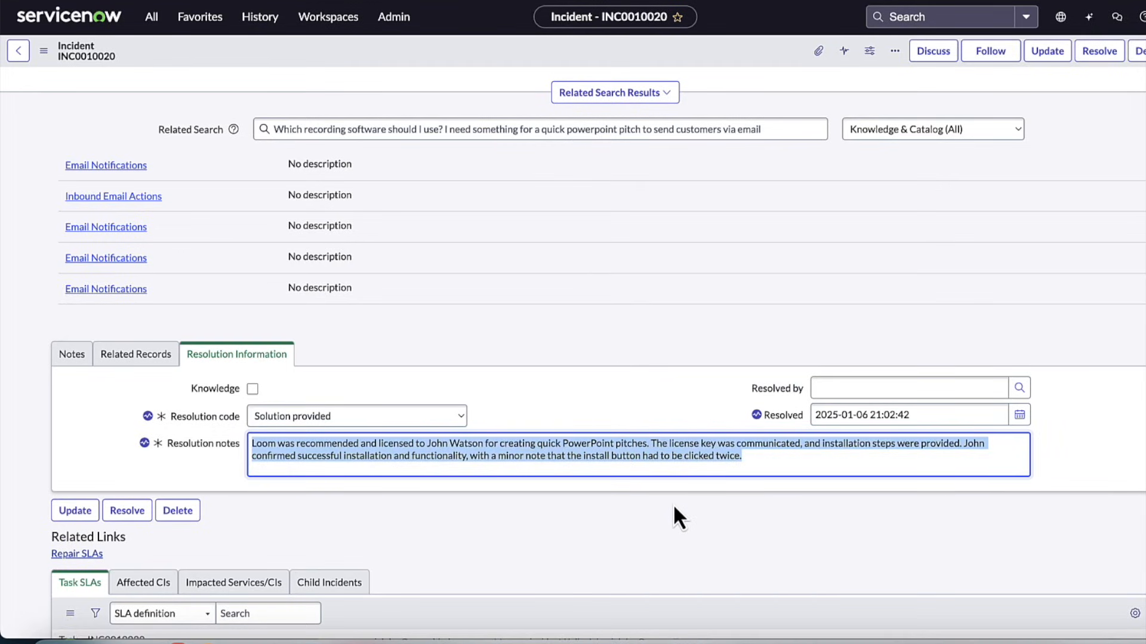
Step: Navigate to the alm_license Software Licenses list via the filter navigator
{"action": "scroll", "scroll_direction": "up", "scroll_amount": 3}
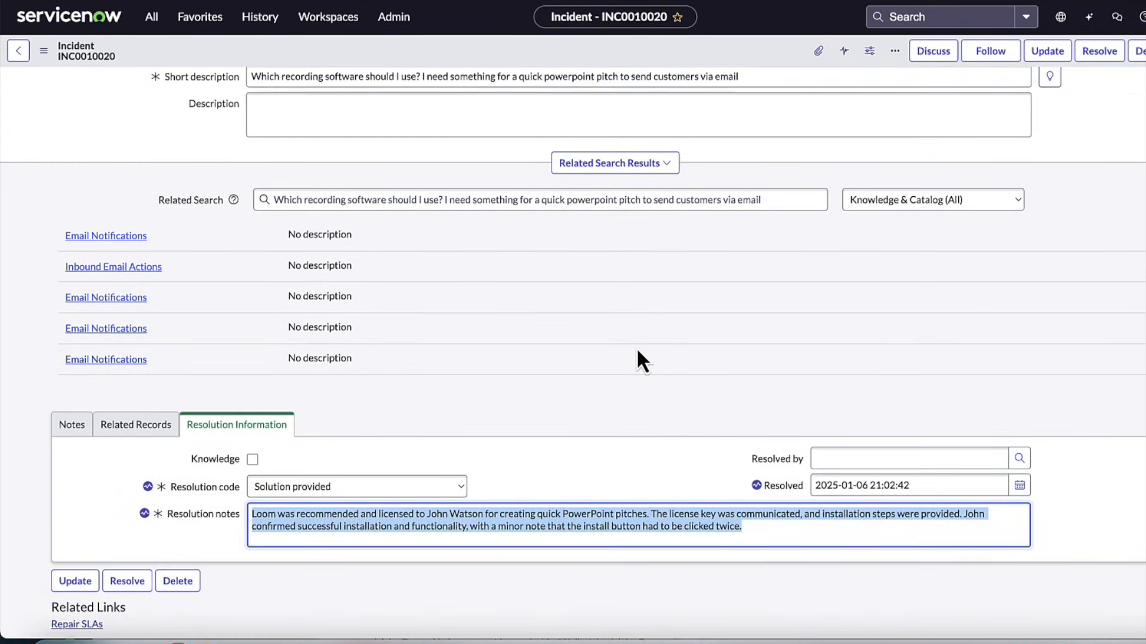
{"action": "scroll", "scroll_direction": "up", "scroll_amount": 3}
{"action": "type", "text": "user"}
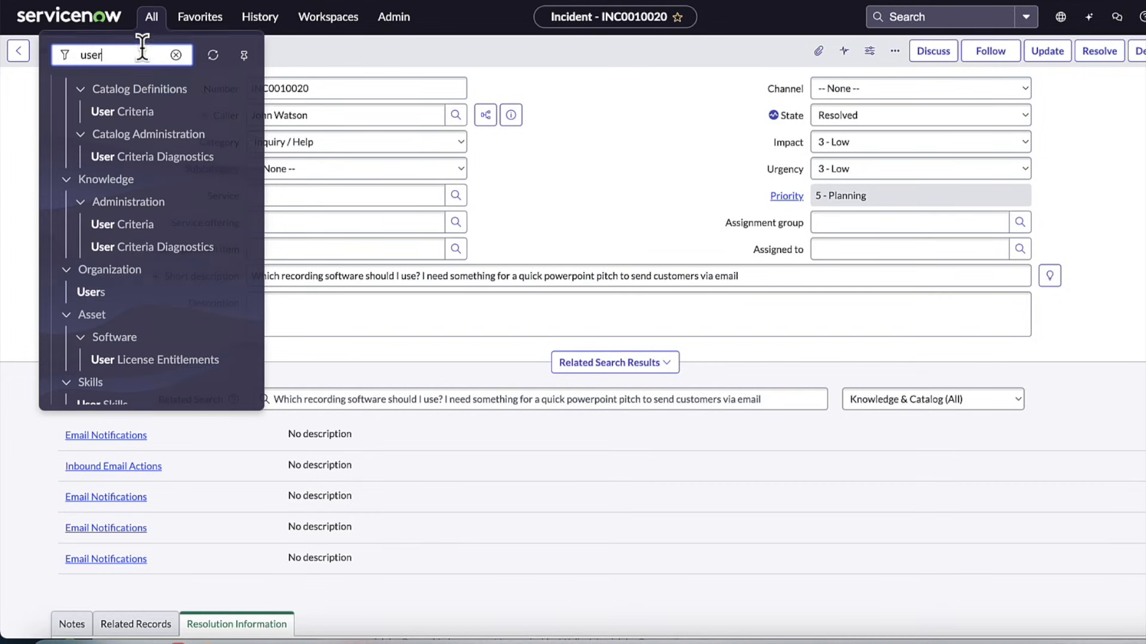
{"action": "type", "text": "alm_licens"}
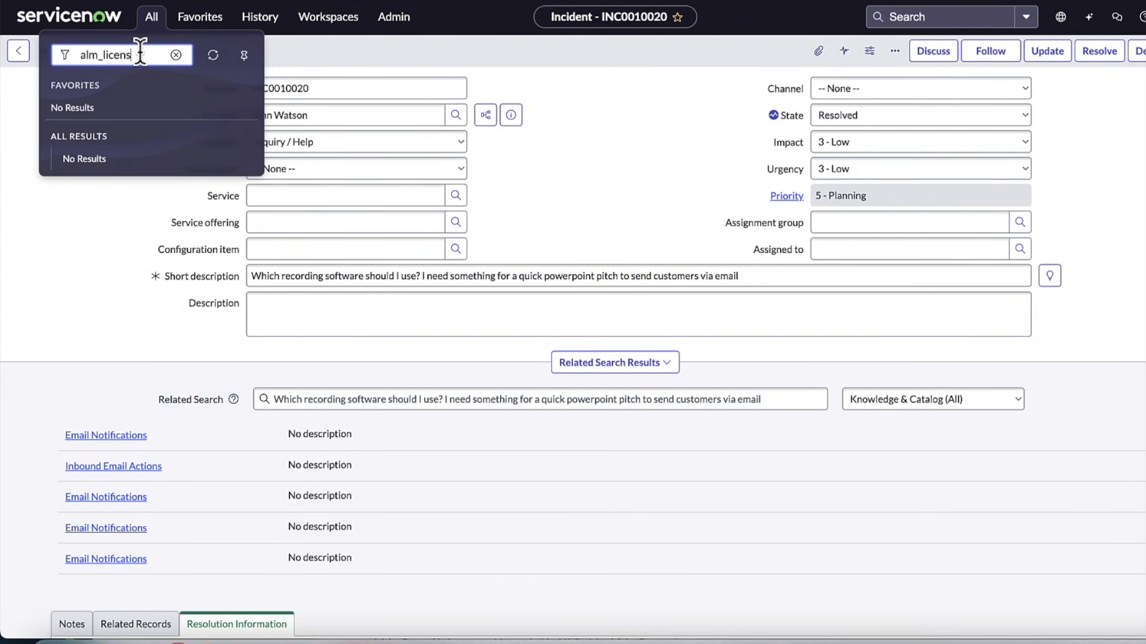
{"action": "type", "text": "_isyt"}
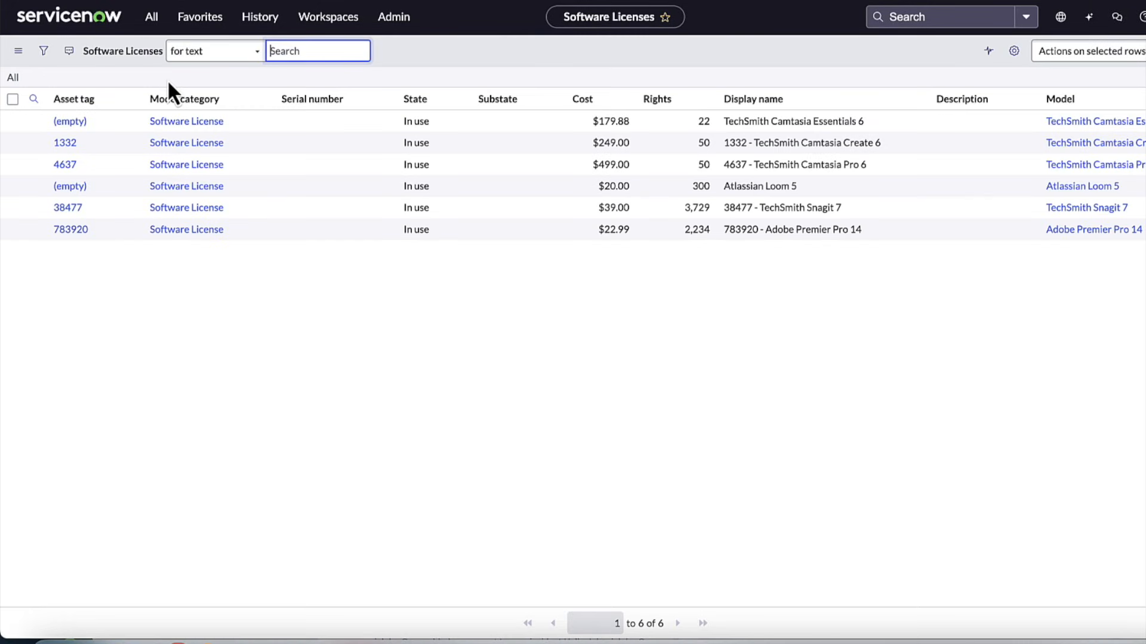
{"action": "mouse_move", "coordinate": [102, 197]}
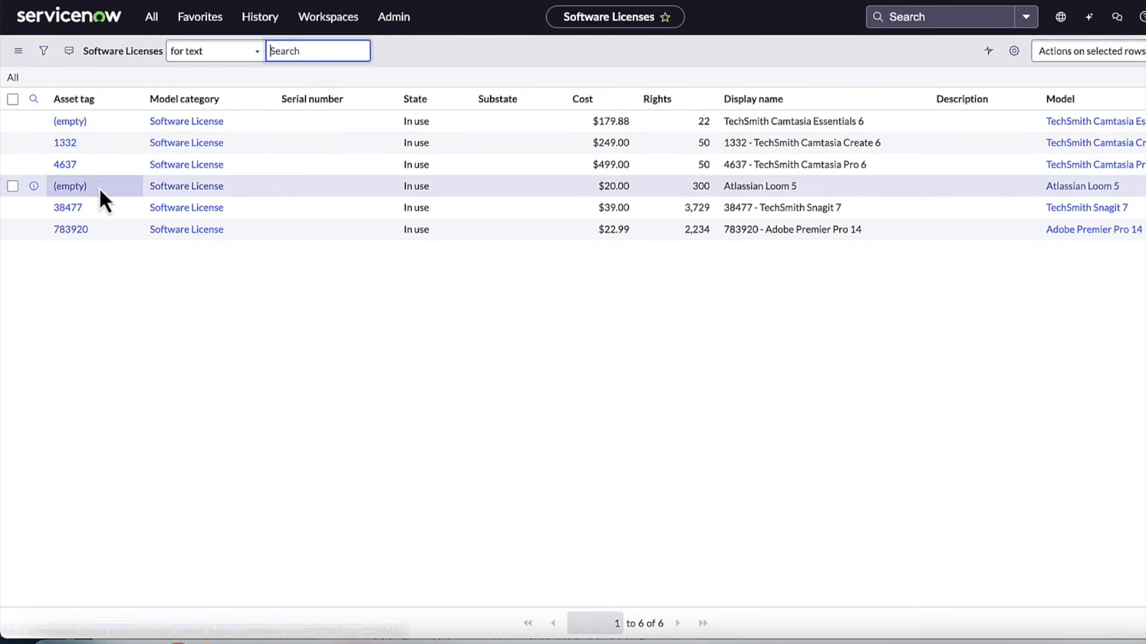
Step: Open the Atlassian Loom 5 license record and view its contract and User Entitlements
{"action": "left_click", "coordinate": [34, 186]}
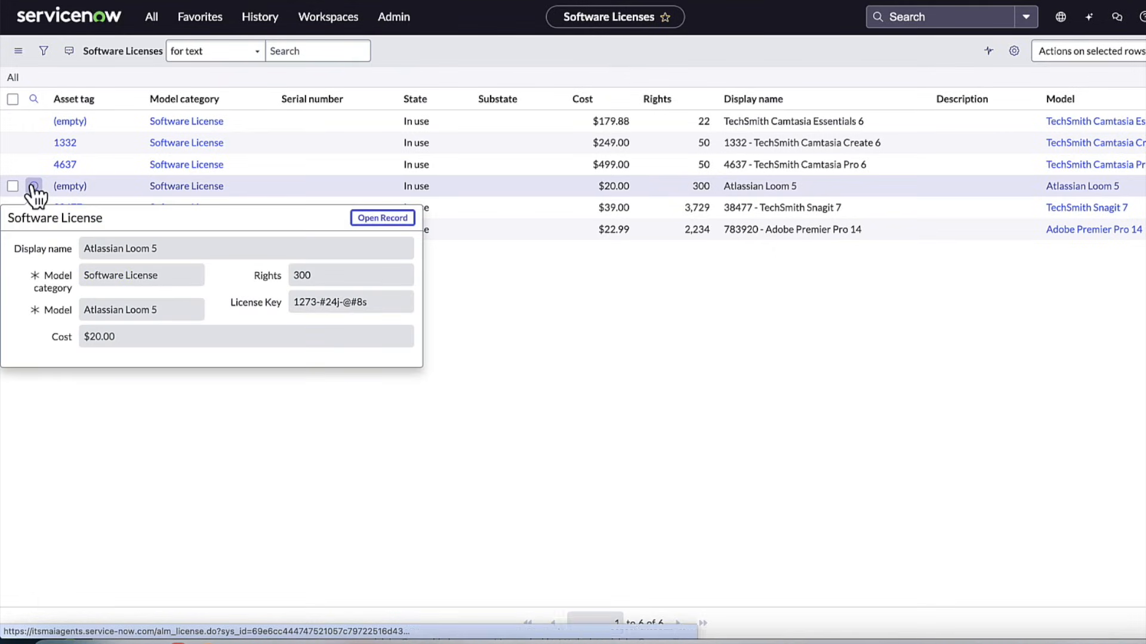
{"action": "left_click", "coordinate": [382, 217]}
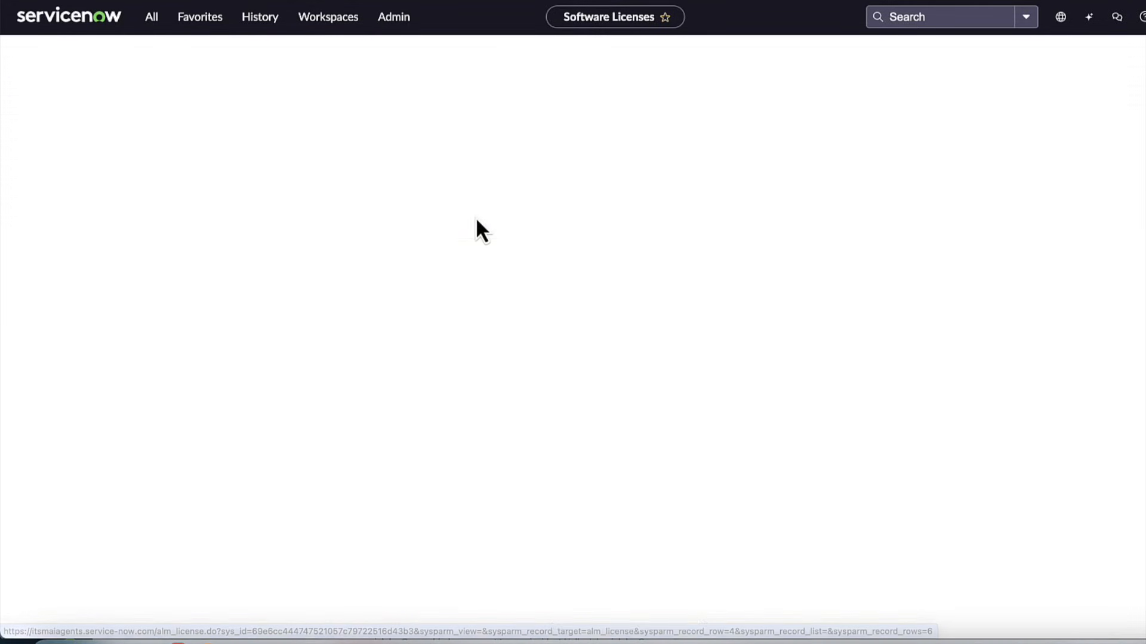
{"action": "left_click", "coordinate": [481, 229]}
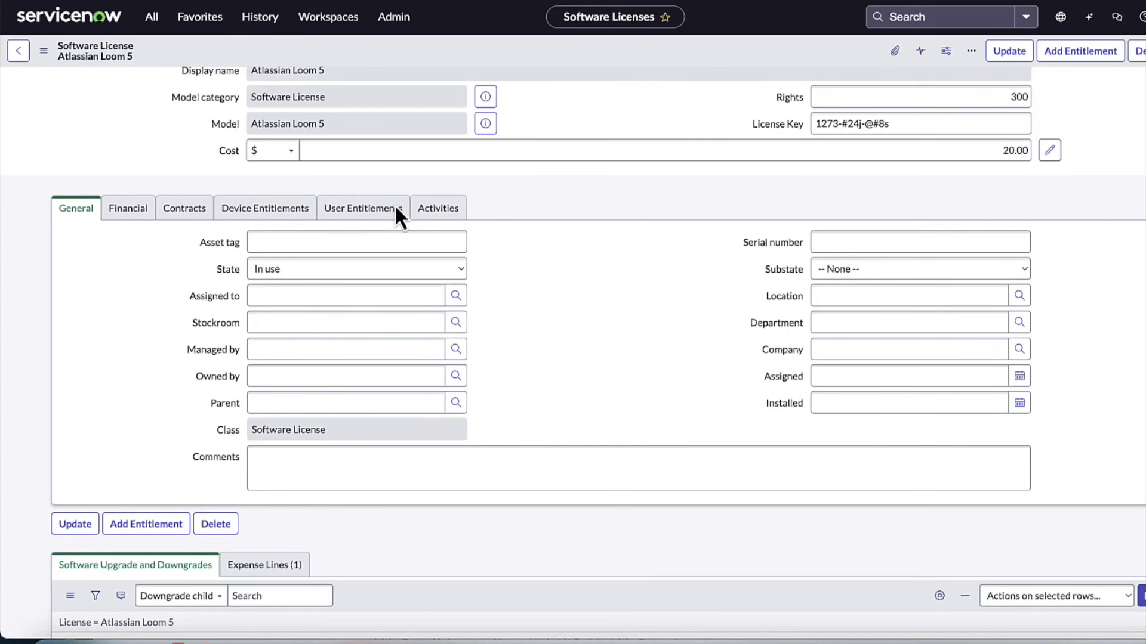
{"action": "mouse_move", "coordinate": [374, 235]}
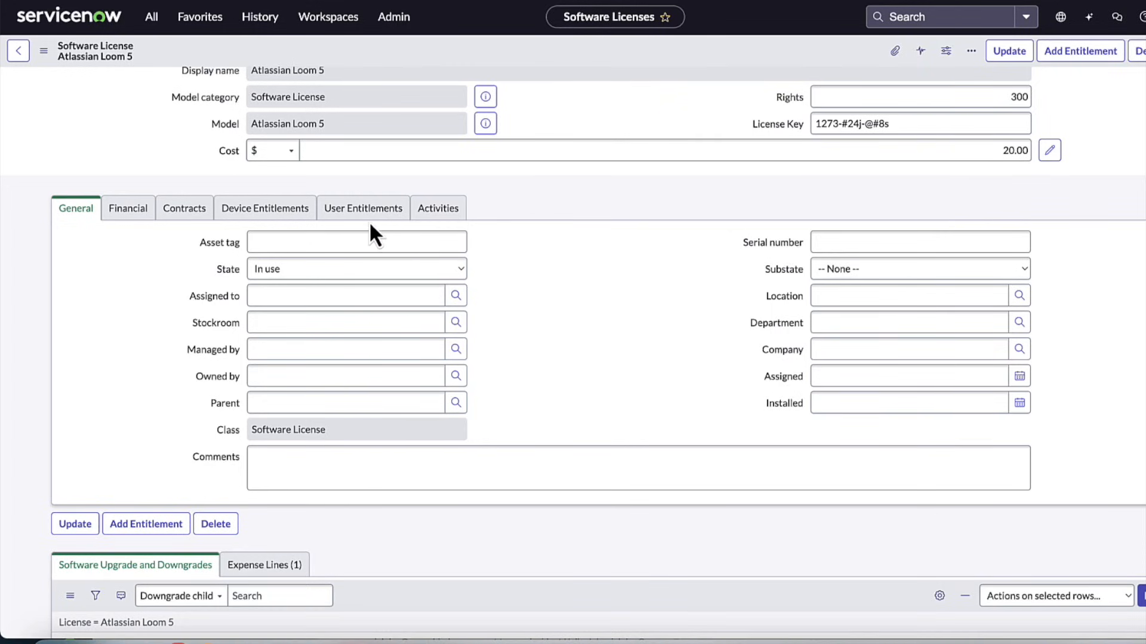
{"action": "left_click", "coordinate": [183, 207]}
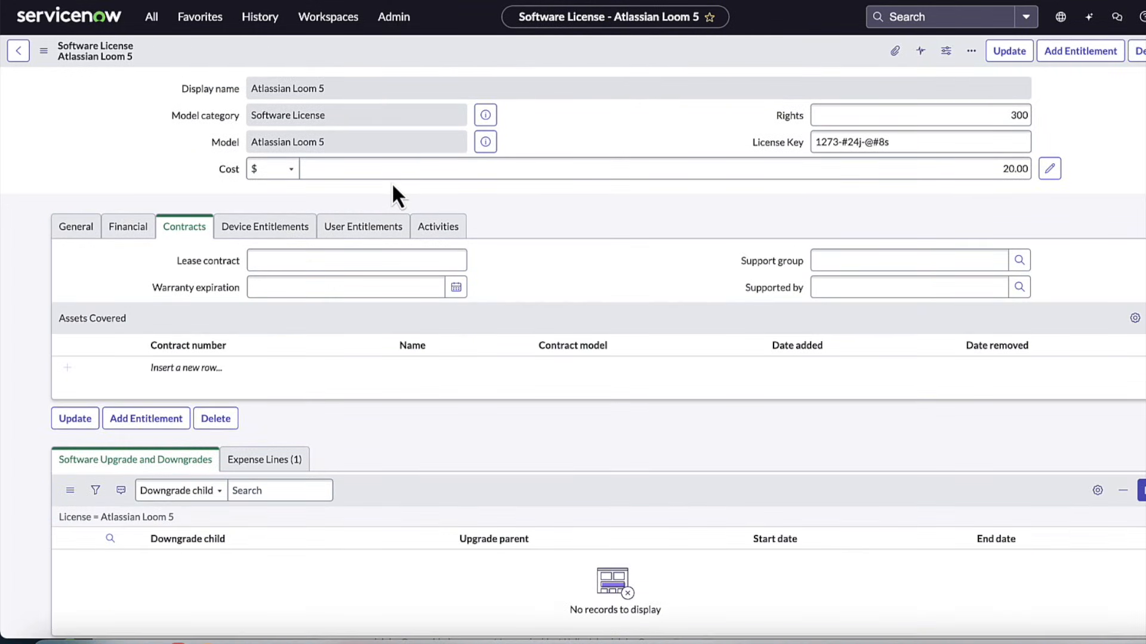
{"action": "left_click", "coordinate": [363, 226]}
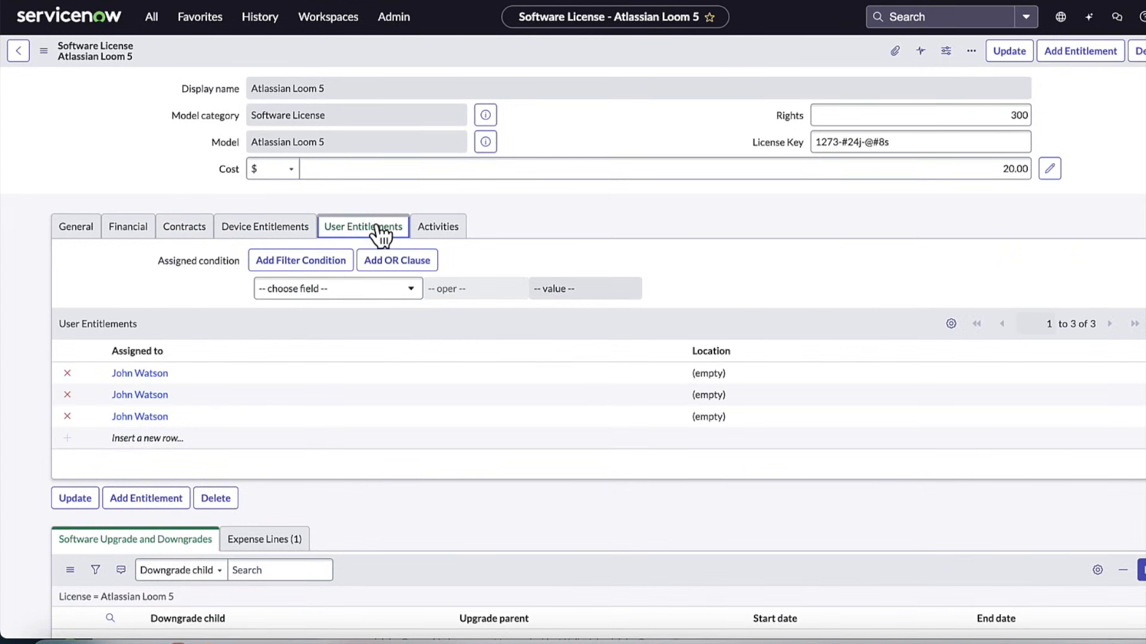
{"action": "left_click", "coordinate": [67, 415]}
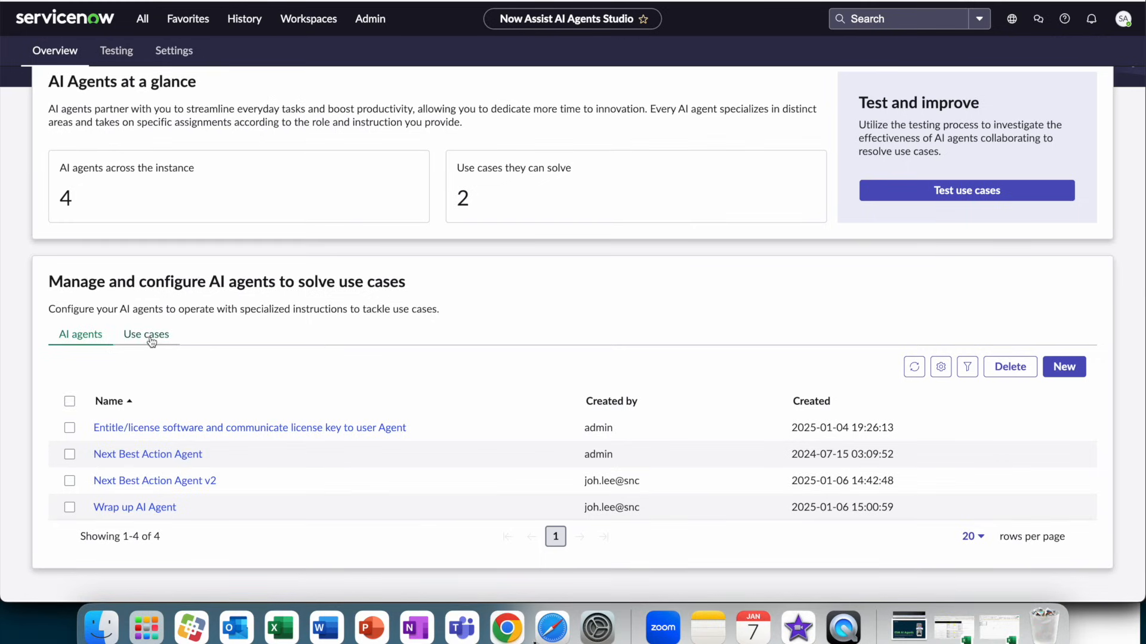
Step: Open the 'Incident, request, case solver agents' use case from the Use cases list
{"action": "left_click", "coordinate": [145, 334]}
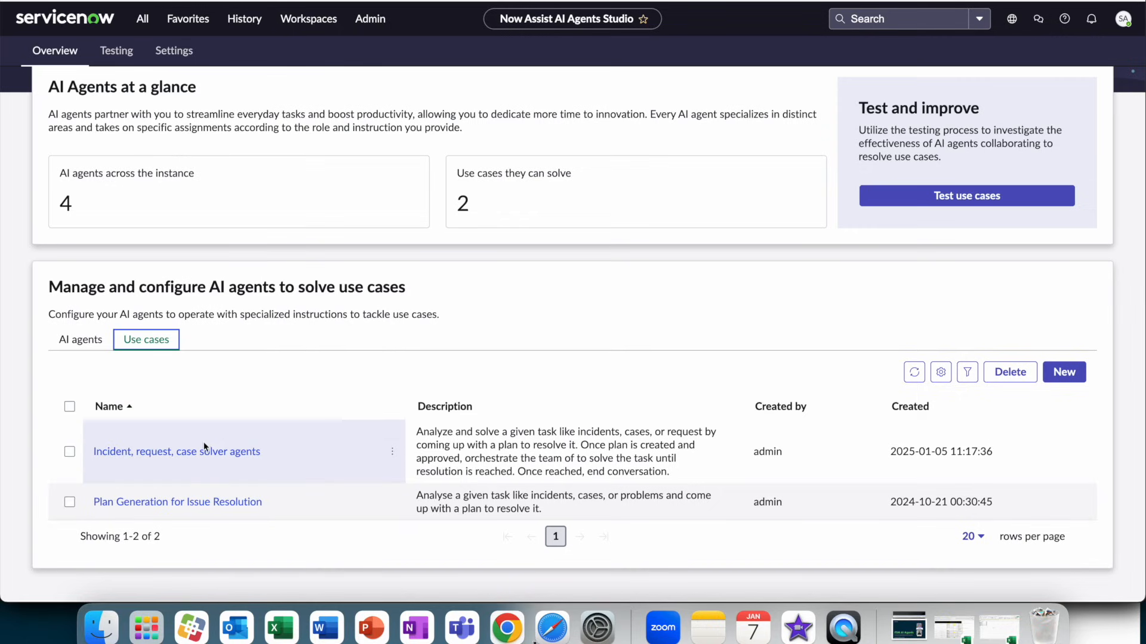
{"action": "left_click", "coordinate": [176, 451]}
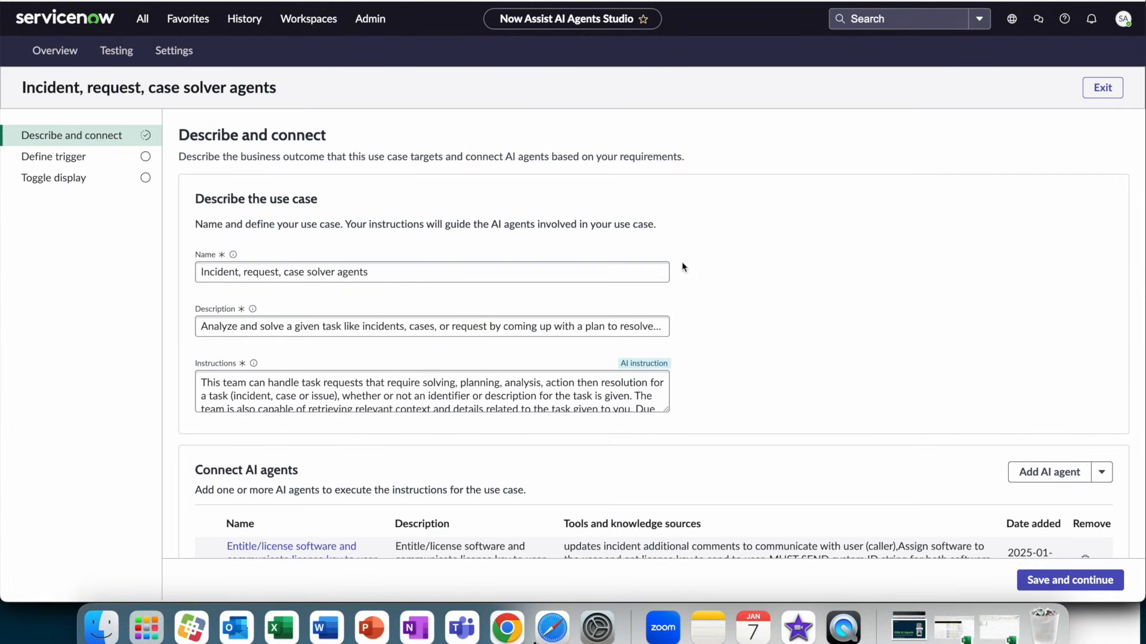
{"action": "mouse_move", "coordinate": [225, 184]}
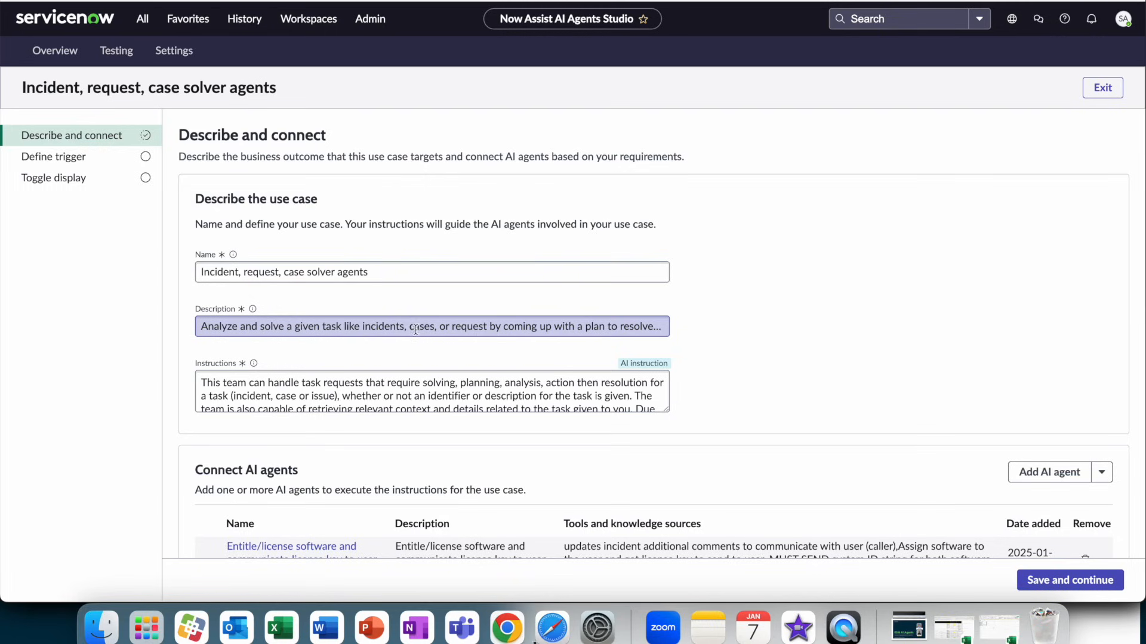
Step: Read the Instructions field through plan and wrap-up rules down to the three connected AI agents
{"action": "left_click", "coordinate": [431, 327]}
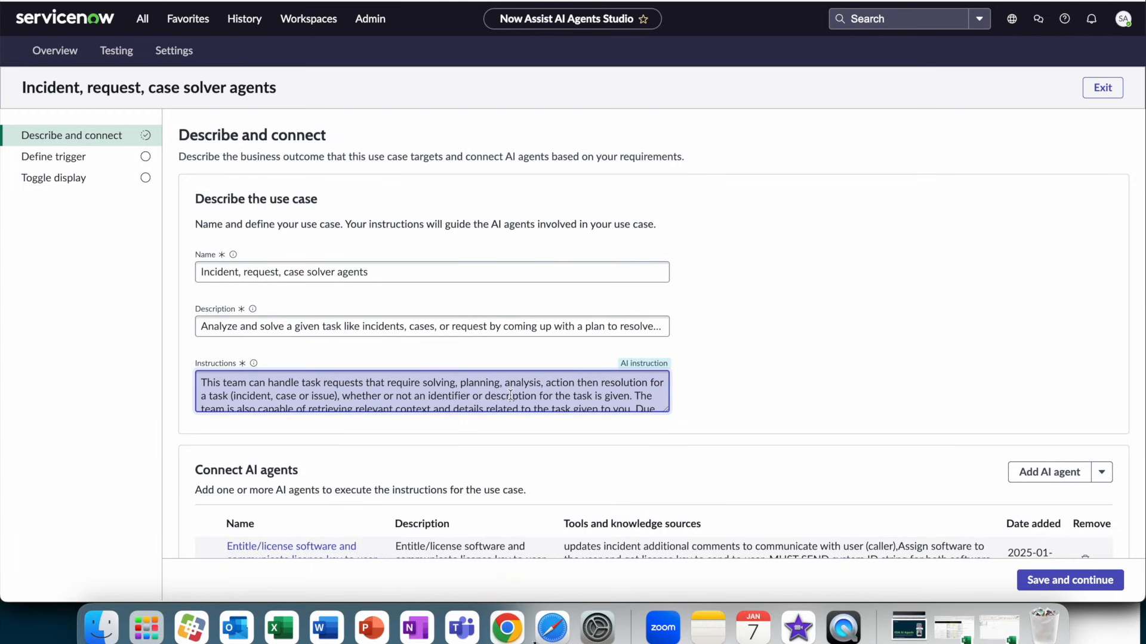
{"action": "scroll", "scroll_direction": "down", "scroll_amount": 3}
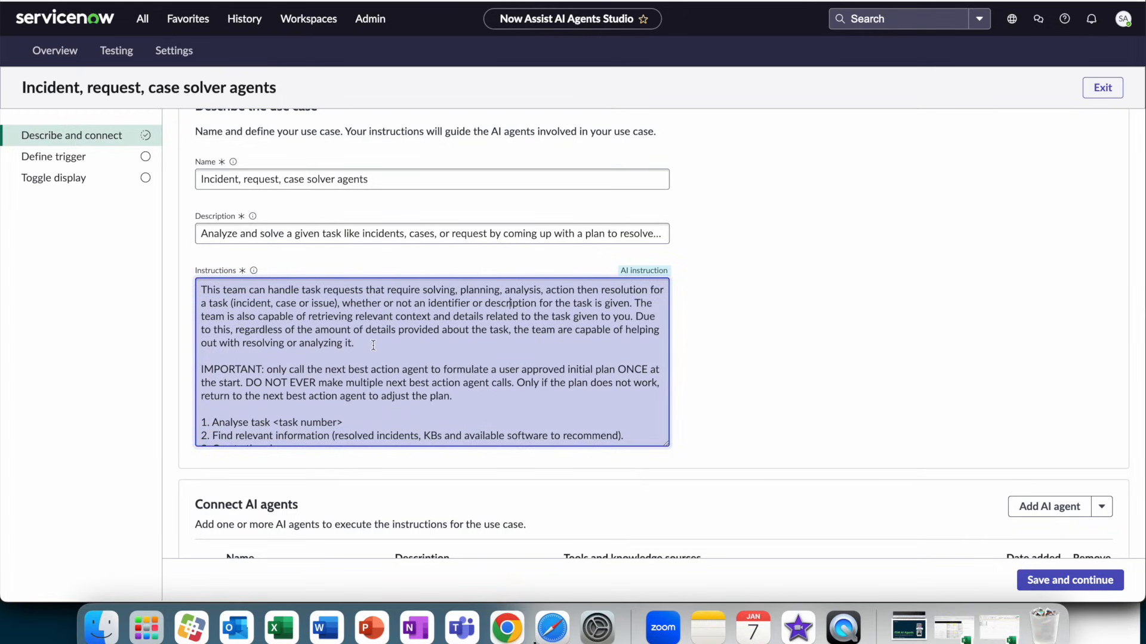
{"action": "scroll", "scroll_direction": "down", "scroll_amount": 3}
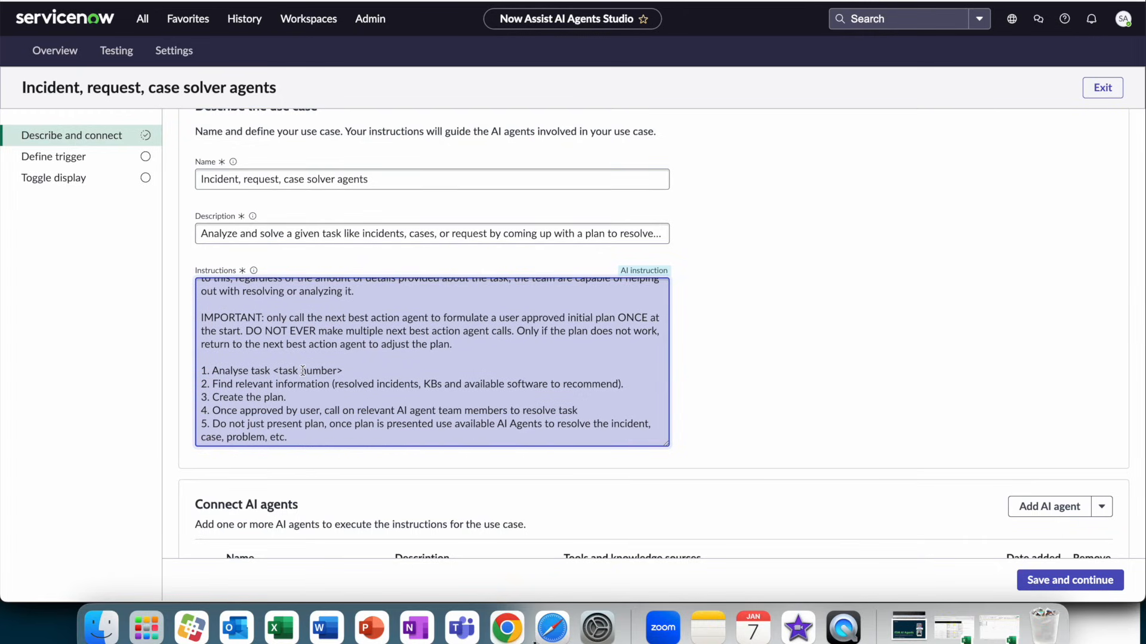
{"action": "scroll", "scroll_direction": "down", "scroll_amount": 3}
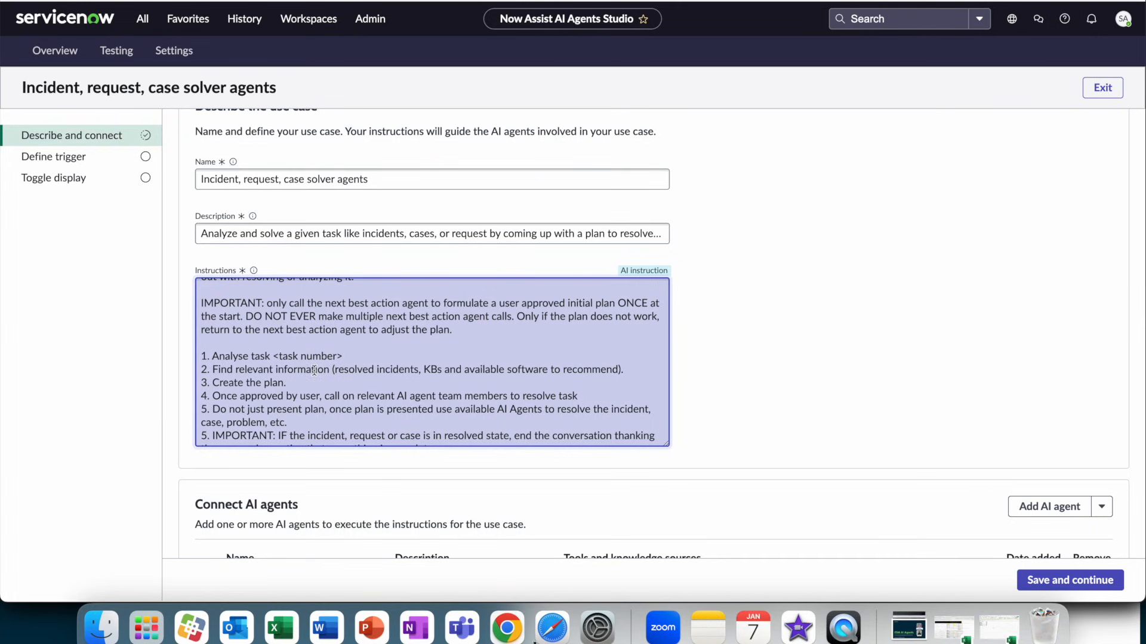
{"action": "scroll", "scroll_direction": "down", "scroll_amount": 3}
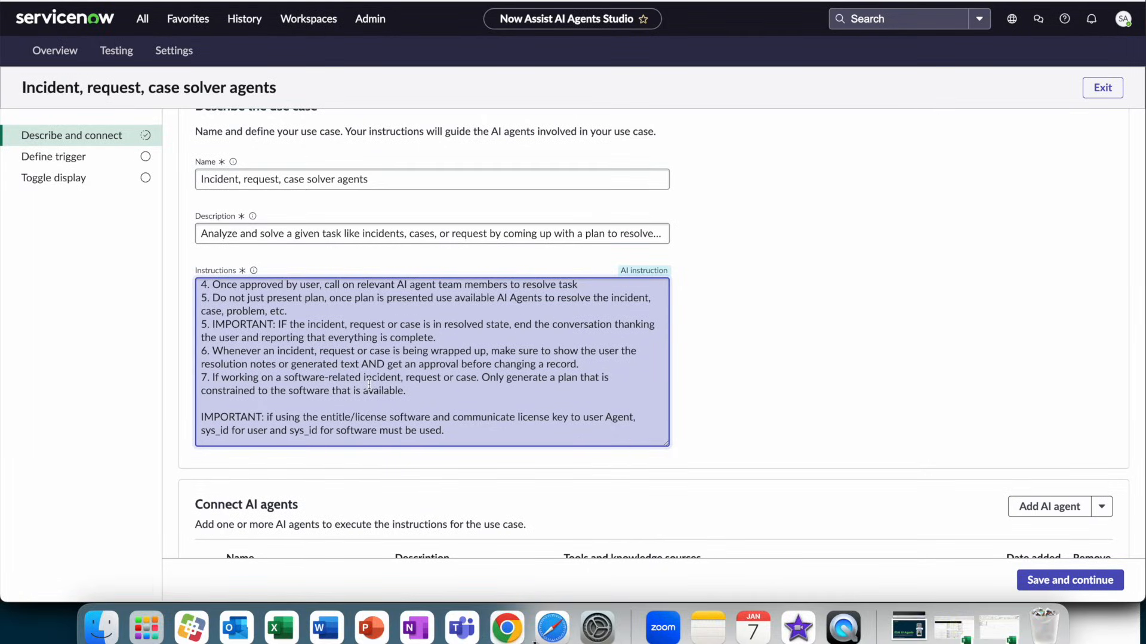
{"action": "scroll", "scroll_direction": "down", "scroll_amount": 3}
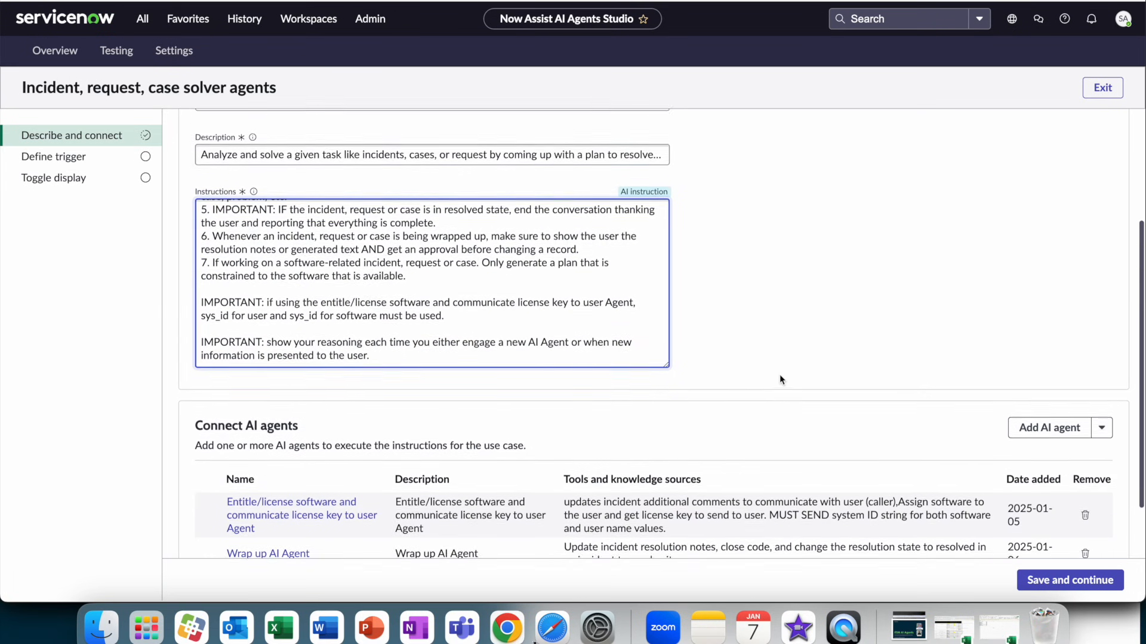
{"action": "scroll", "scroll_direction": "down", "scroll_amount": 3}
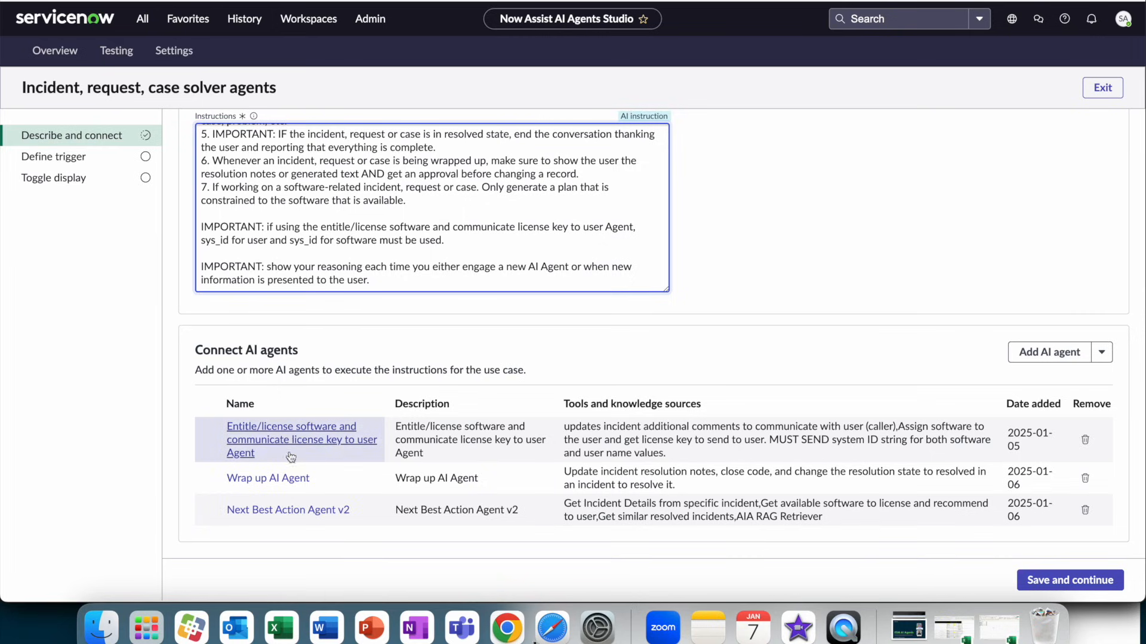
{"action": "mouse_move", "coordinate": [291, 438]}
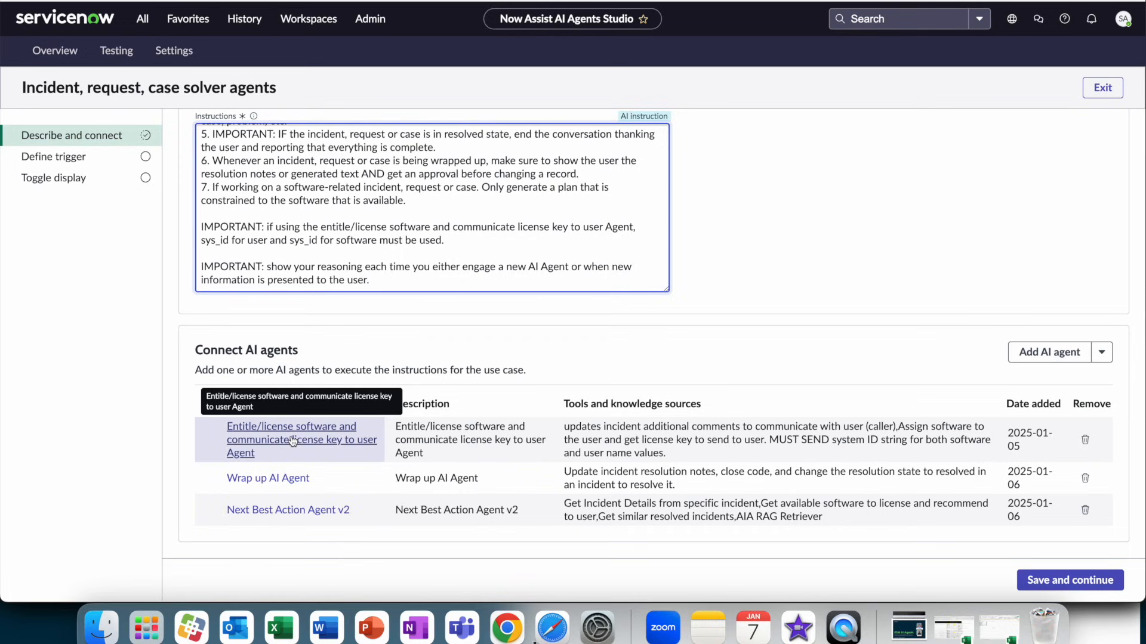
{"action": "mouse_move", "coordinate": [268, 478]}
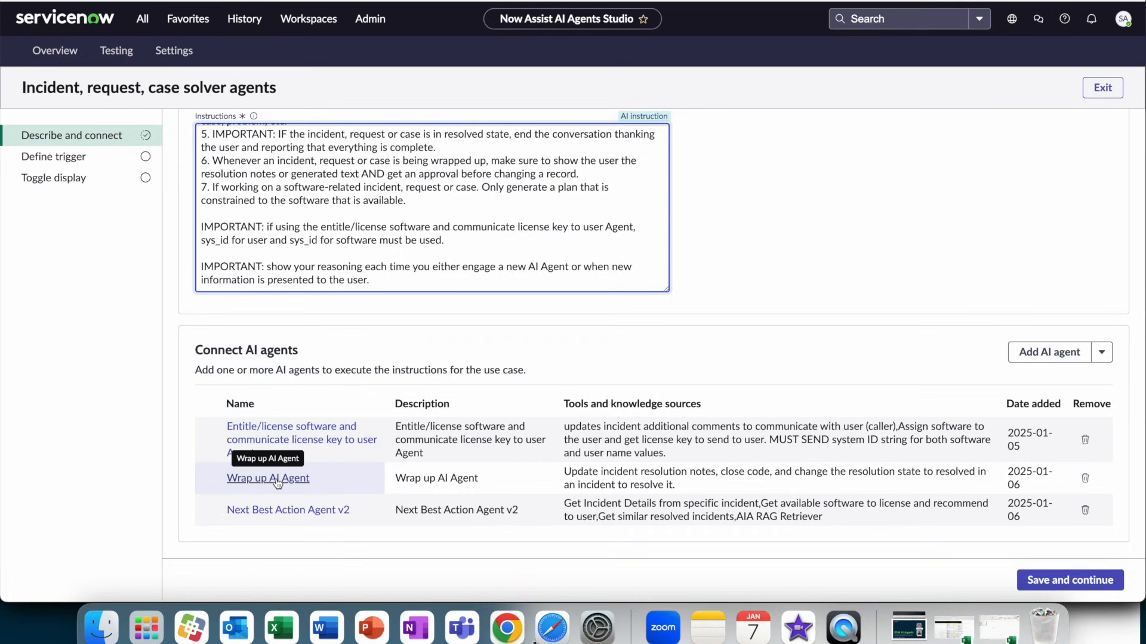
{"action": "mouse_move", "coordinate": [729, 474]}
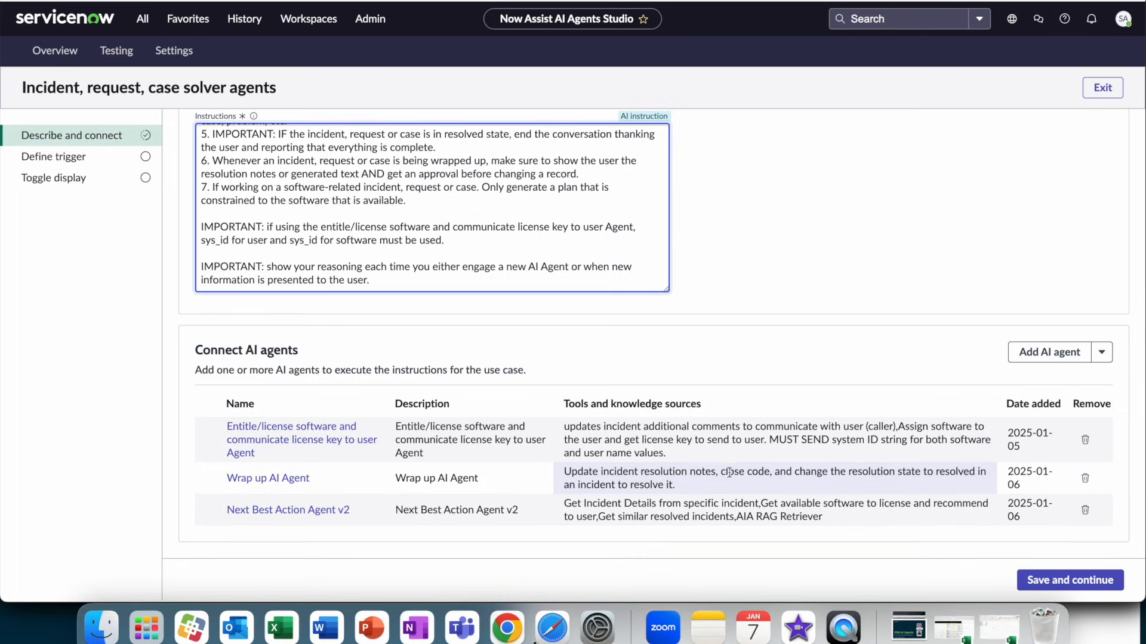
{"action": "mouse_move", "coordinate": [852, 484]}
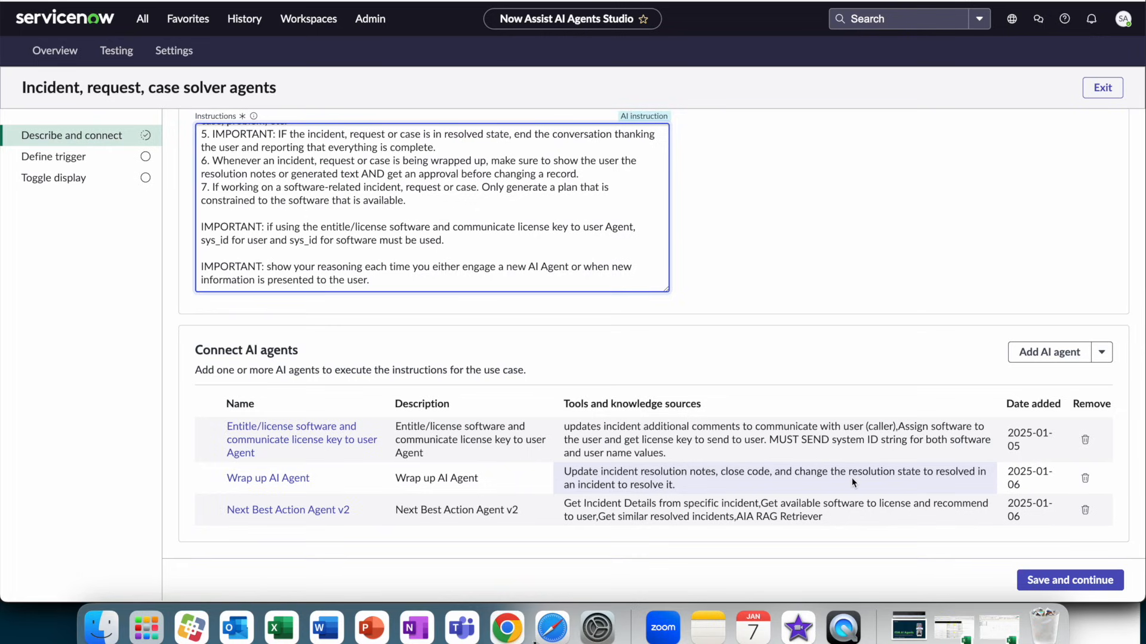
{"action": "mouse_move", "coordinate": [288, 509]}
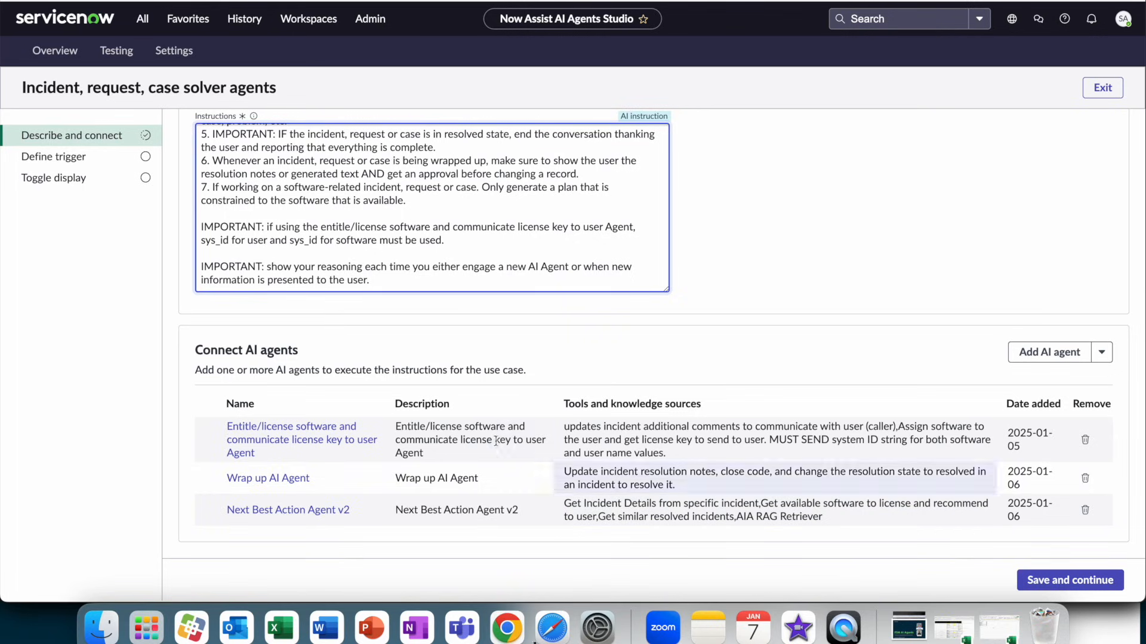
Step: Open the Entitle/license software and communicate license key agent from the connected agents table
{"action": "scroll", "scroll_direction": "down", "scroll_amount": 3}
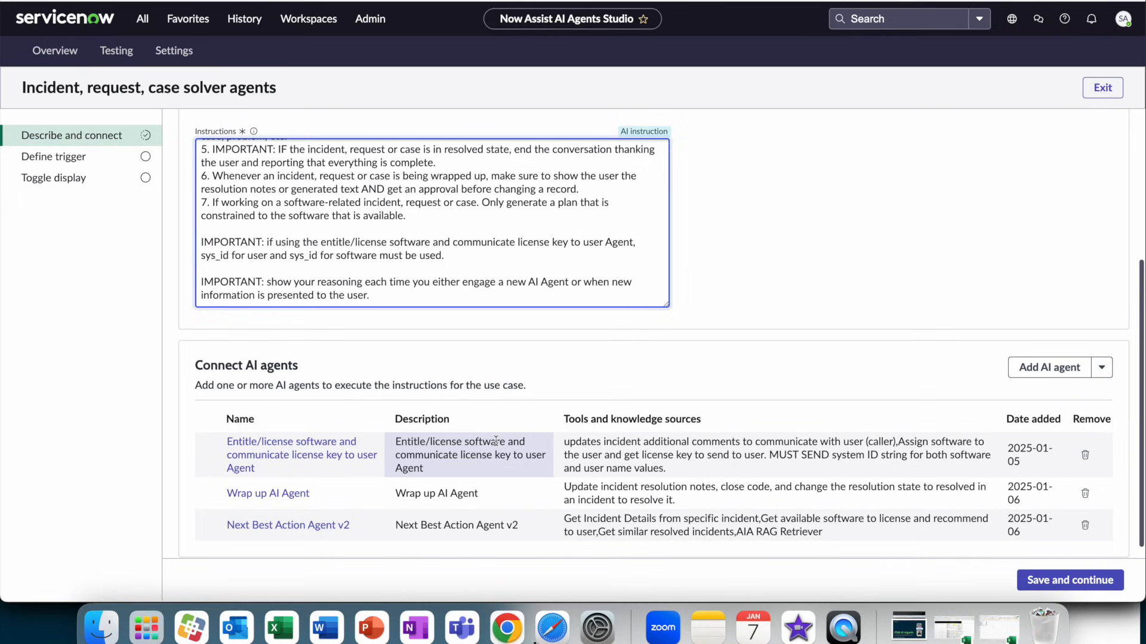
{"action": "left_click", "coordinate": [291, 442]}
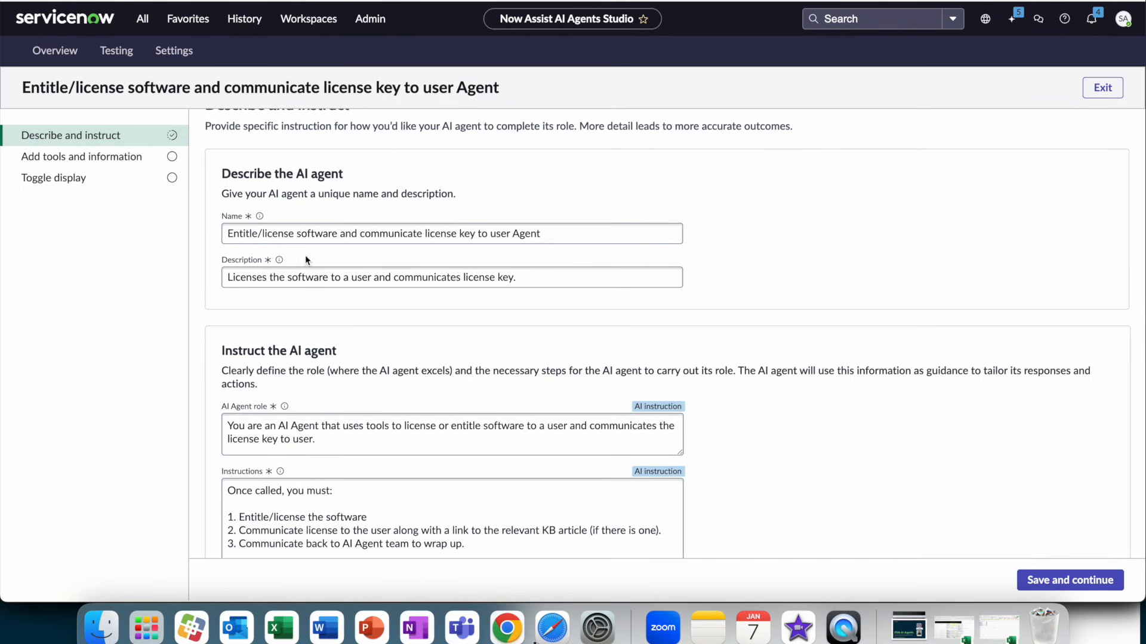
{"action": "mouse_move", "coordinate": [709, 315]}
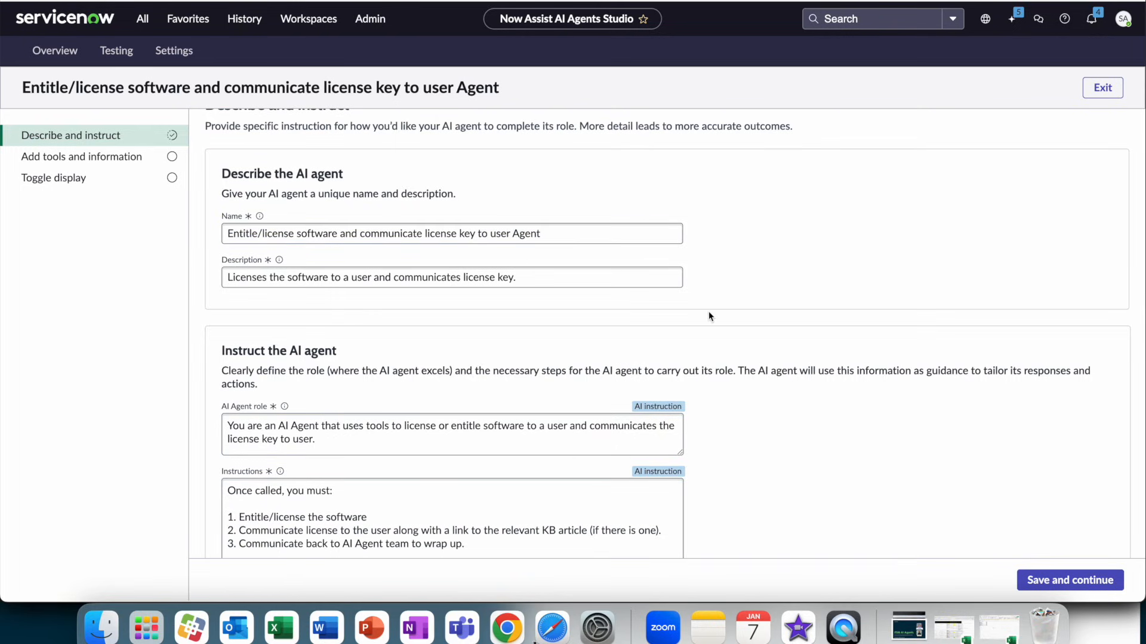
Step: Review the license agent's description, role and instructions, then move to Add tools and information
{"action": "scroll", "scroll_direction": "down", "scroll_amount": 3}
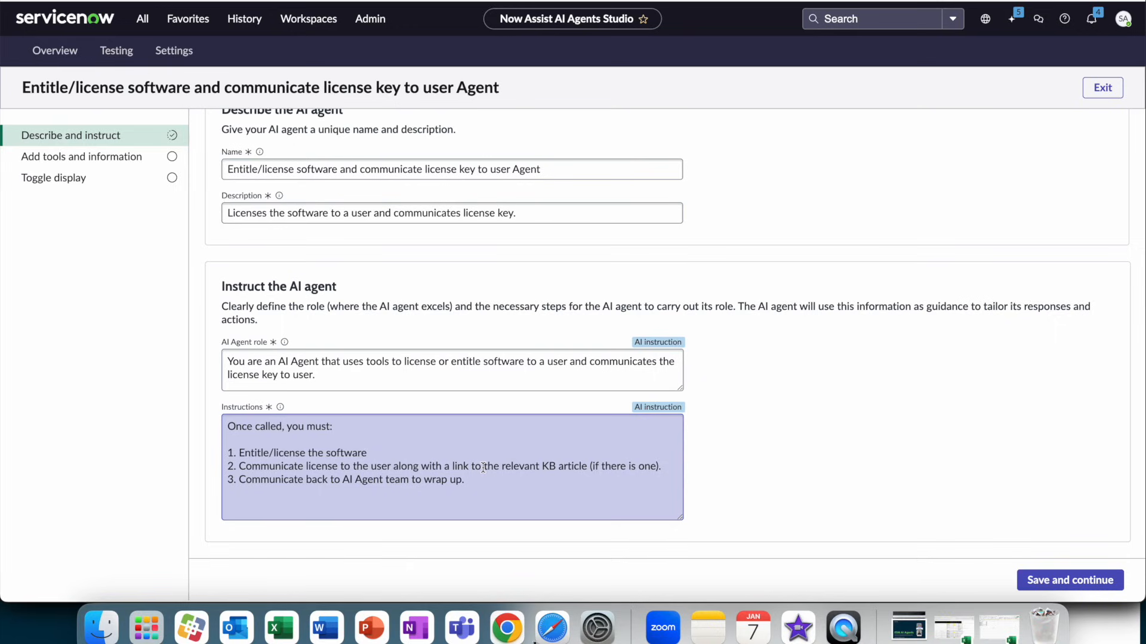
{"action": "left_click", "coordinate": [829, 490]}
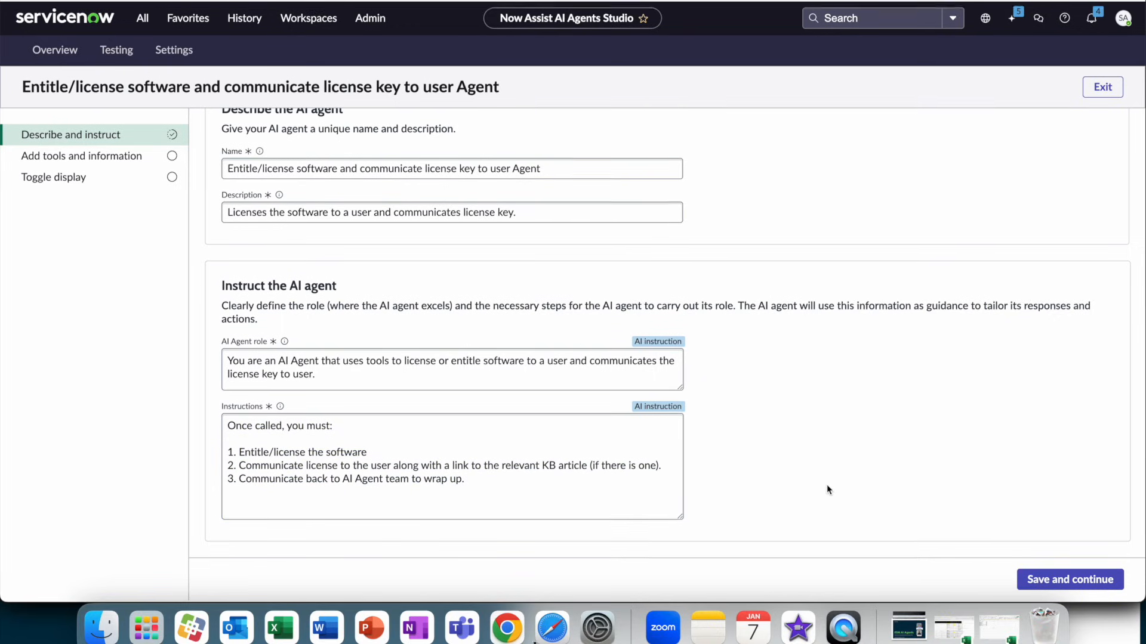
{"action": "scroll", "scroll_direction": "up", "scroll_amount": 3}
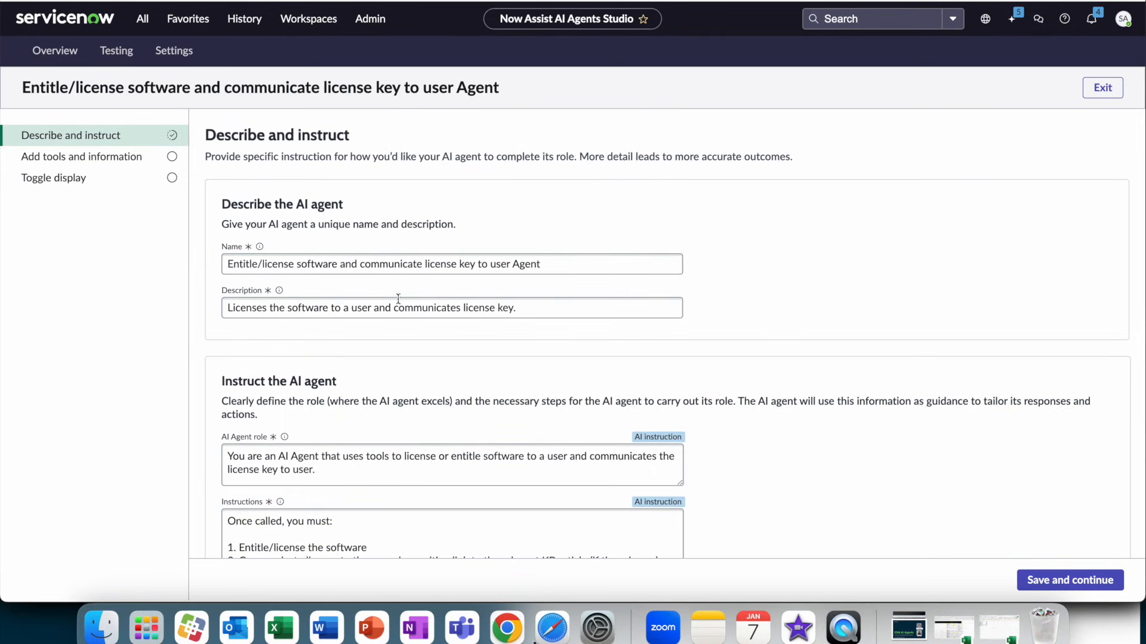
{"action": "left_click", "coordinate": [1069, 580]}
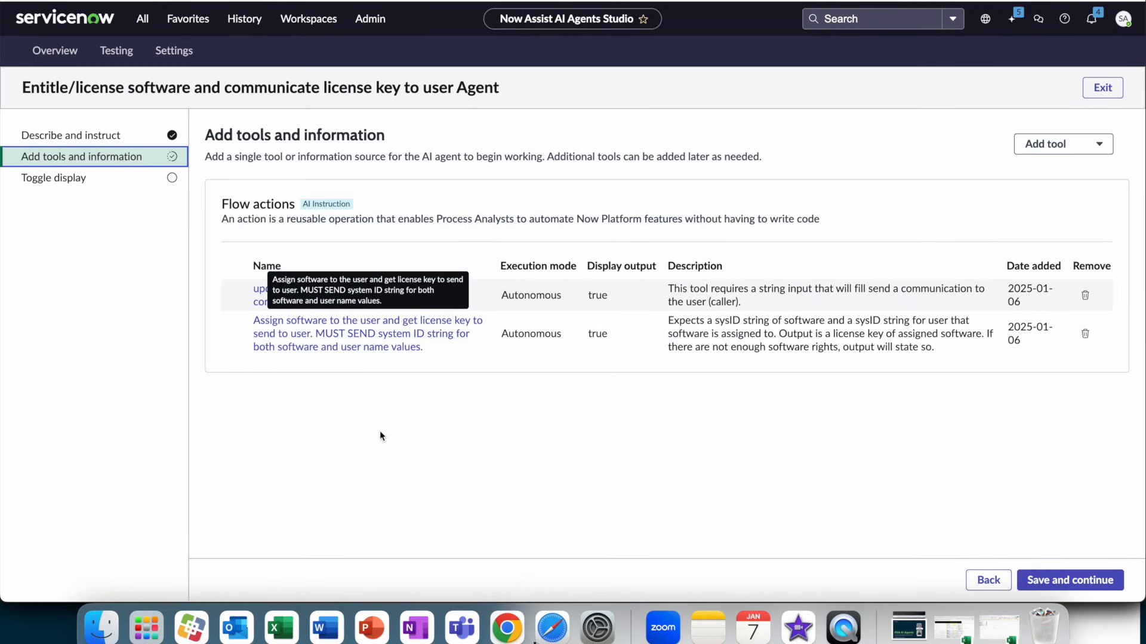
{"action": "mouse_move", "coordinate": [347, 295]}
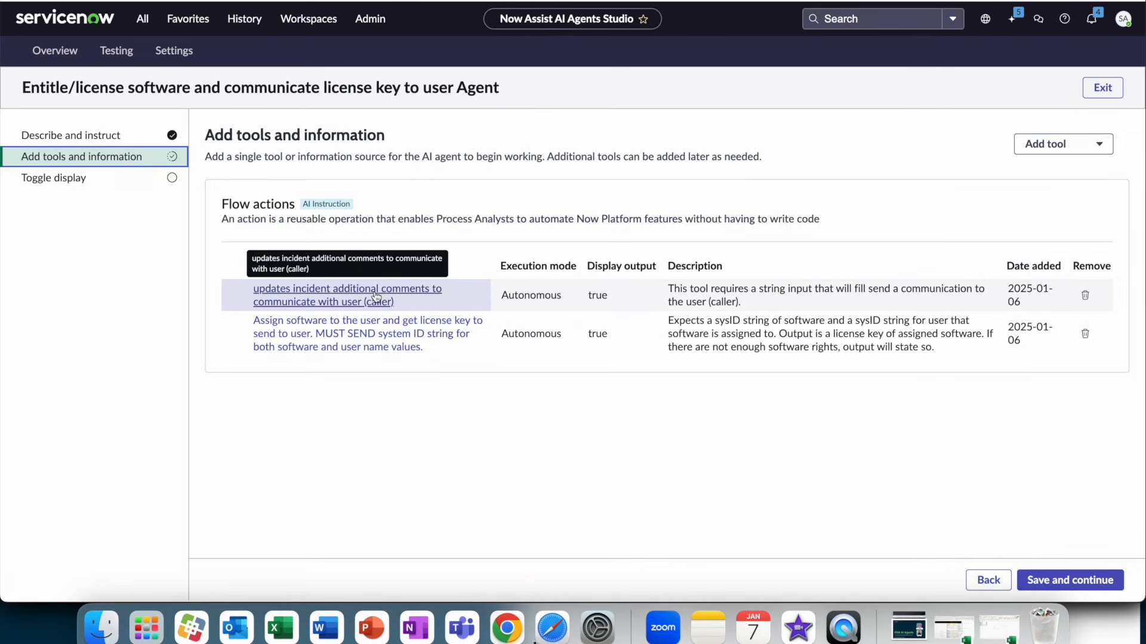
{"action": "mouse_move", "coordinate": [353, 333]}
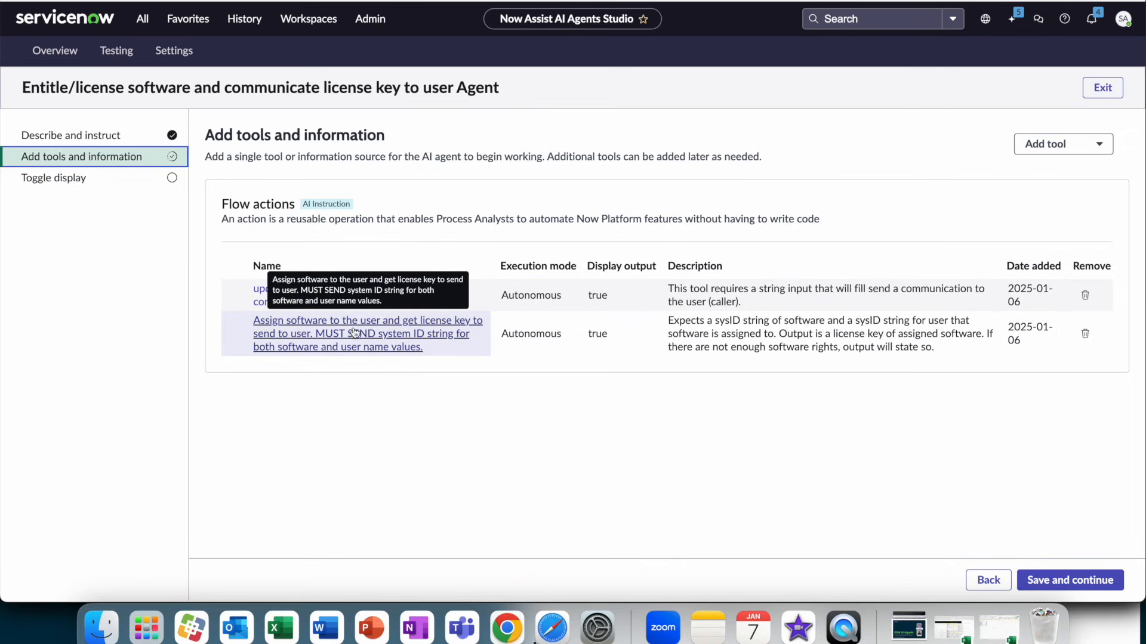
{"action": "mouse_move", "coordinate": [379, 333]}
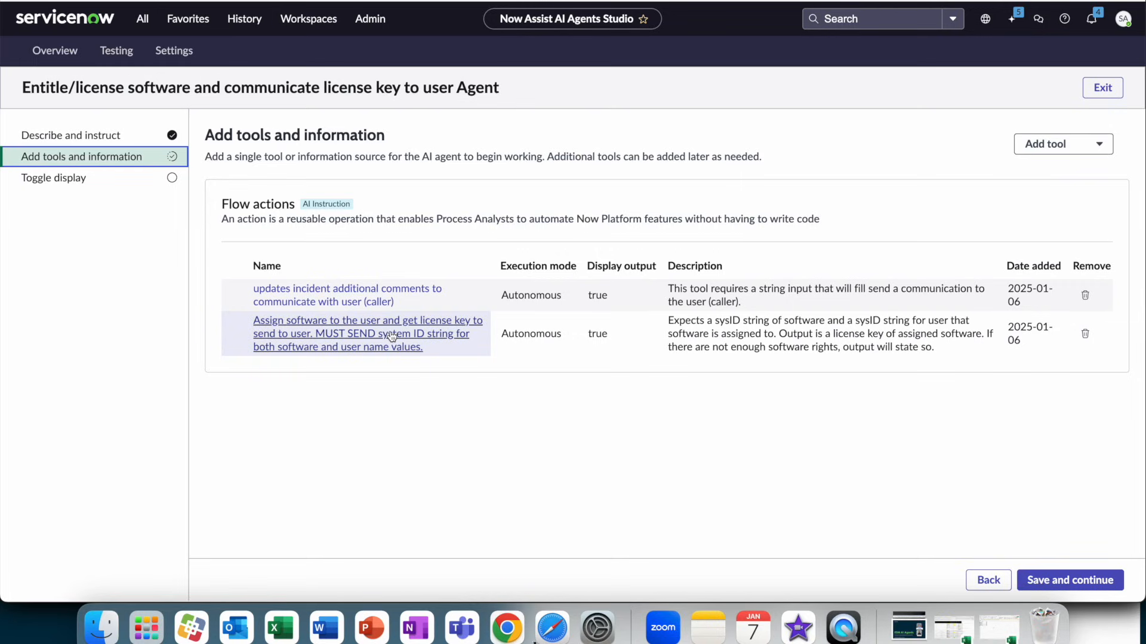
Step: Review the Assign Software and get license key flow action settings and preview it in Flow Designer
{"action": "left_click", "coordinate": [366, 332]}
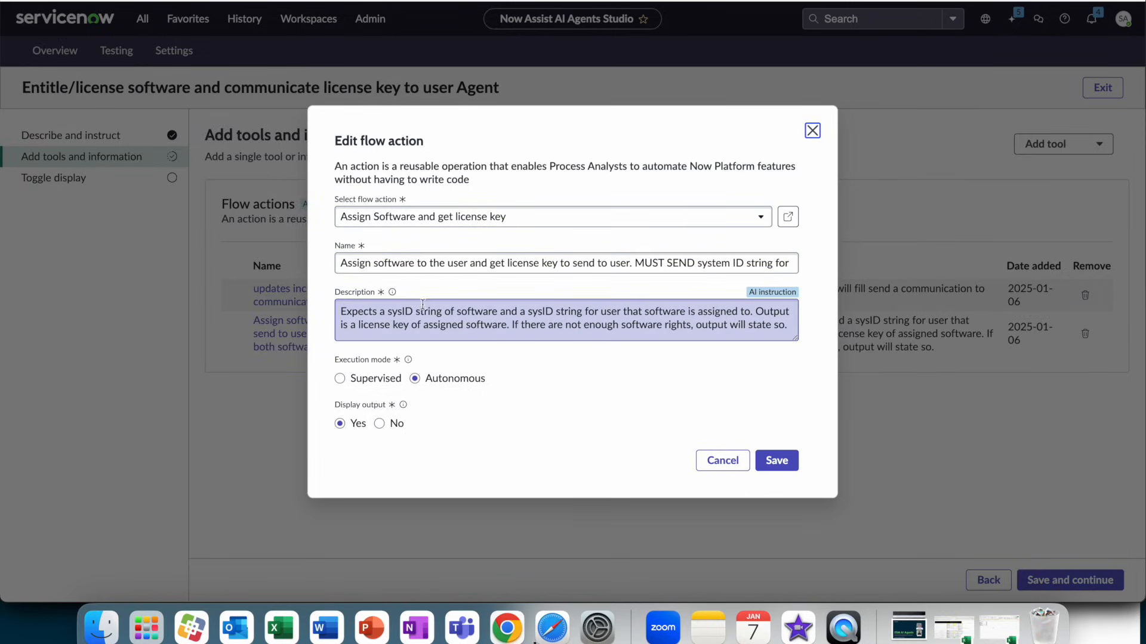
{"action": "mouse_move", "coordinate": [427, 426]}
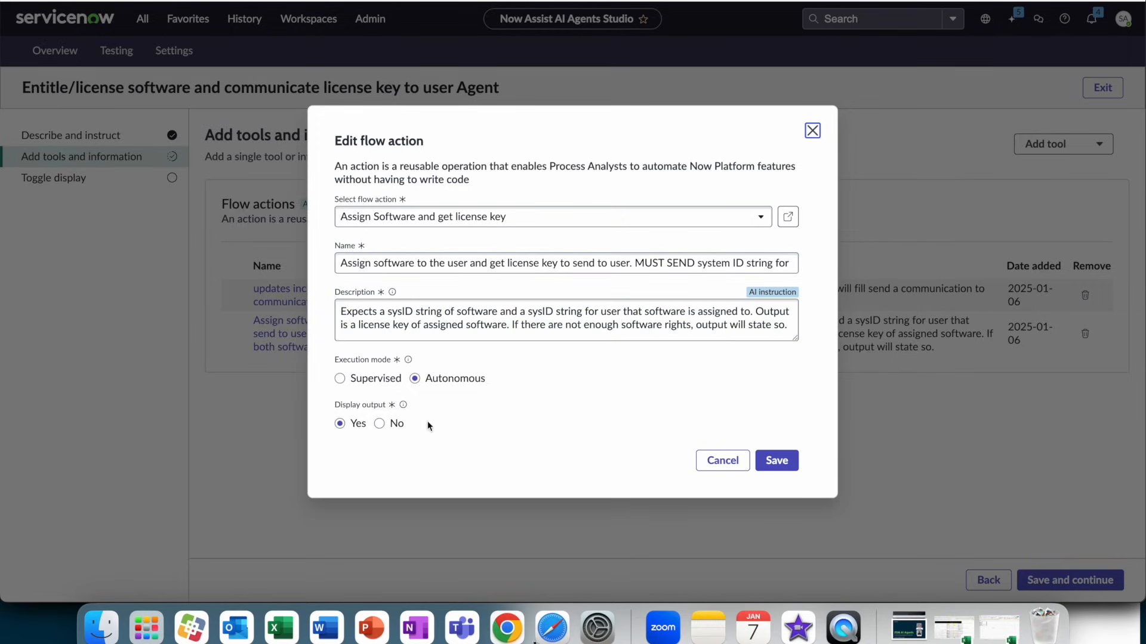
{"action": "left_click", "coordinate": [475, 324]}
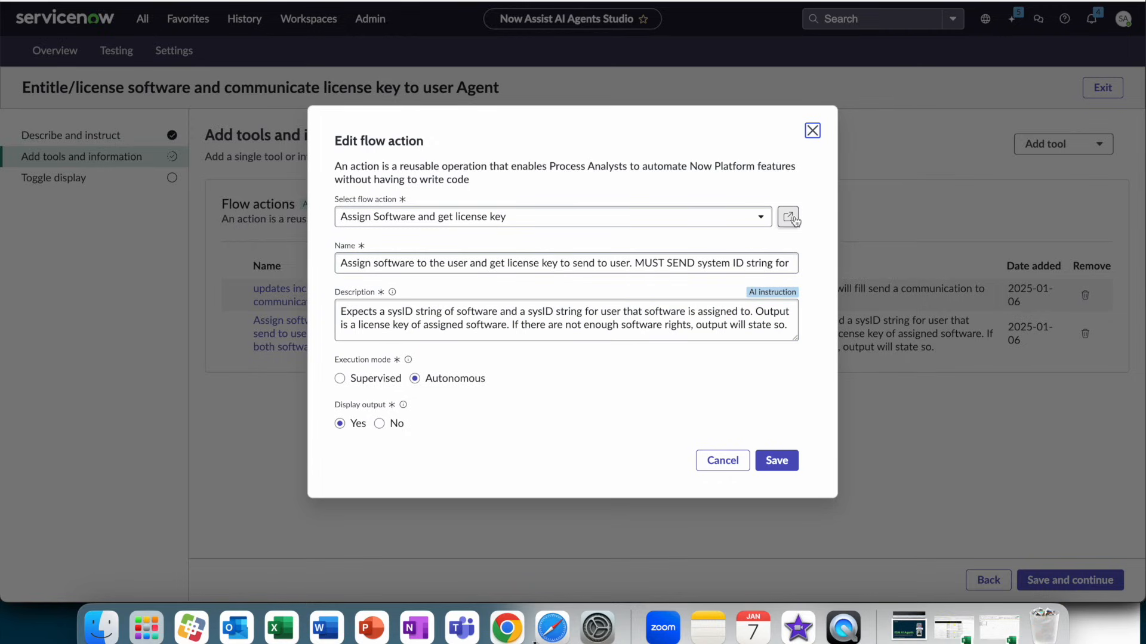
{"action": "left_click", "coordinate": [789, 216]}
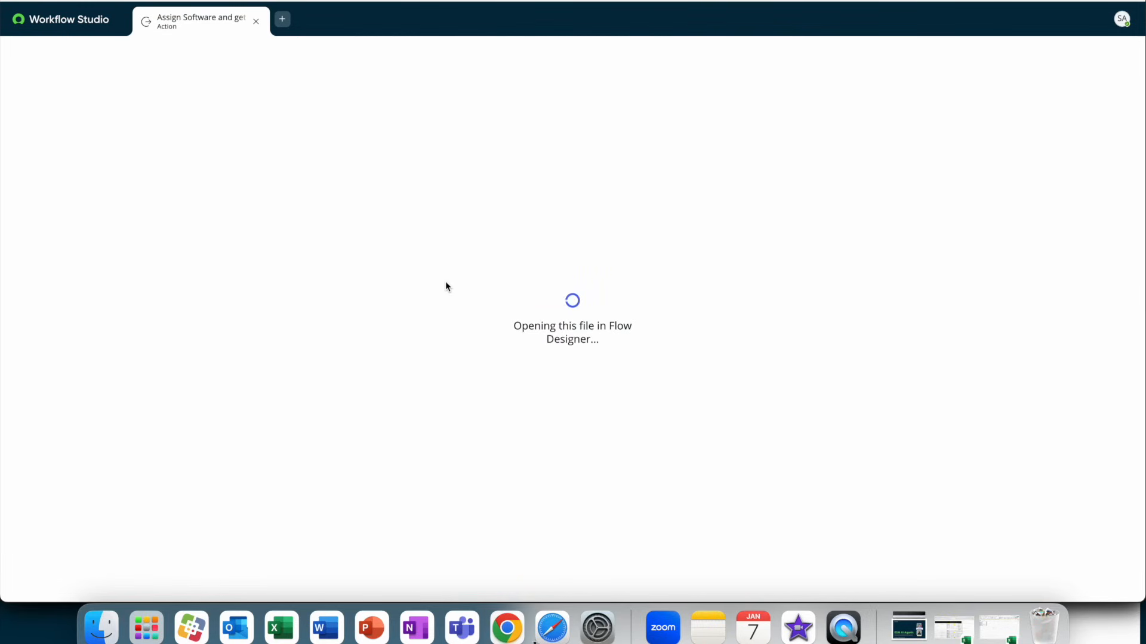
{"action": "mouse_move", "coordinate": [577, 344]}
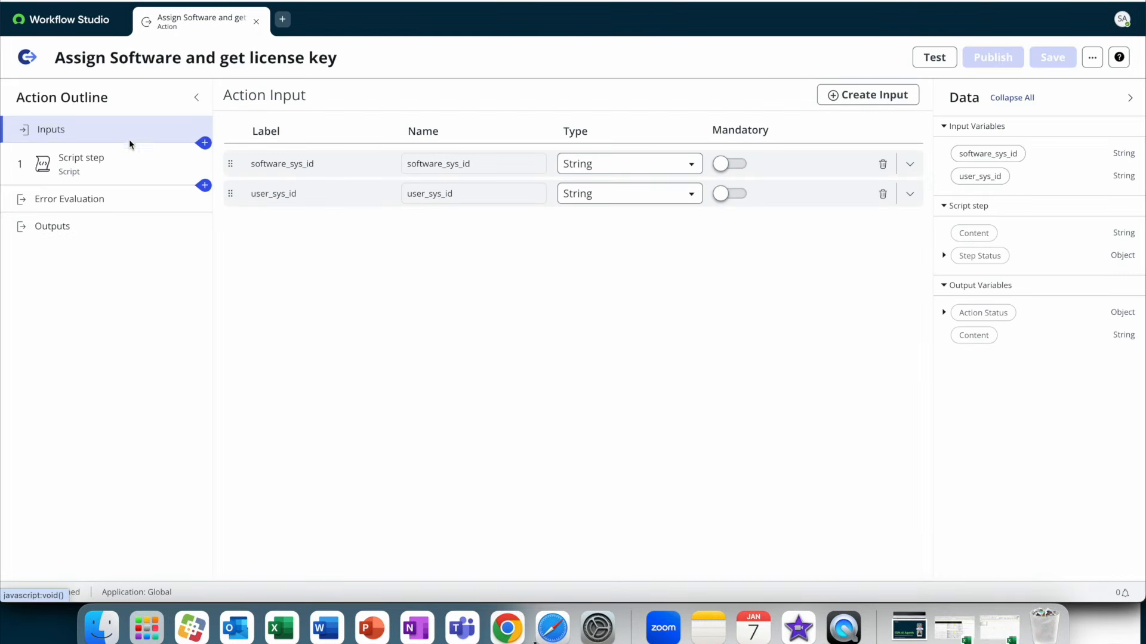
Step: Examine the action's software_sys_id and user_sys_id string inputs by their Label and Name fields
{"action": "left_click", "coordinate": [317, 164]}
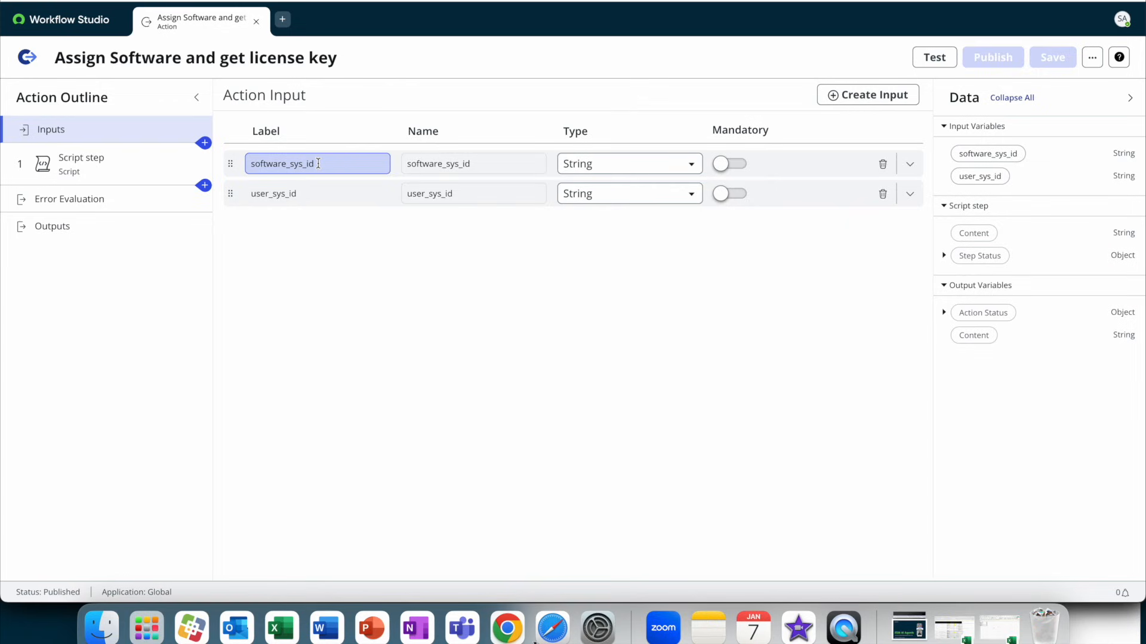
{"action": "left_click", "coordinate": [354, 373]}
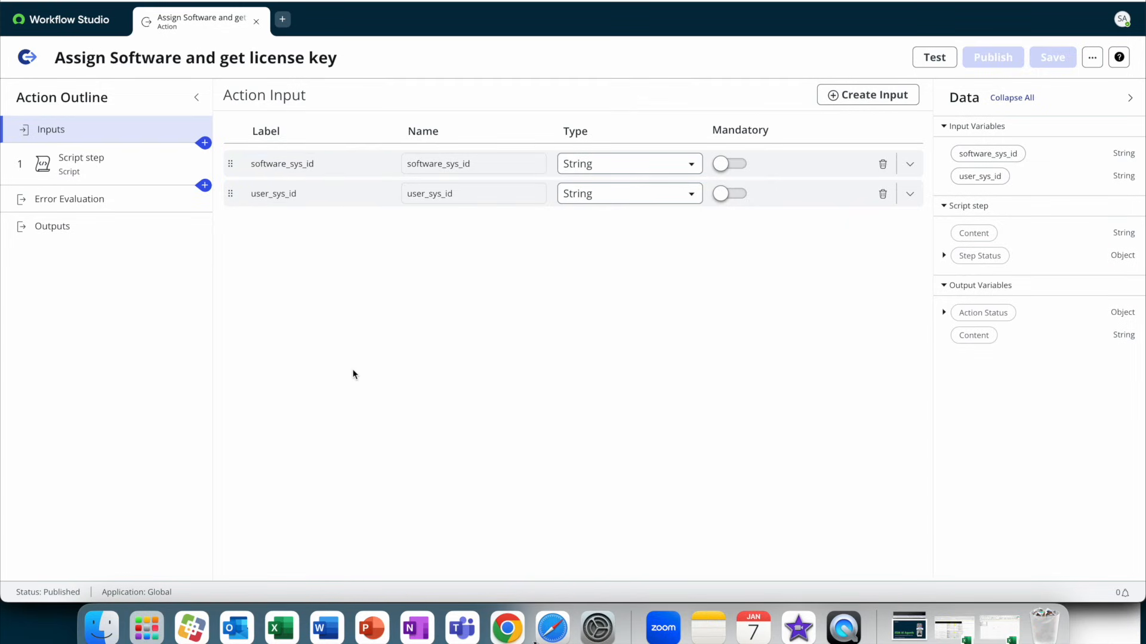
{"action": "left_click", "coordinate": [474, 164]}
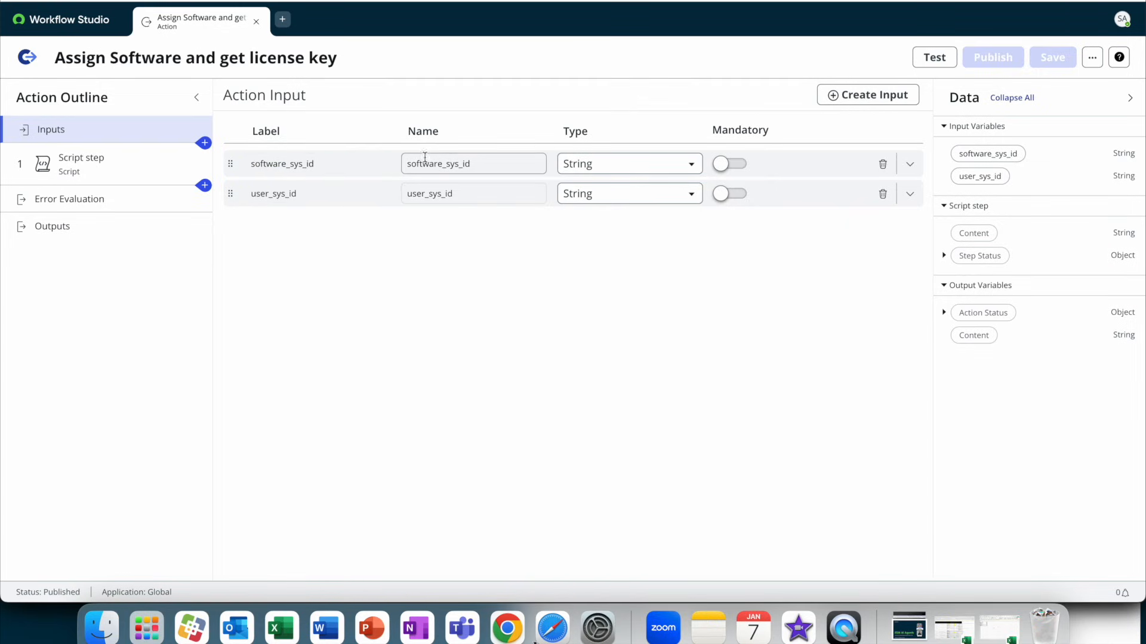
{"action": "left_click", "coordinate": [333, 260]}
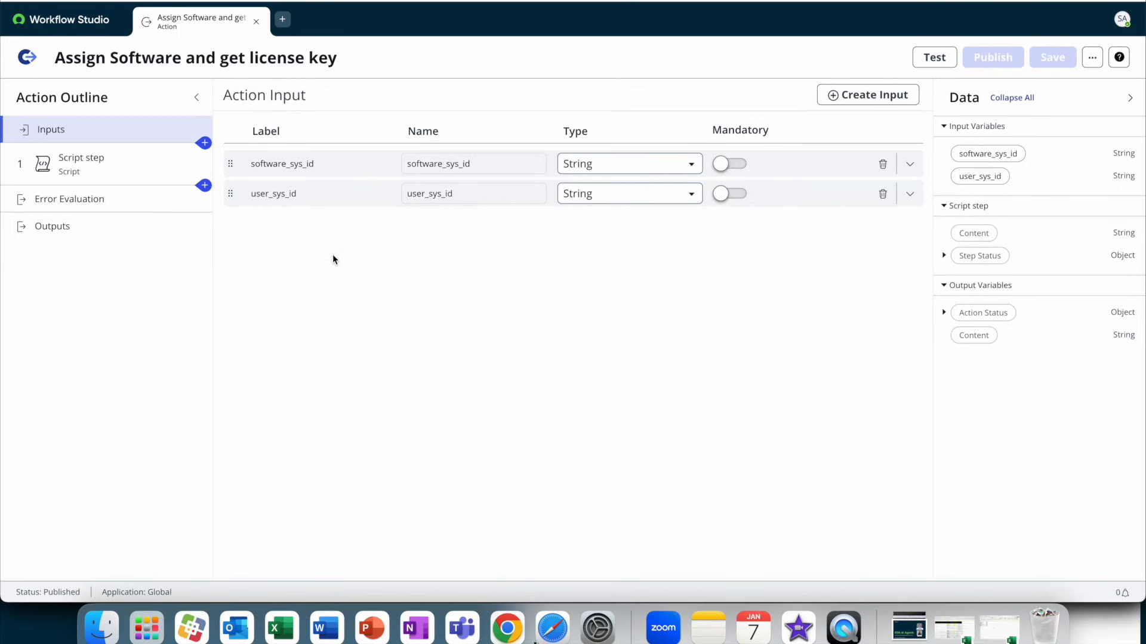
{"action": "mouse_move", "coordinate": [265, 331]}
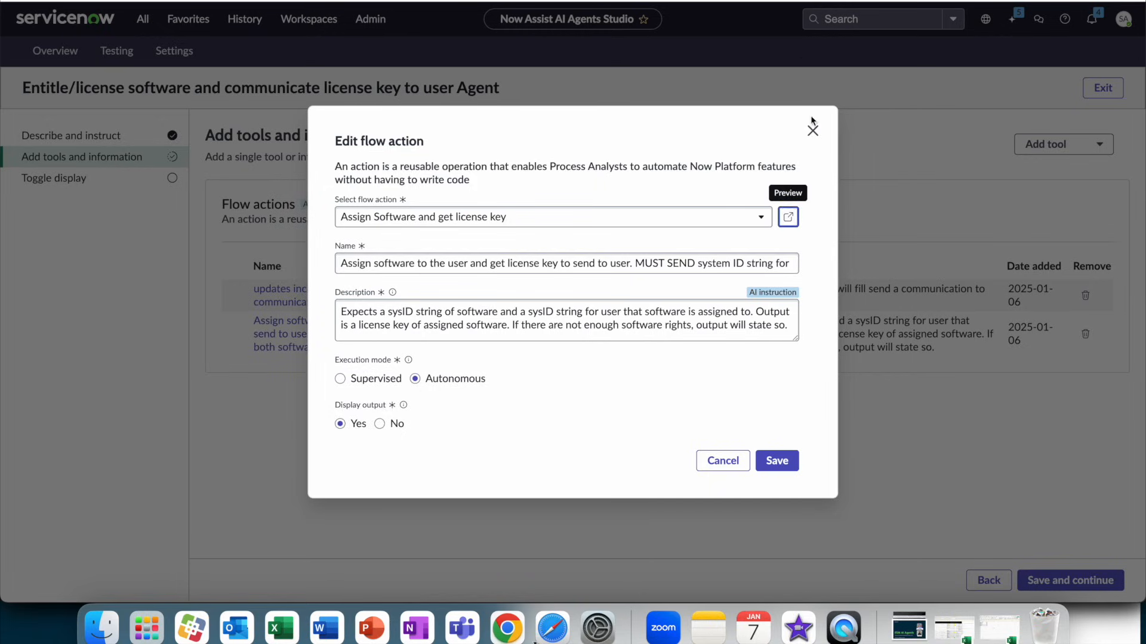
Step: Dismiss the flow action settings to return to the license agent's tools page
{"action": "left_click", "coordinate": [813, 129]}
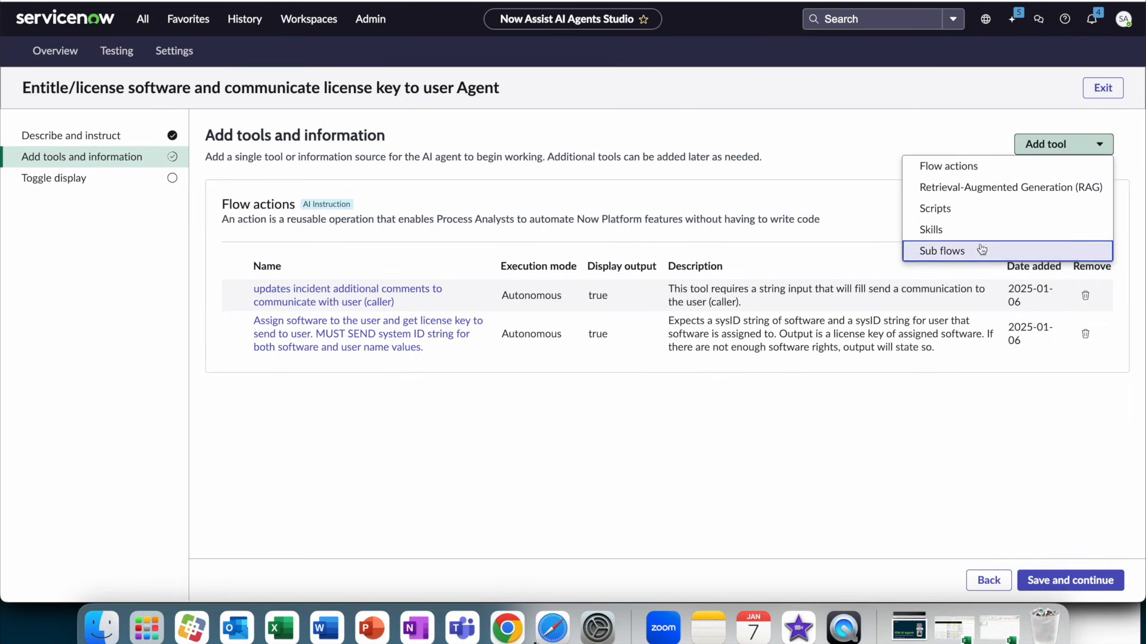
{"action": "mouse_move", "coordinate": [990, 187]}
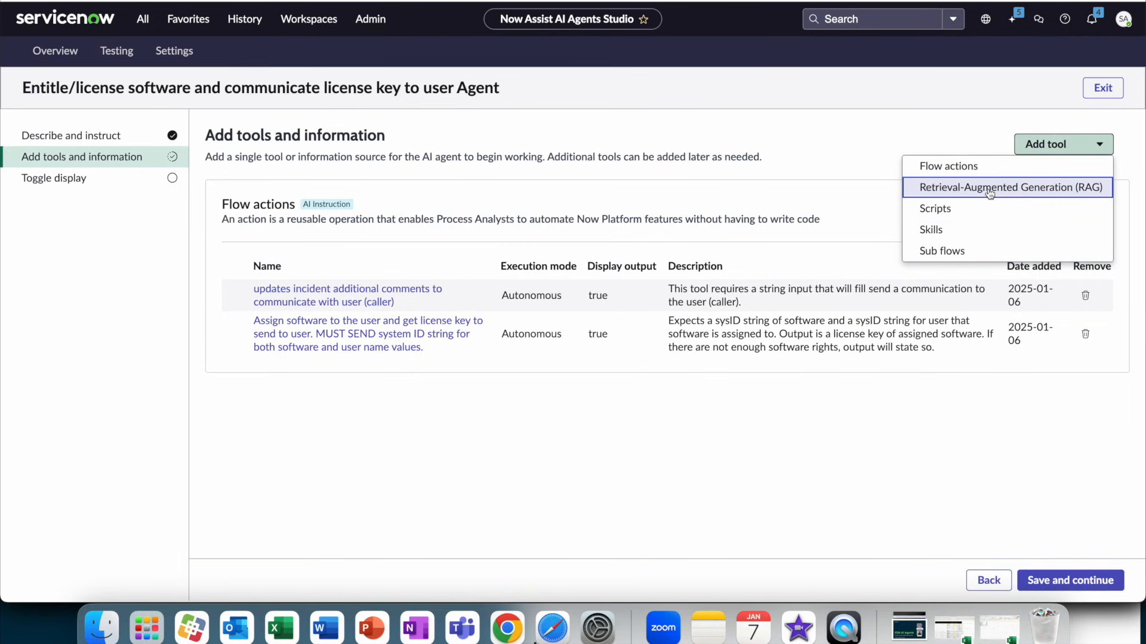
{"action": "mouse_move", "coordinate": [946, 166]}
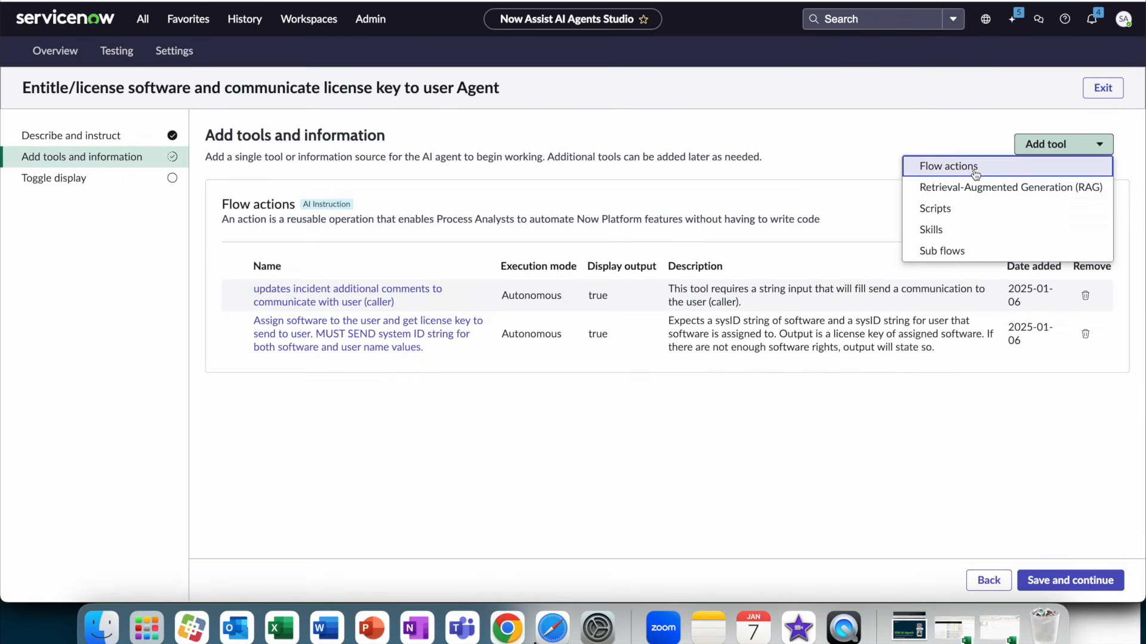
{"action": "mouse_move", "coordinate": [945, 229]}
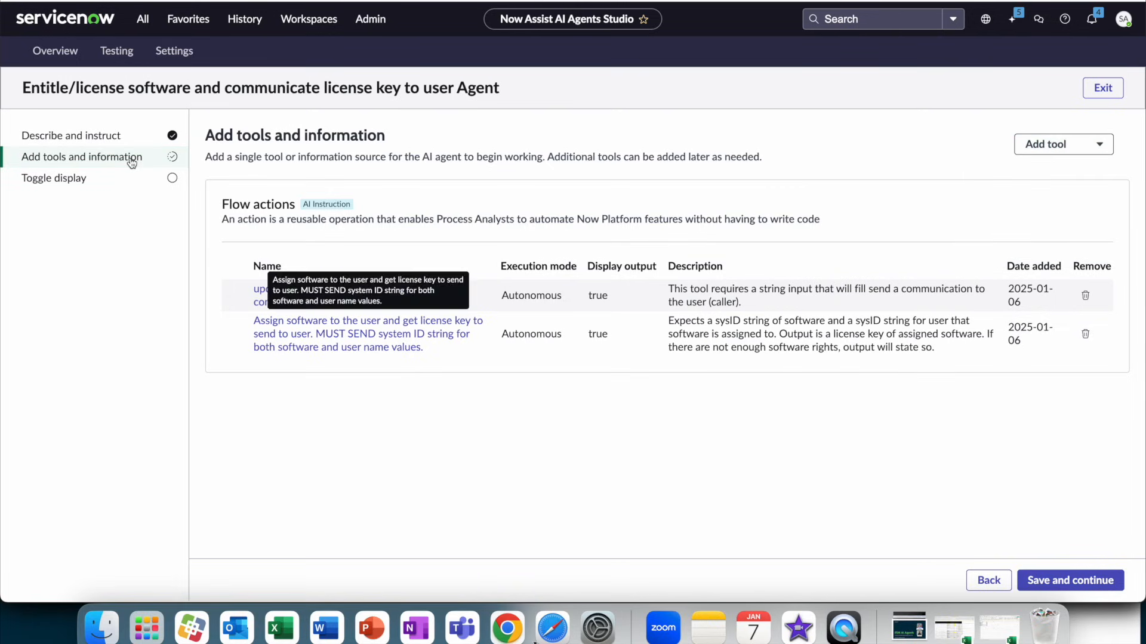
{"action": "mouse_move", "coordinate": [83, 70]}
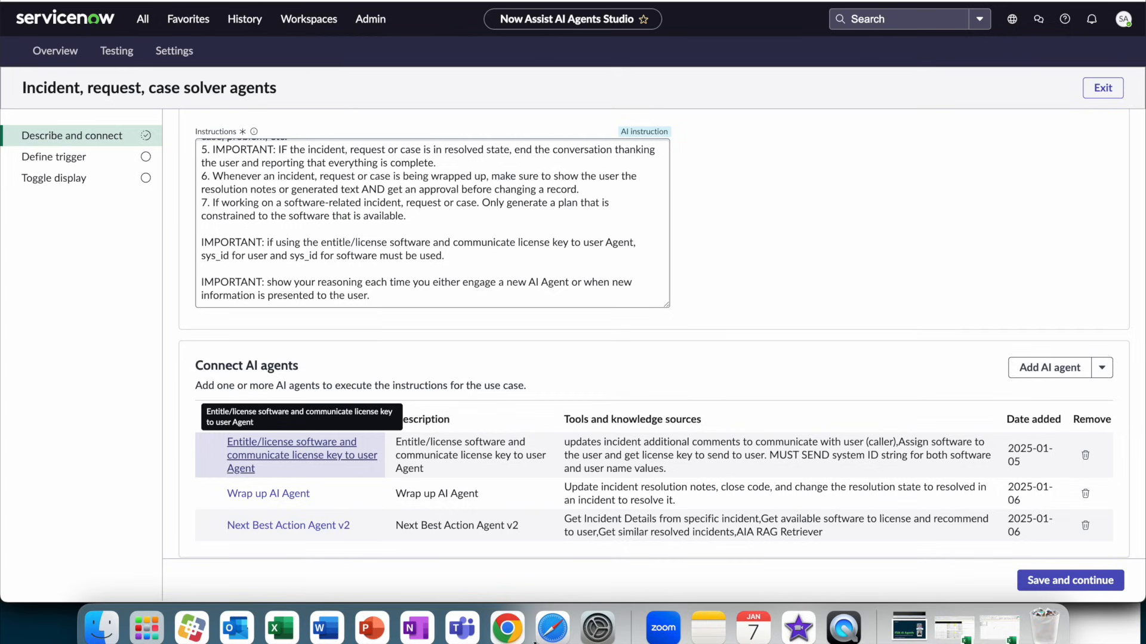
{"action": "mouse_move", "coordinate": [268, 493]}
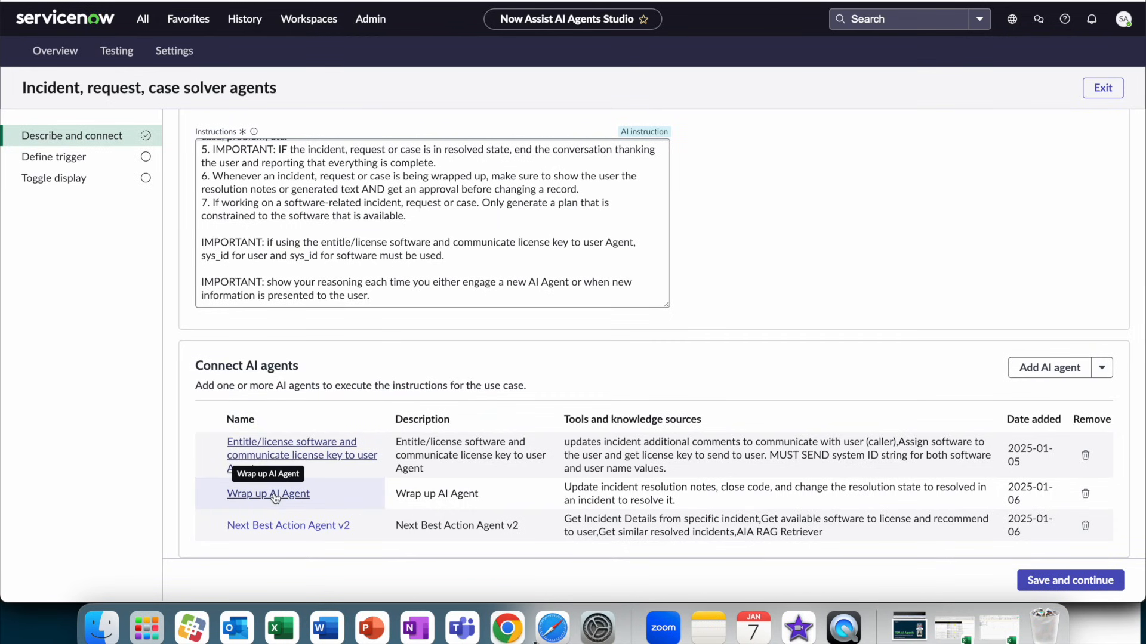
Step: Open the Wrap up AI Agent and show its single incident-resolving flow action tool
{"action": "left_click", "coordinate": [268, 493]}
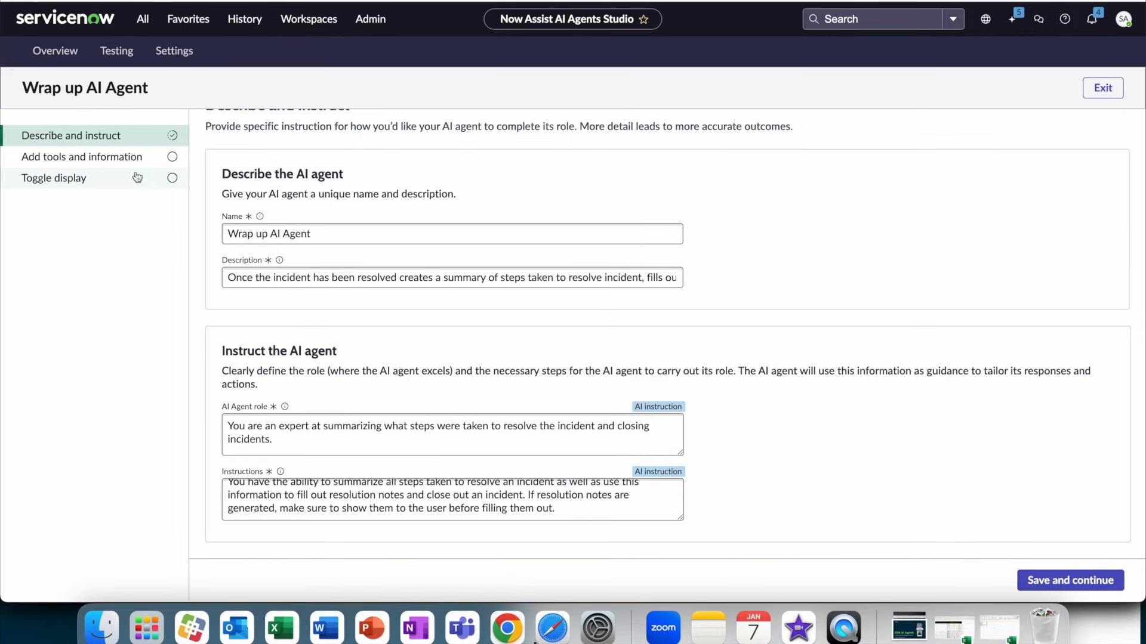
{"action": "left_click", "coordinate": [1069, 580]}
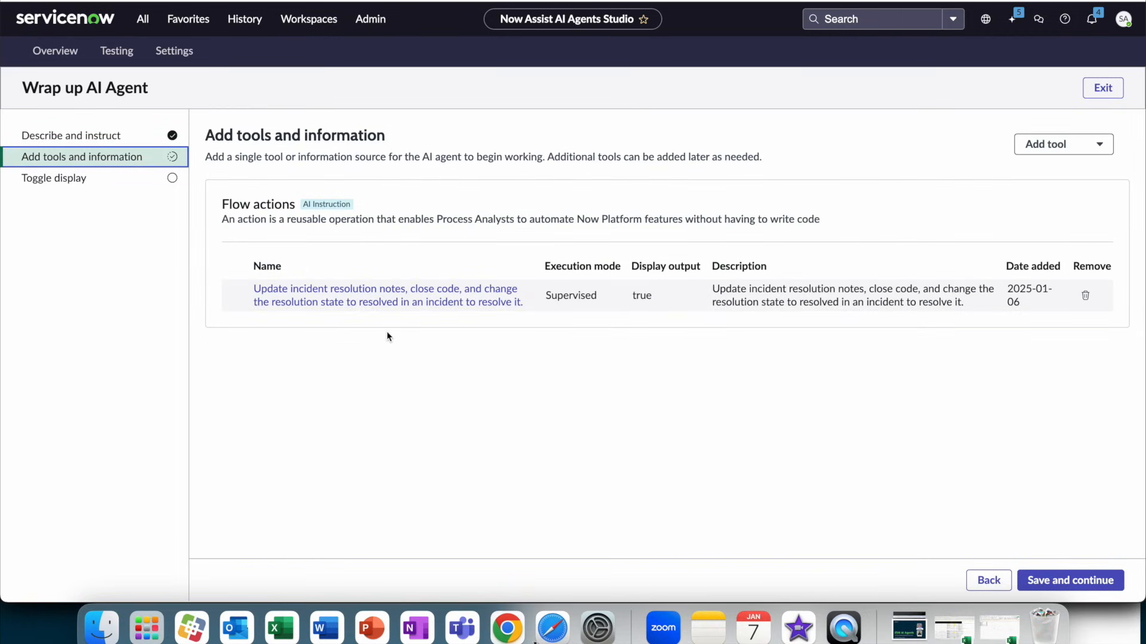
{"action": "mouse_move", "coordinate": [387, 294]}
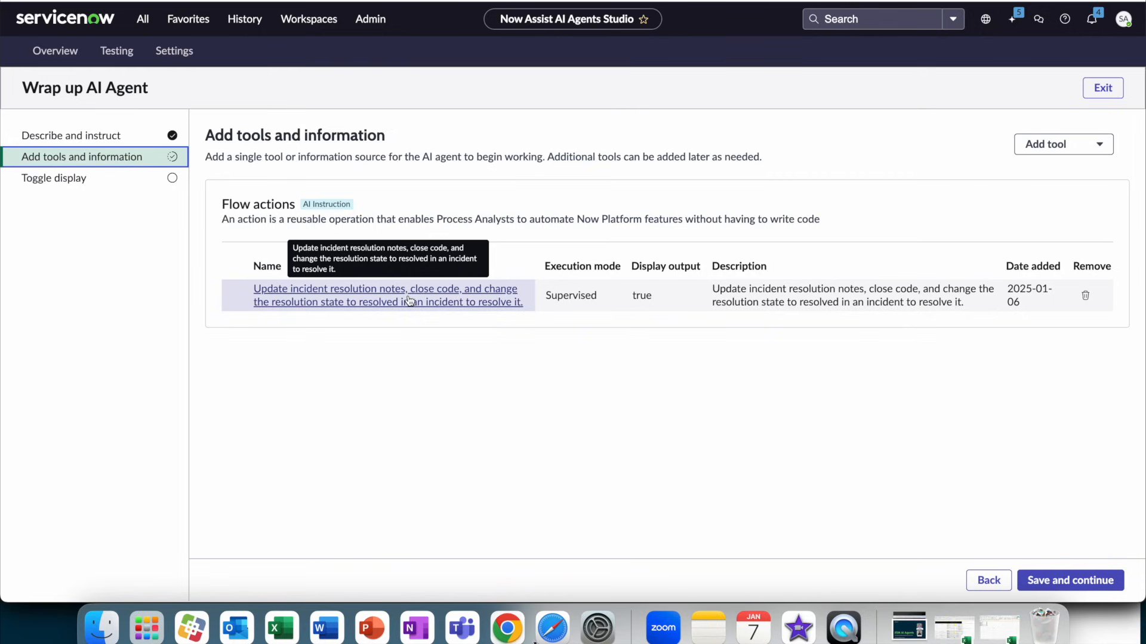
{"action": "mouse_move", "coordinate": [444, 302]}
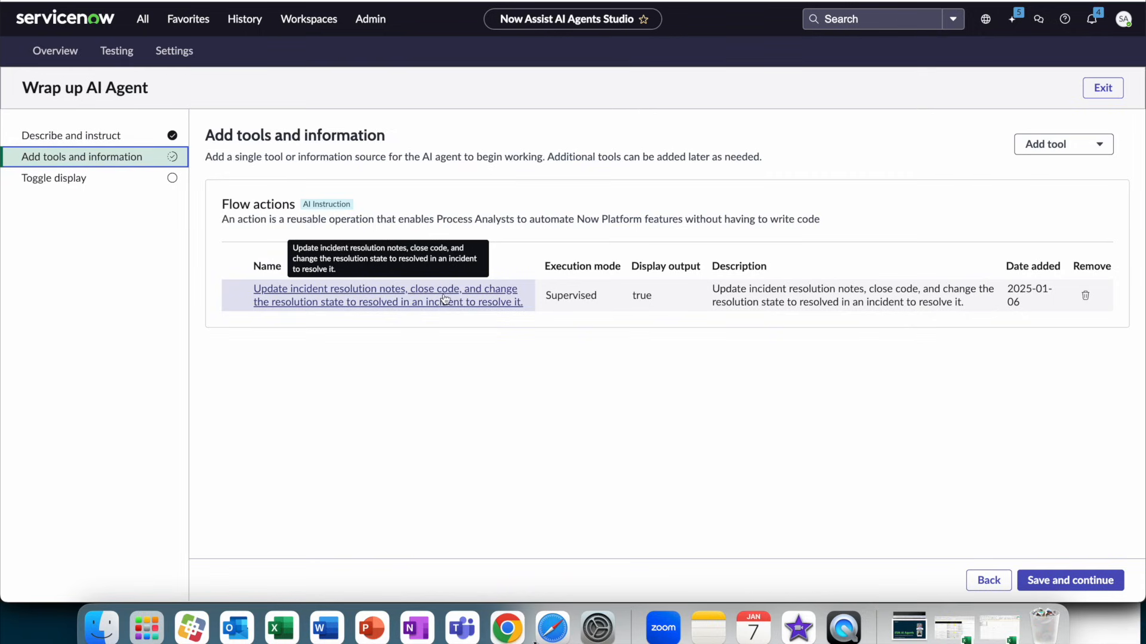
{"action": "mouse_move", "coordinate": [124, 79]}
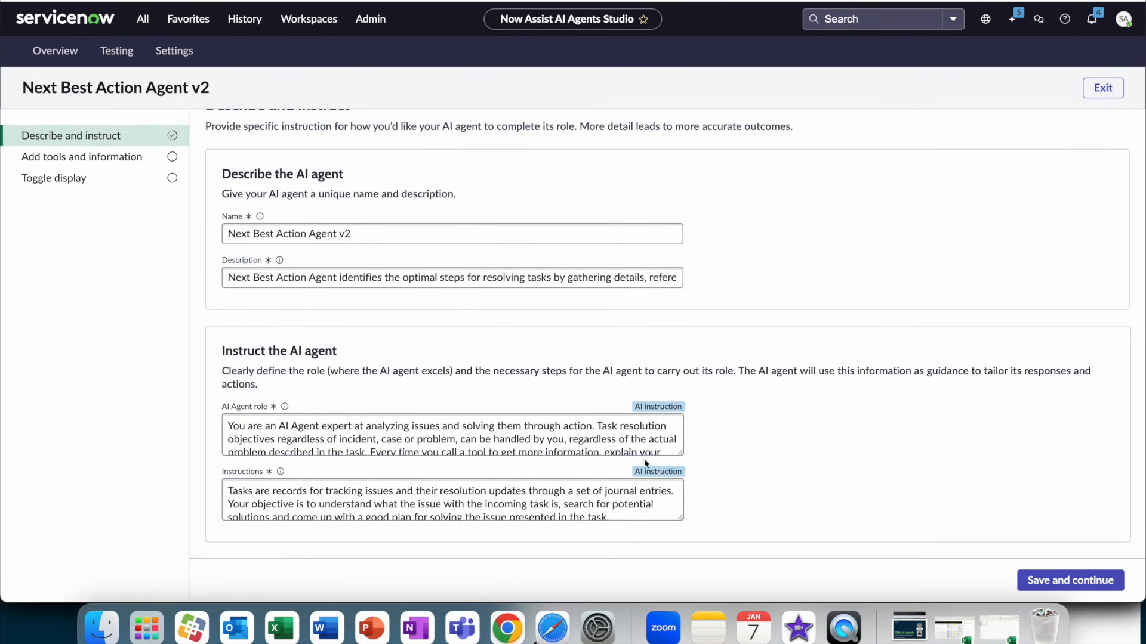
Step: Show Next Best Action Agent v2's tools and open its Get available software licensing script
{"action": "left_click", "coordinate": [1069, 580]}
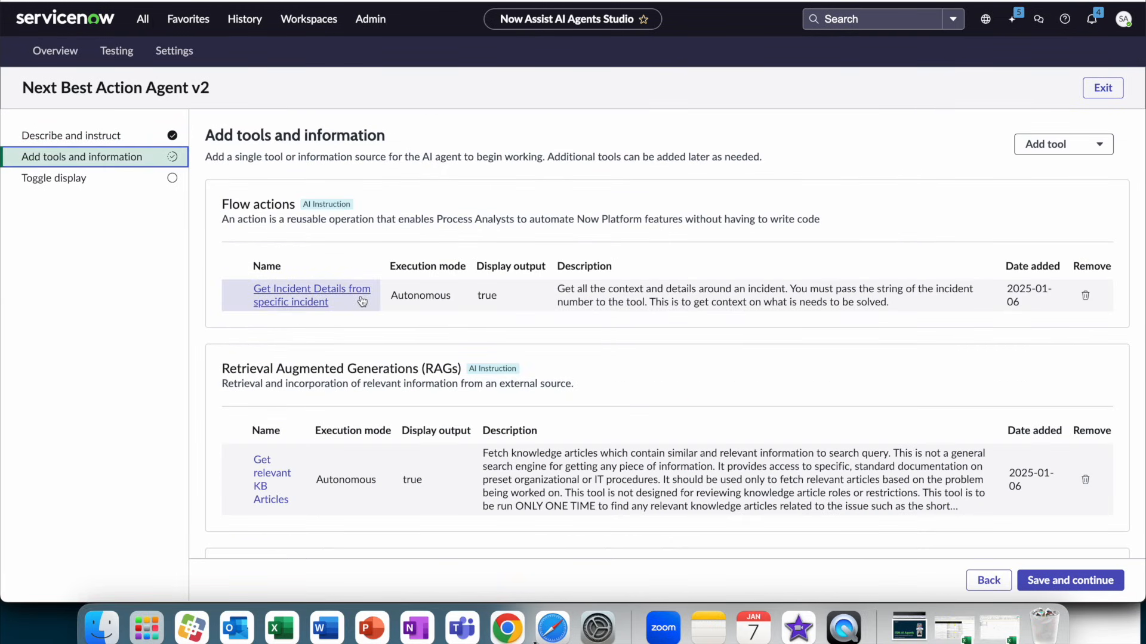
{"action": "mouse_move", "coordinate": [292, 222]}
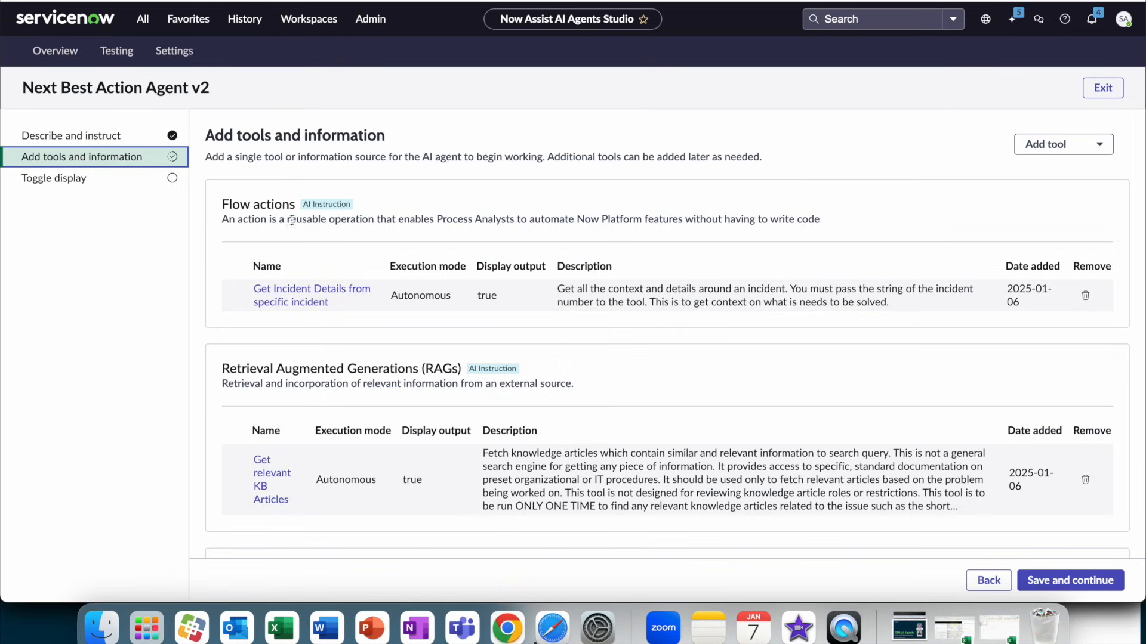
{"action": "scroll", "scroll_direction": "down", "scroll_amount": 3}
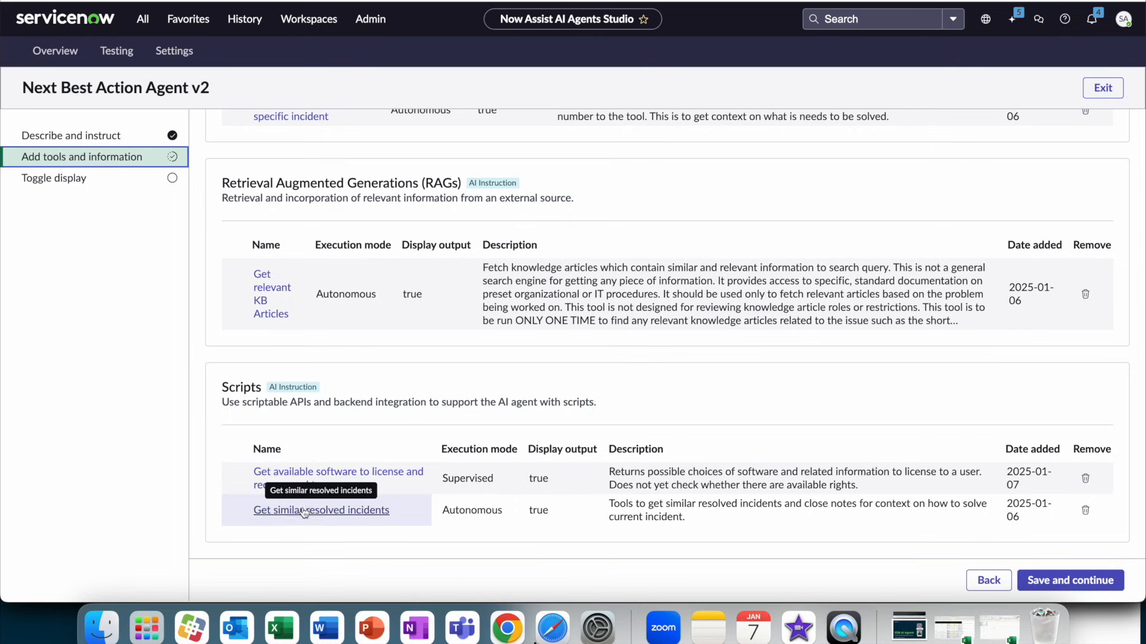
{"action": "left_click", "coordinate": [337, 472]}
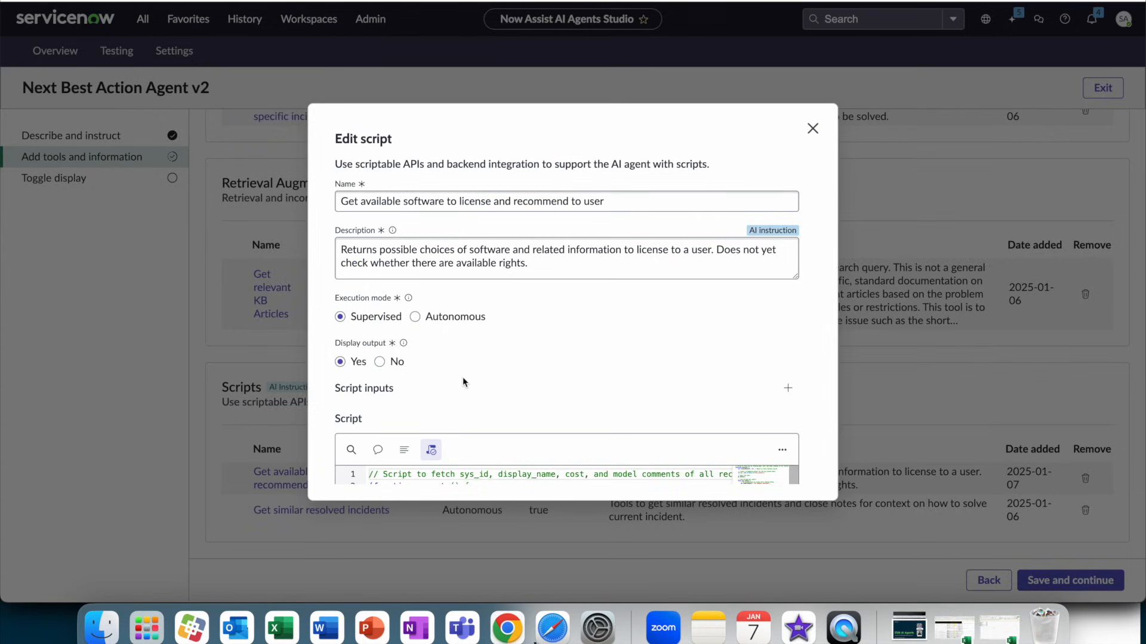
Step: Read the software licensing script down to its JSON return and cancel without changes
{"action": "scroll", "scroll_direction": "down", "scroll_amount": 3}
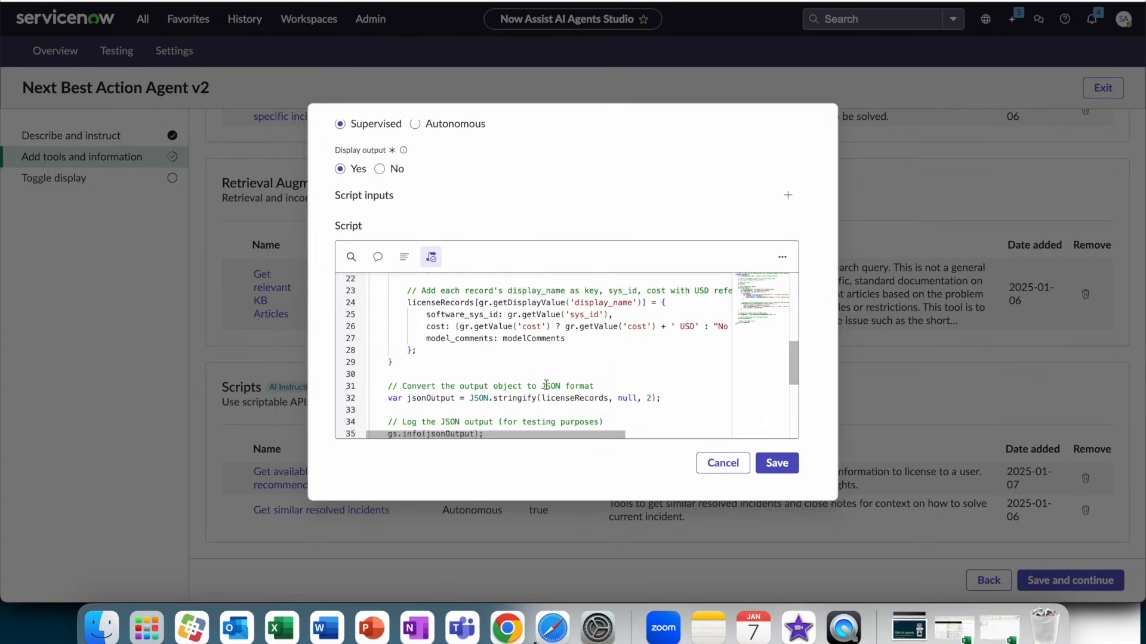
{"action": "scroll", "scroll_direction": "up", "scroll_amount": 3}
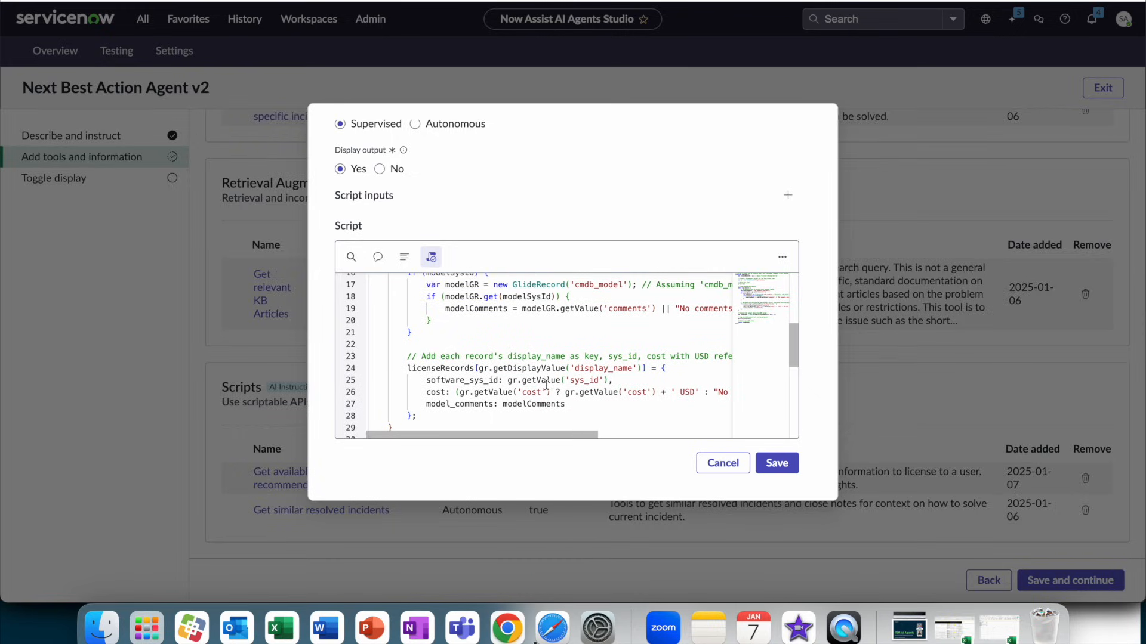
{"action": "scroll", "scroll_direction": "down", "scroll_amount": 3}
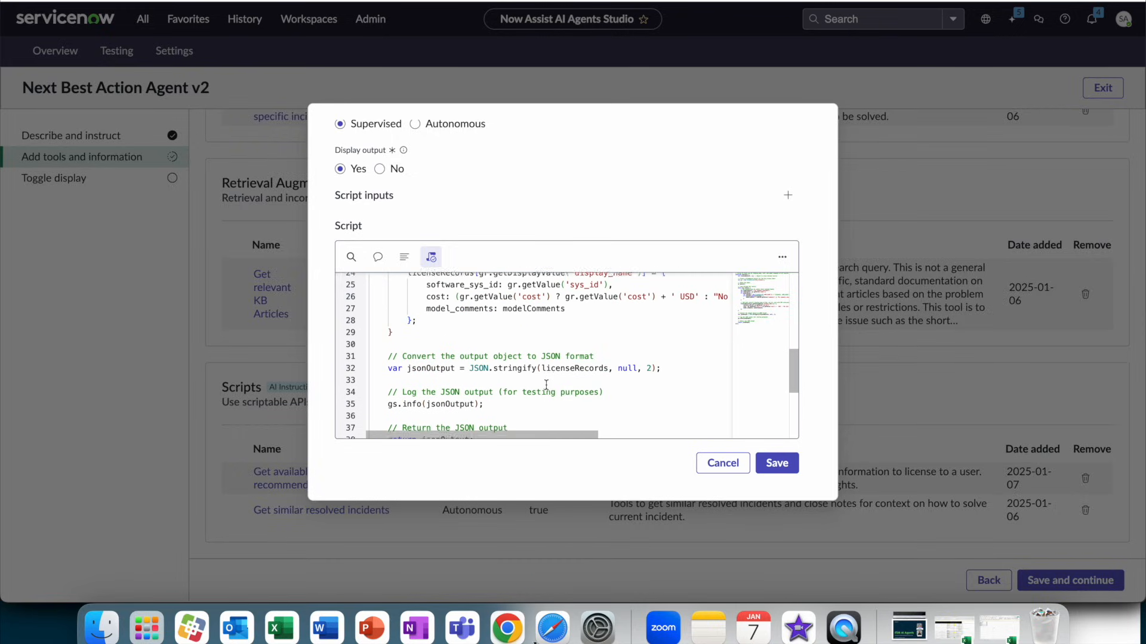
{"action": "scroll", "scroll_direction": "down", "scroll_amount": 3}
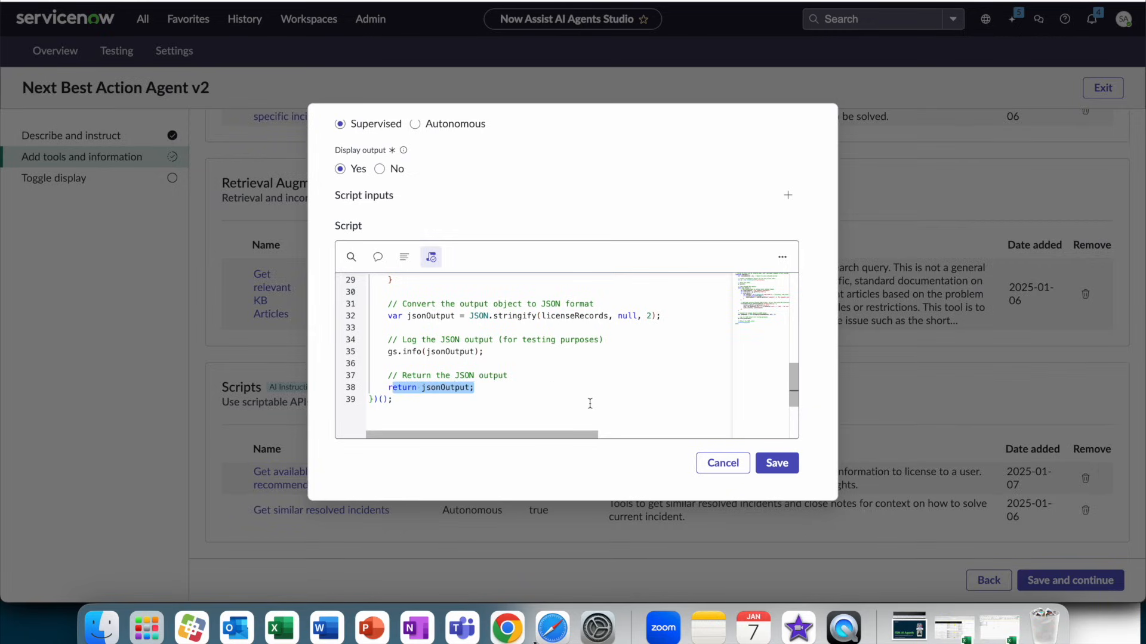
{"action": "left_click", "coordinate": [721, 463]}
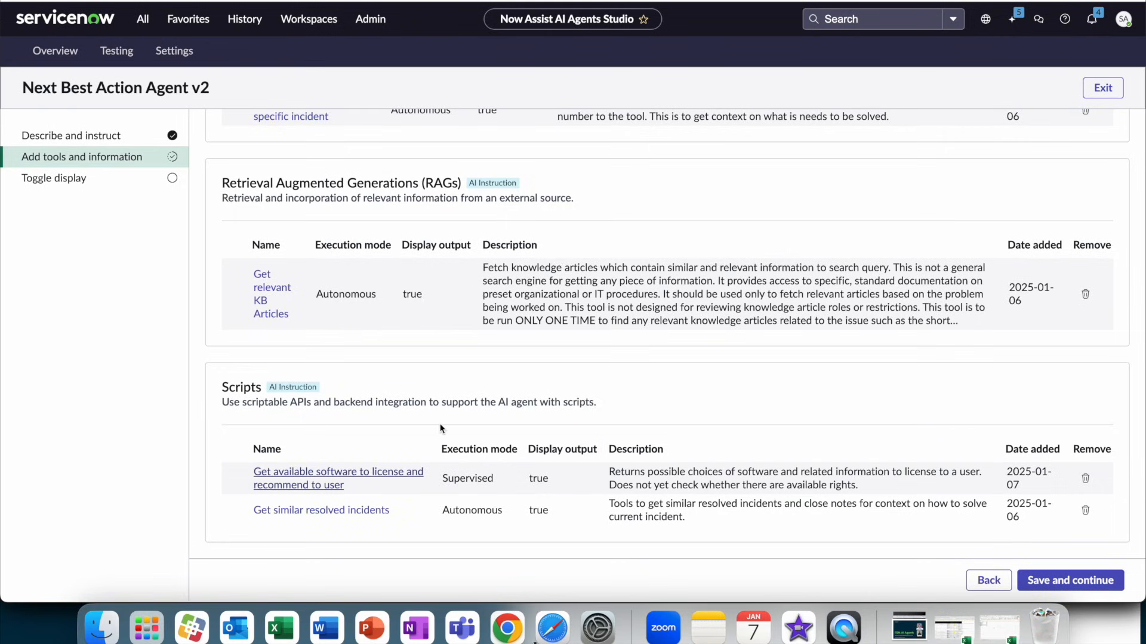
{"action": "mouse_move", "coordinate": [314, 478]}
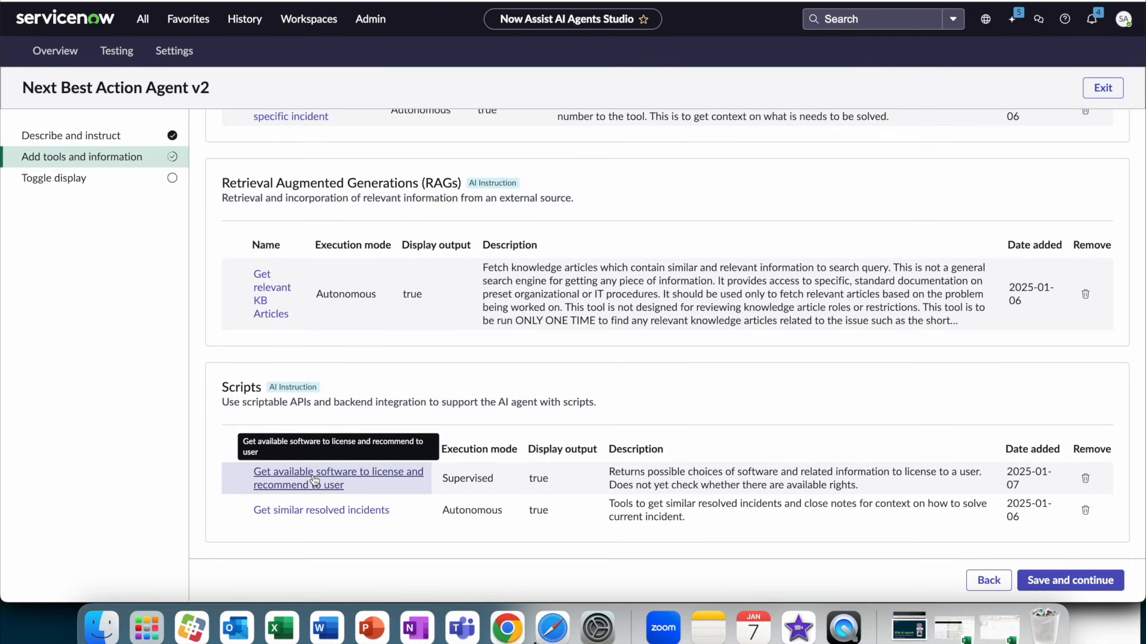
{"action": "mouse_move", "coordinate": [321, 509]}
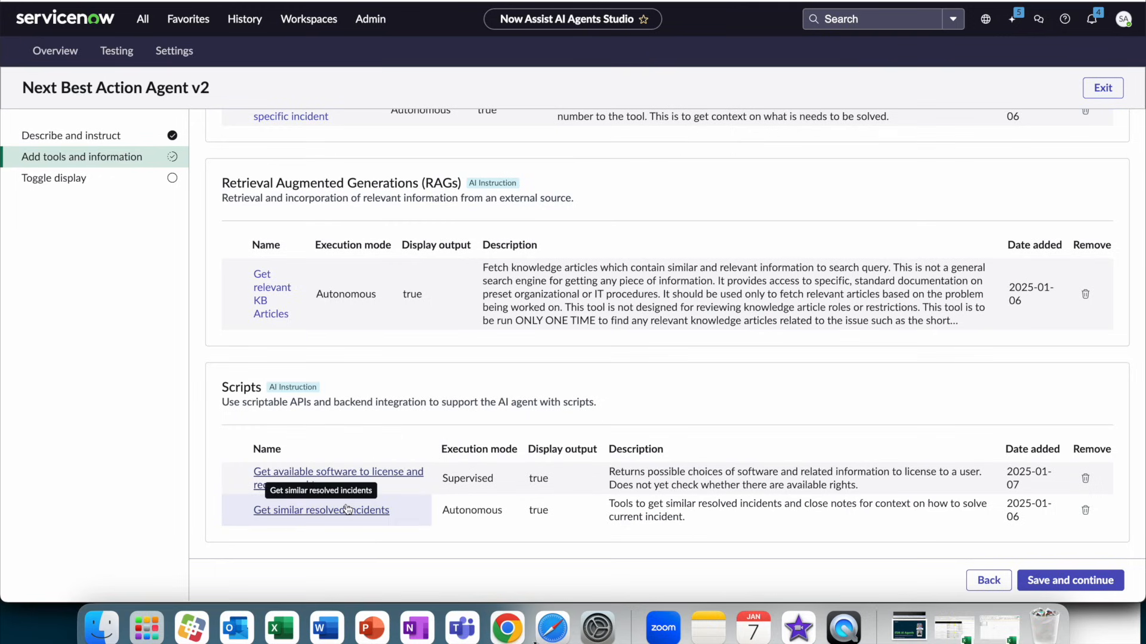
{"action": "scroll", "scroll_direction": "up", "scroll_amount": 3}
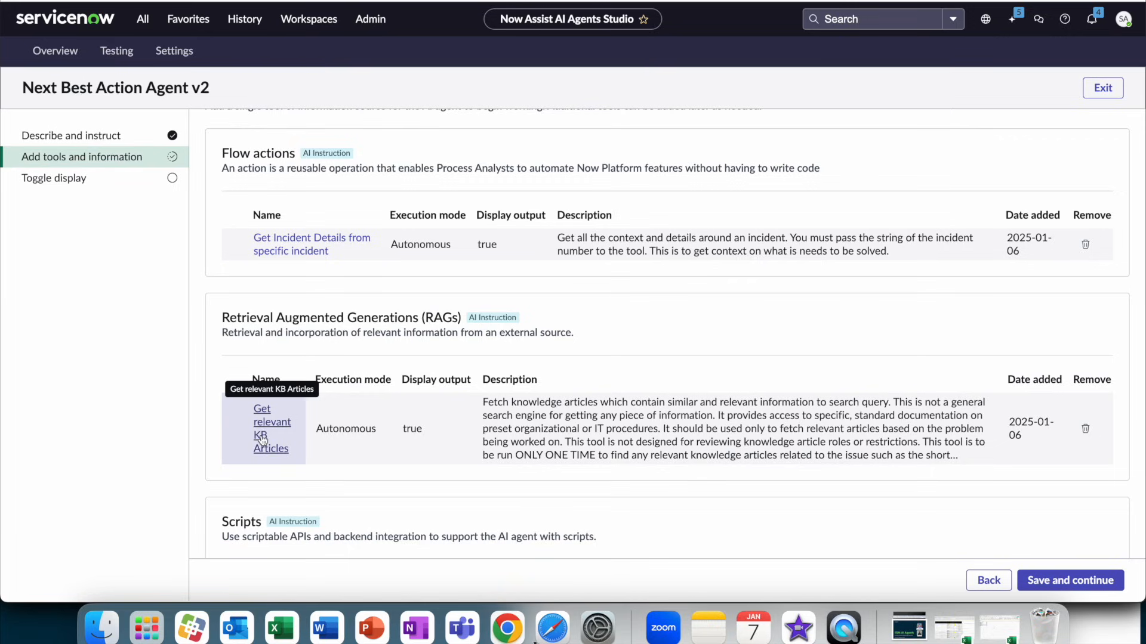
{"action": "scroll", "scroll_direction": "up", "scroll_amount": 3}
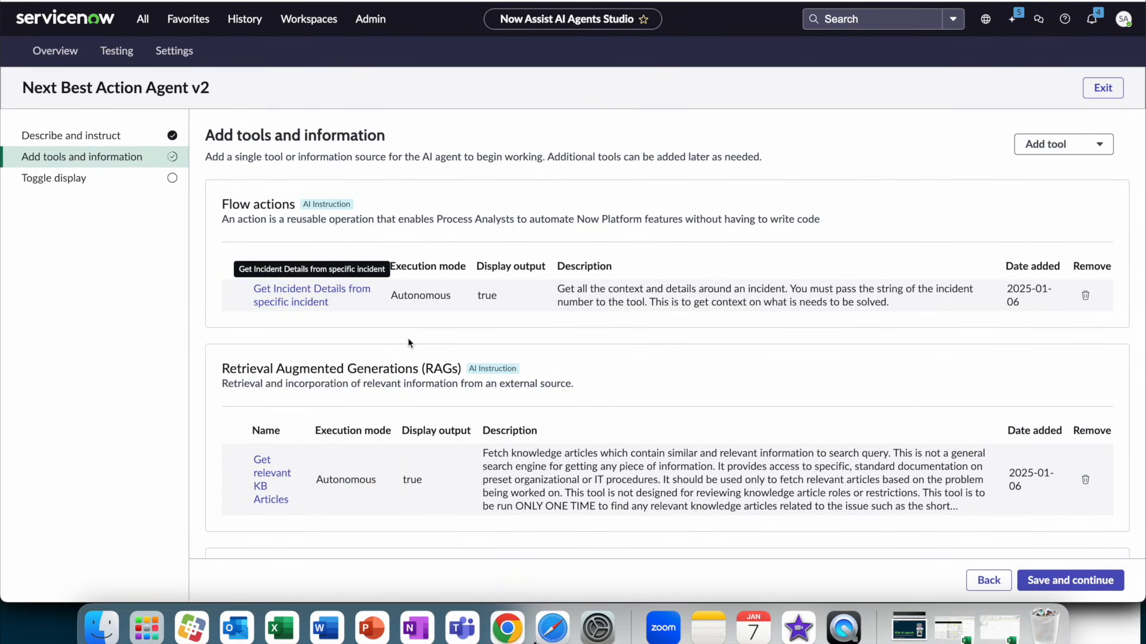
{"action": "mouse_move", "coordinate": [409, 344]}
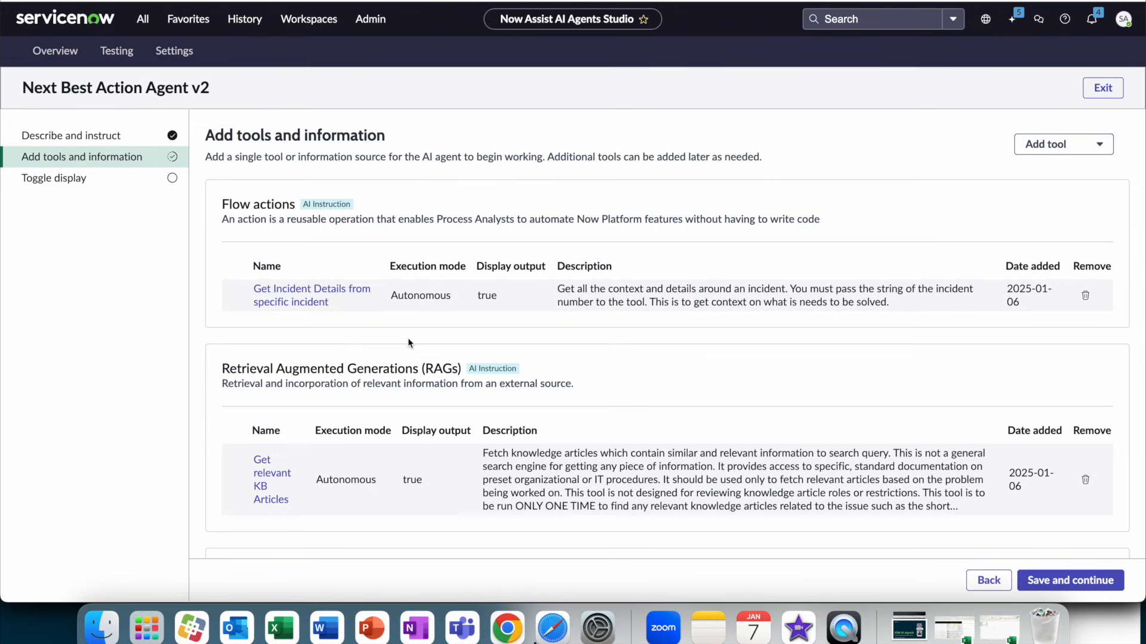
{"action": "mouse_move", "coordinate": [331, 272]}
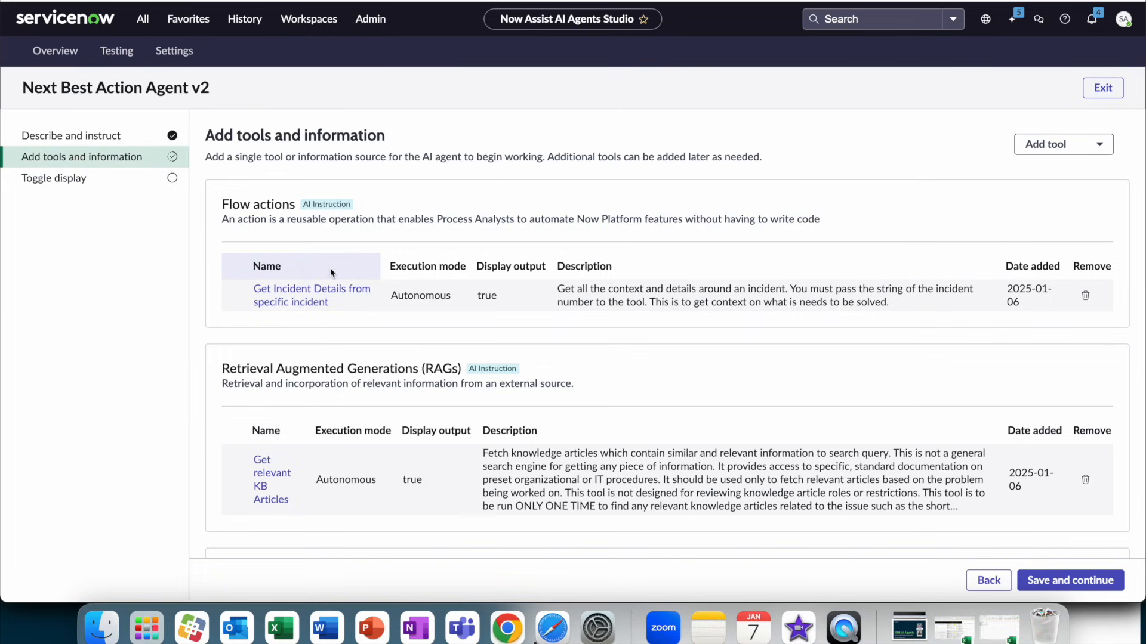
{"action": "mouse_move", "coordinate": [116, 173]}
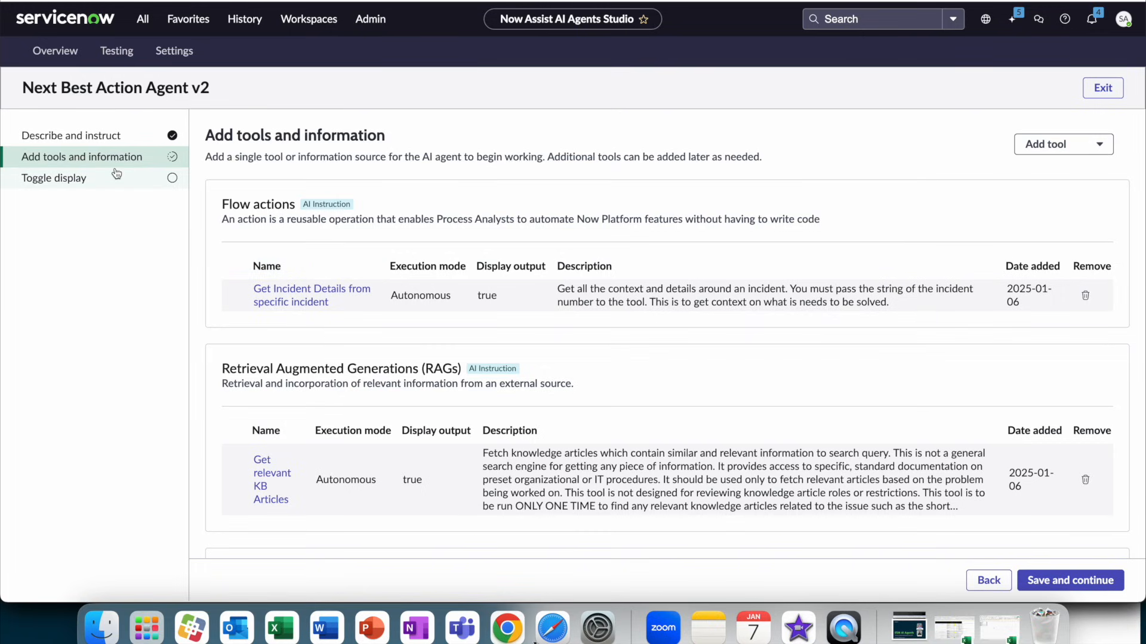